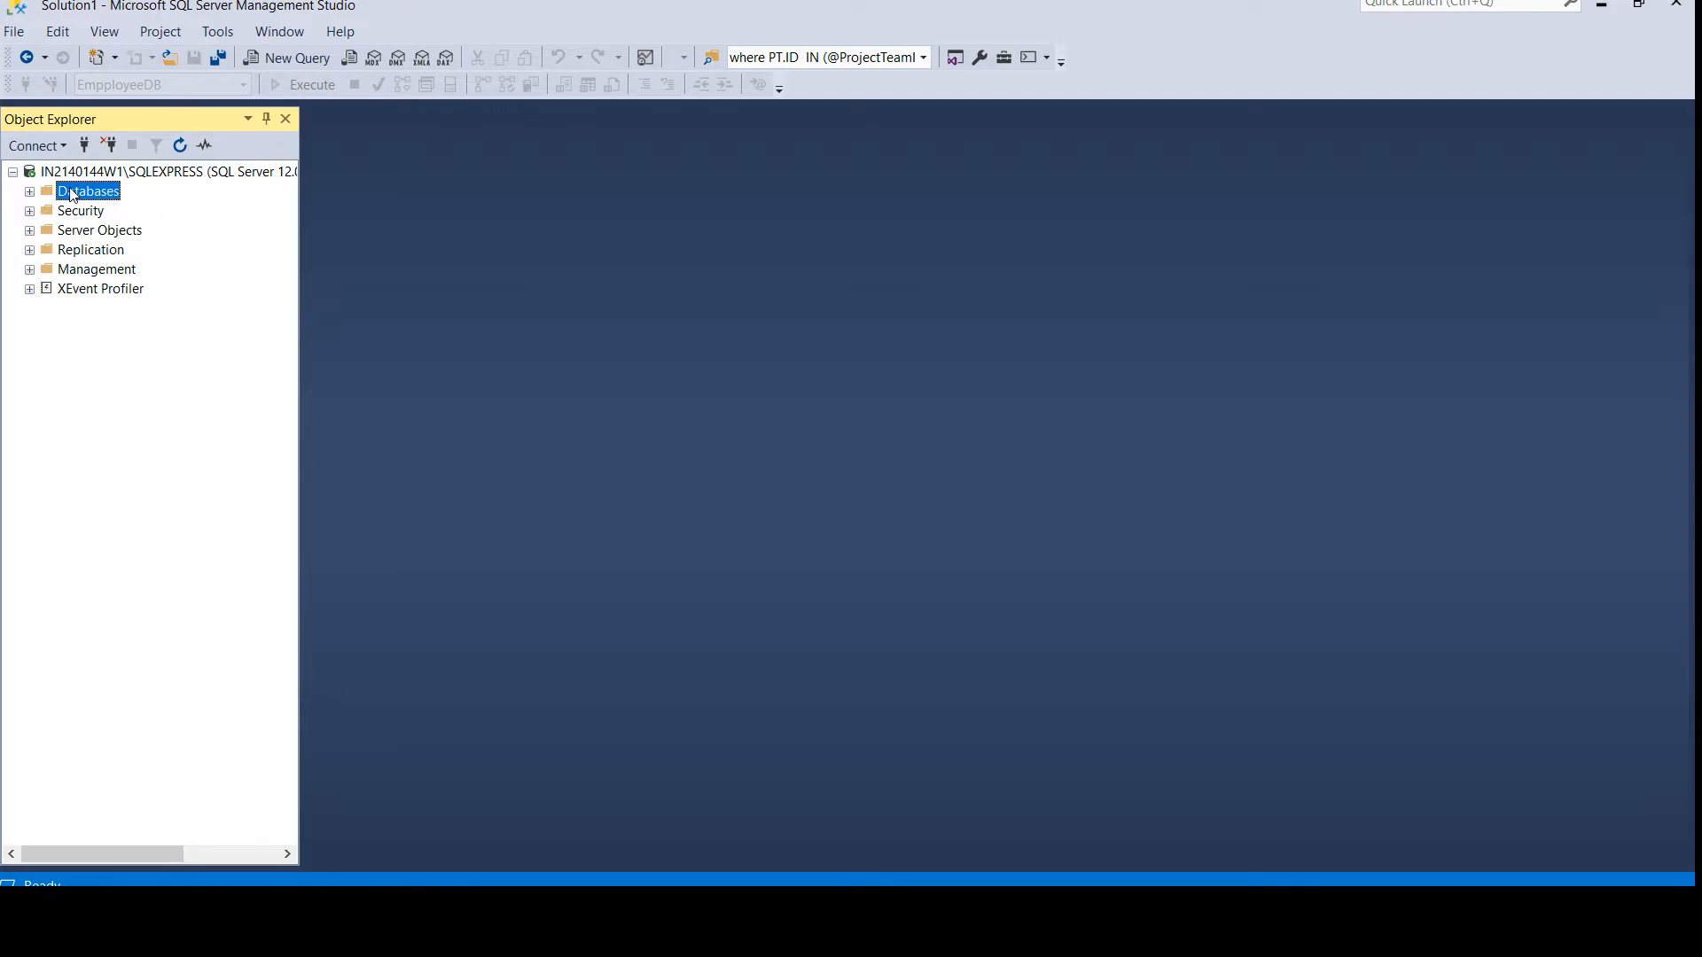
Disconnect from the SQL Express server and reconnect to it.
right_click(133, 172)
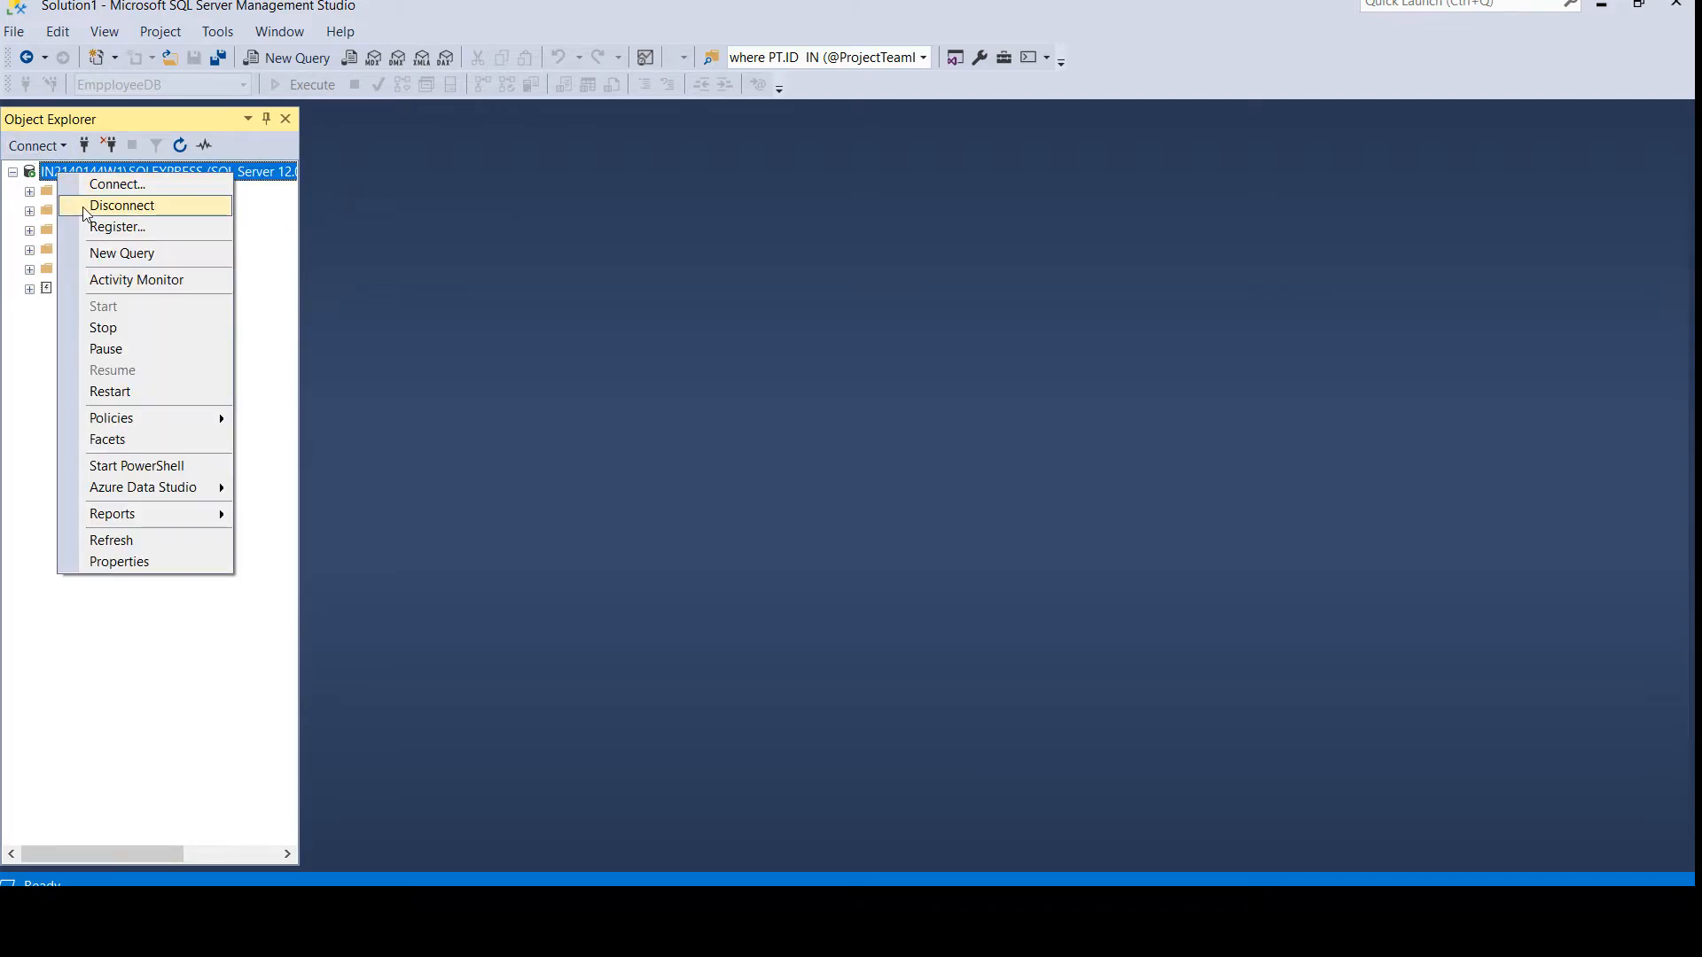
click(120, 206)
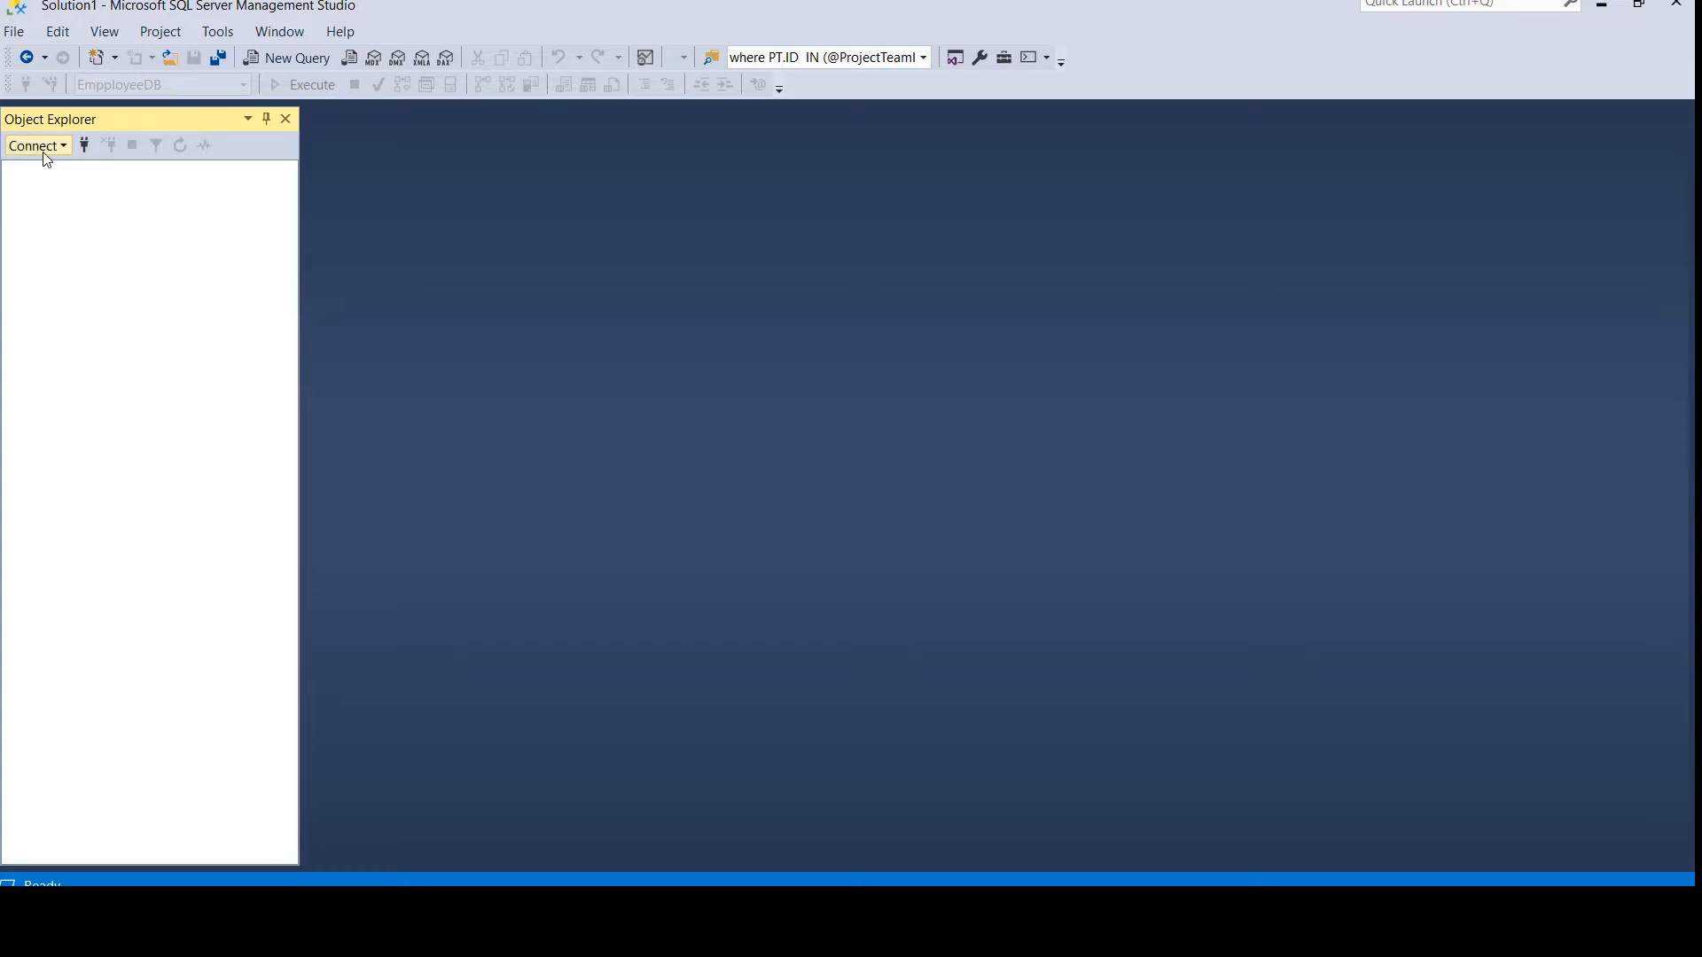
click(35, 146)
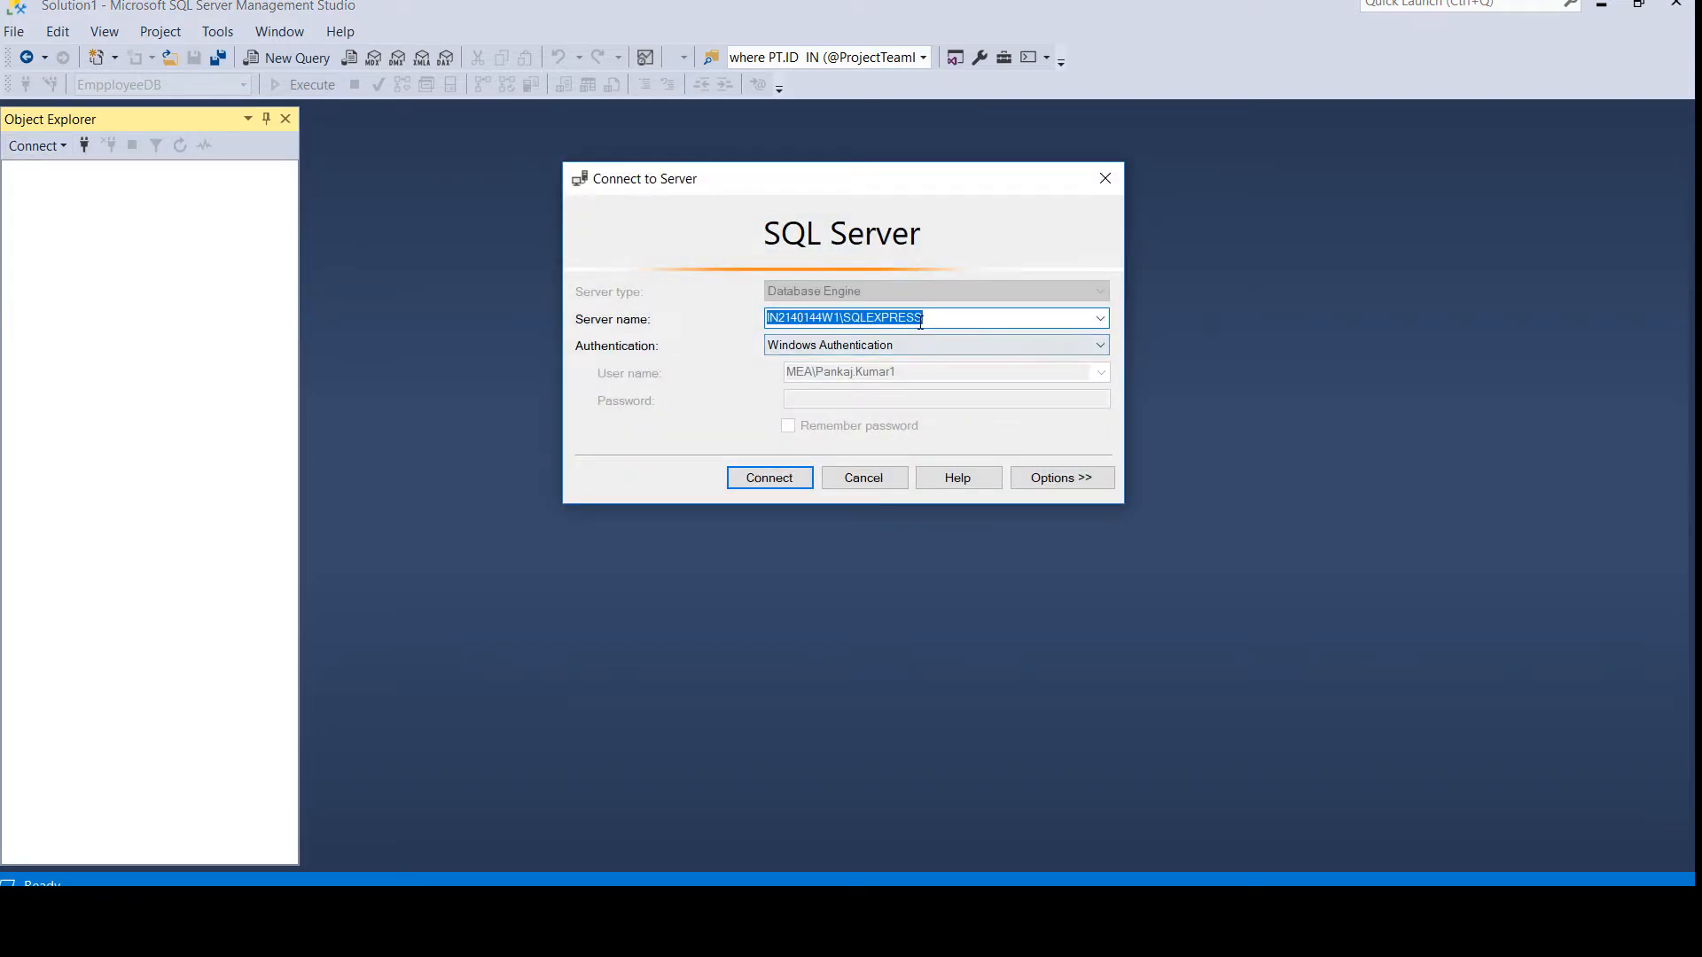
click(770, 478)
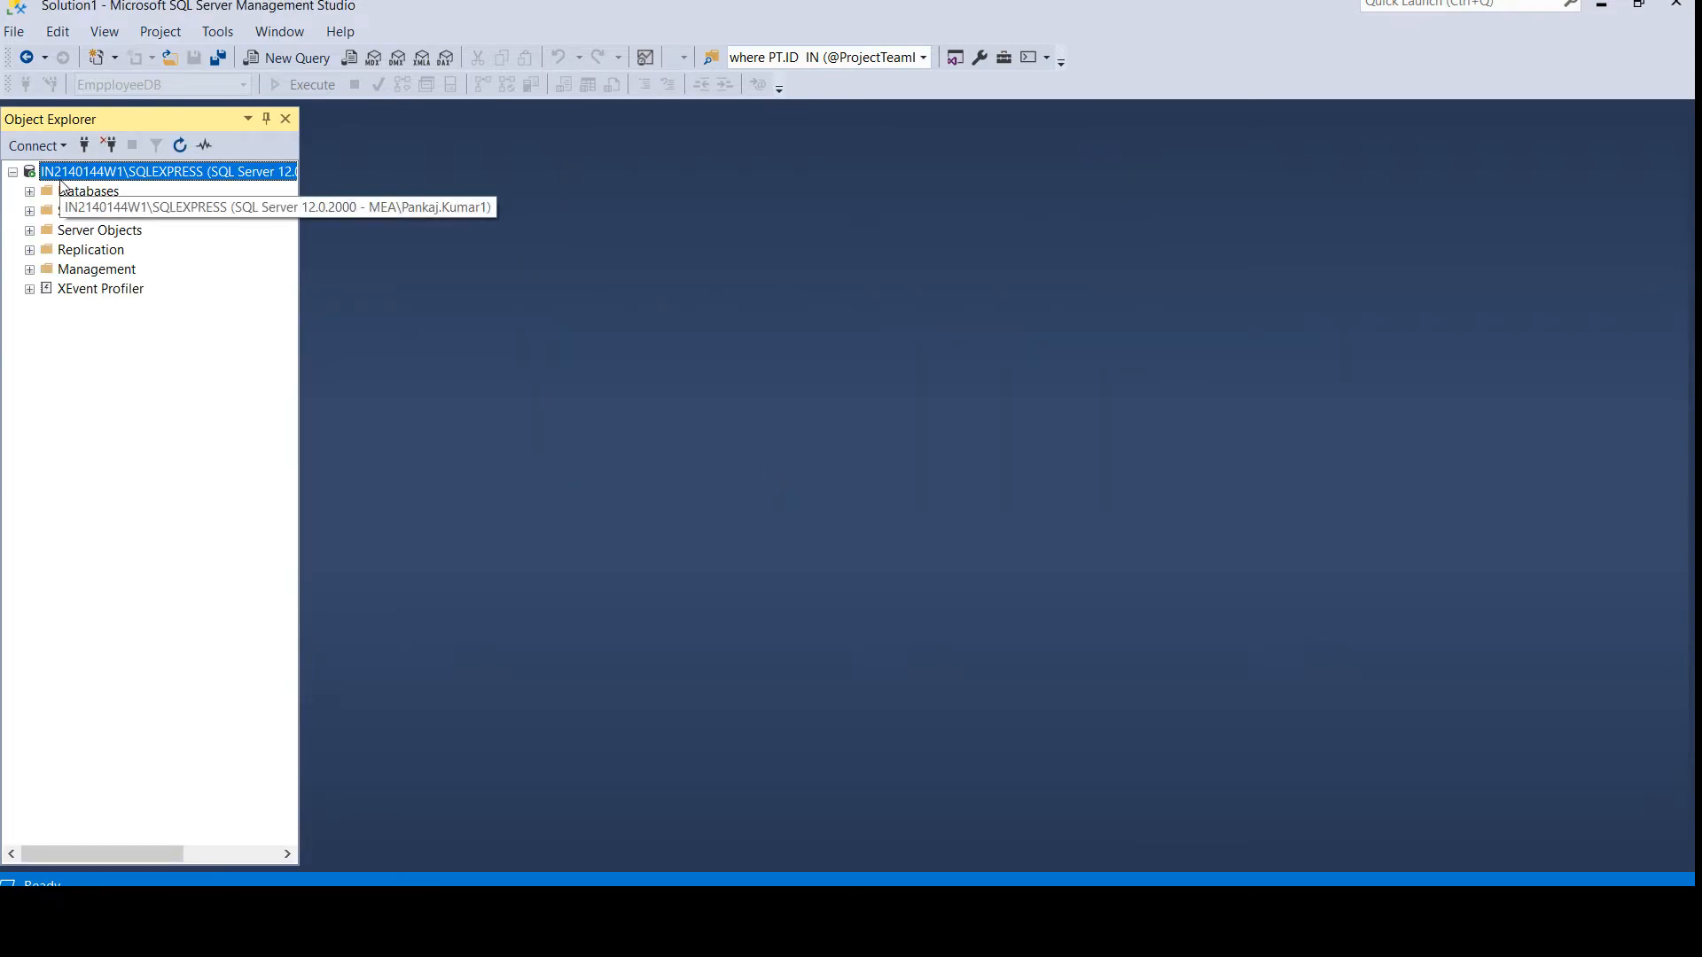
Create a database named MyEmployeeDB and select it in the expanded Databases list.
click(87, 191)
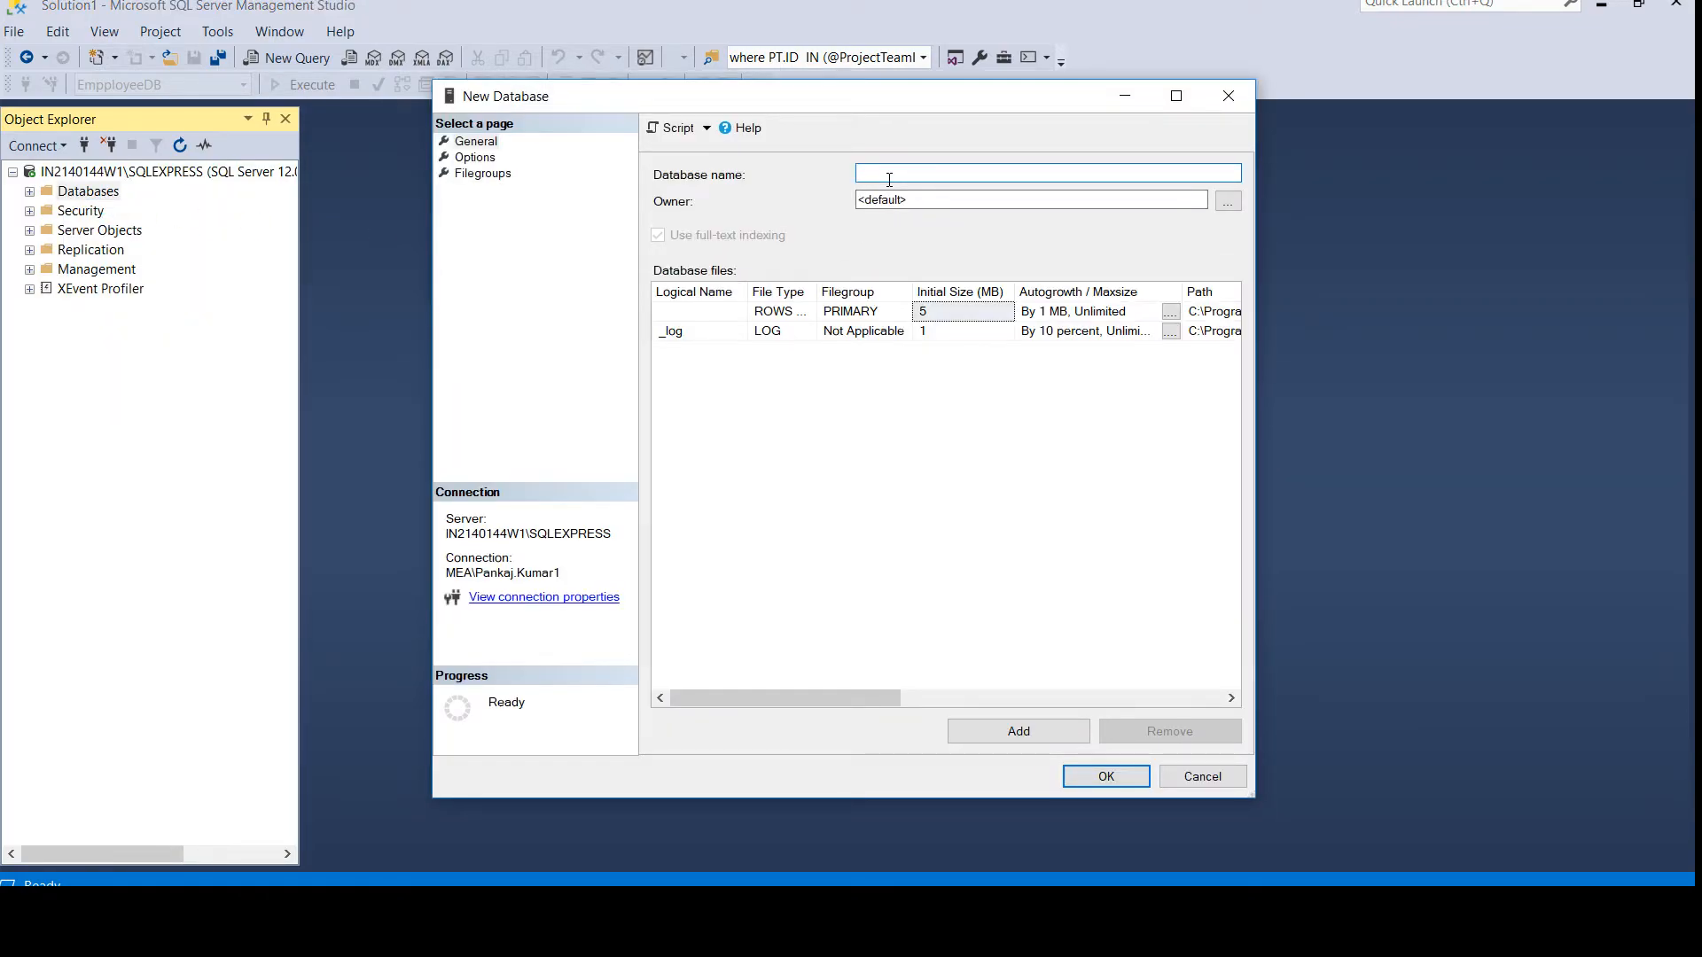
text(MyEmployeeDB)
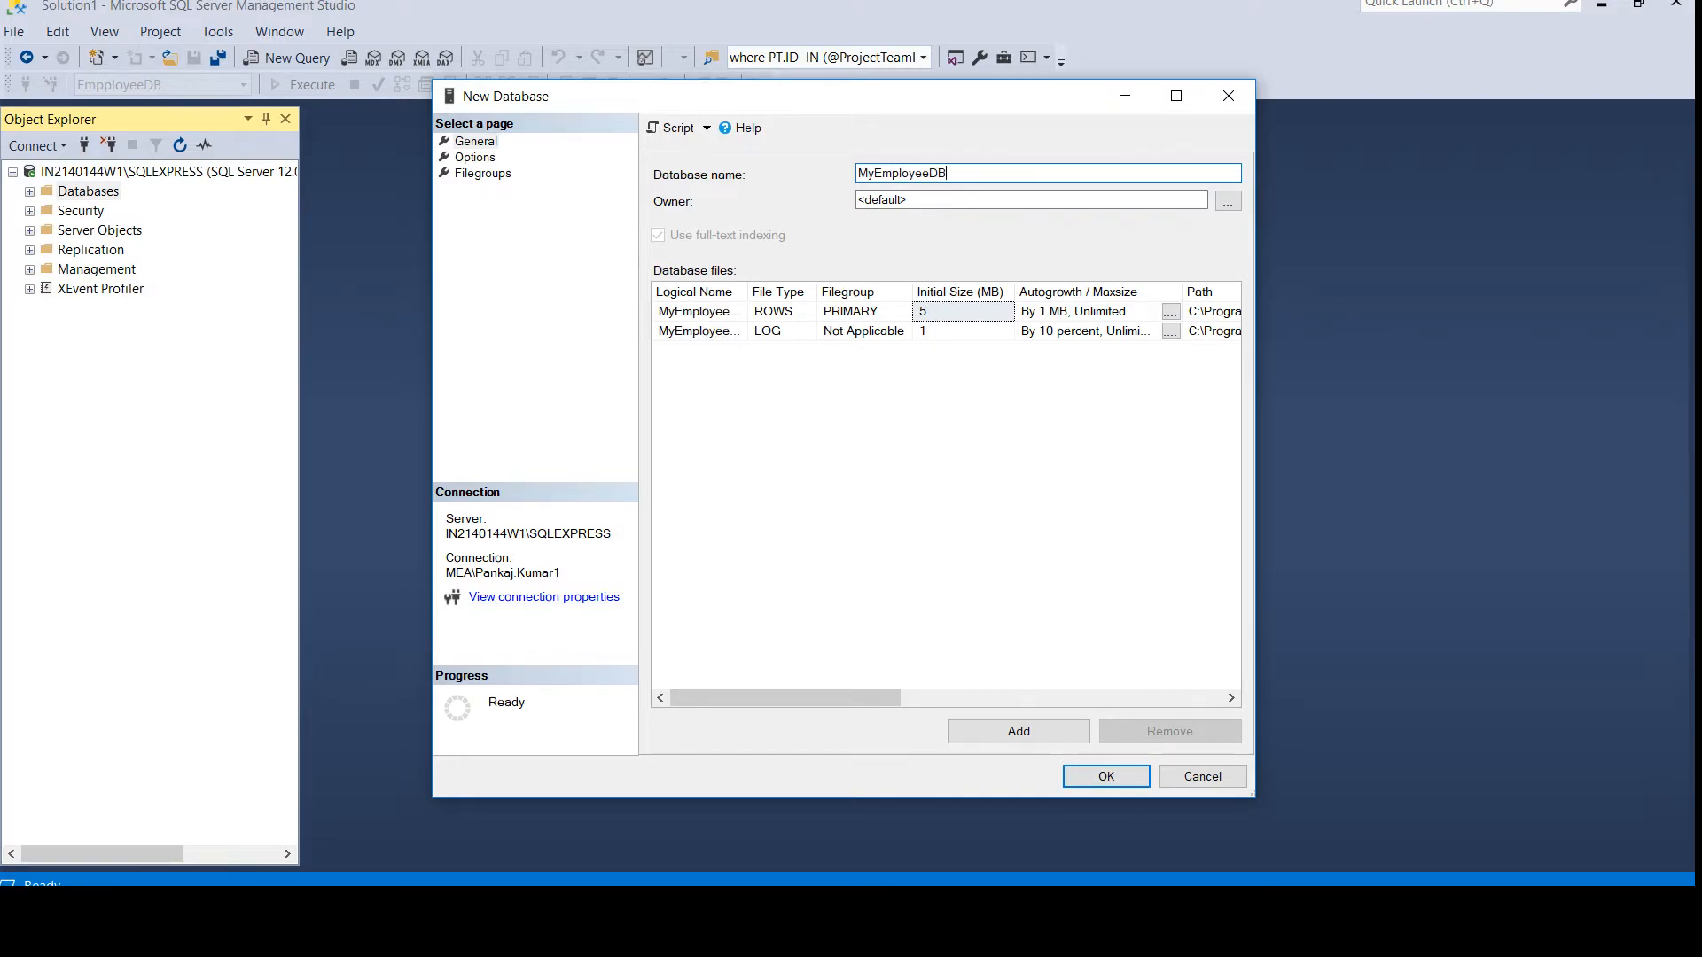
click(1106, 777)
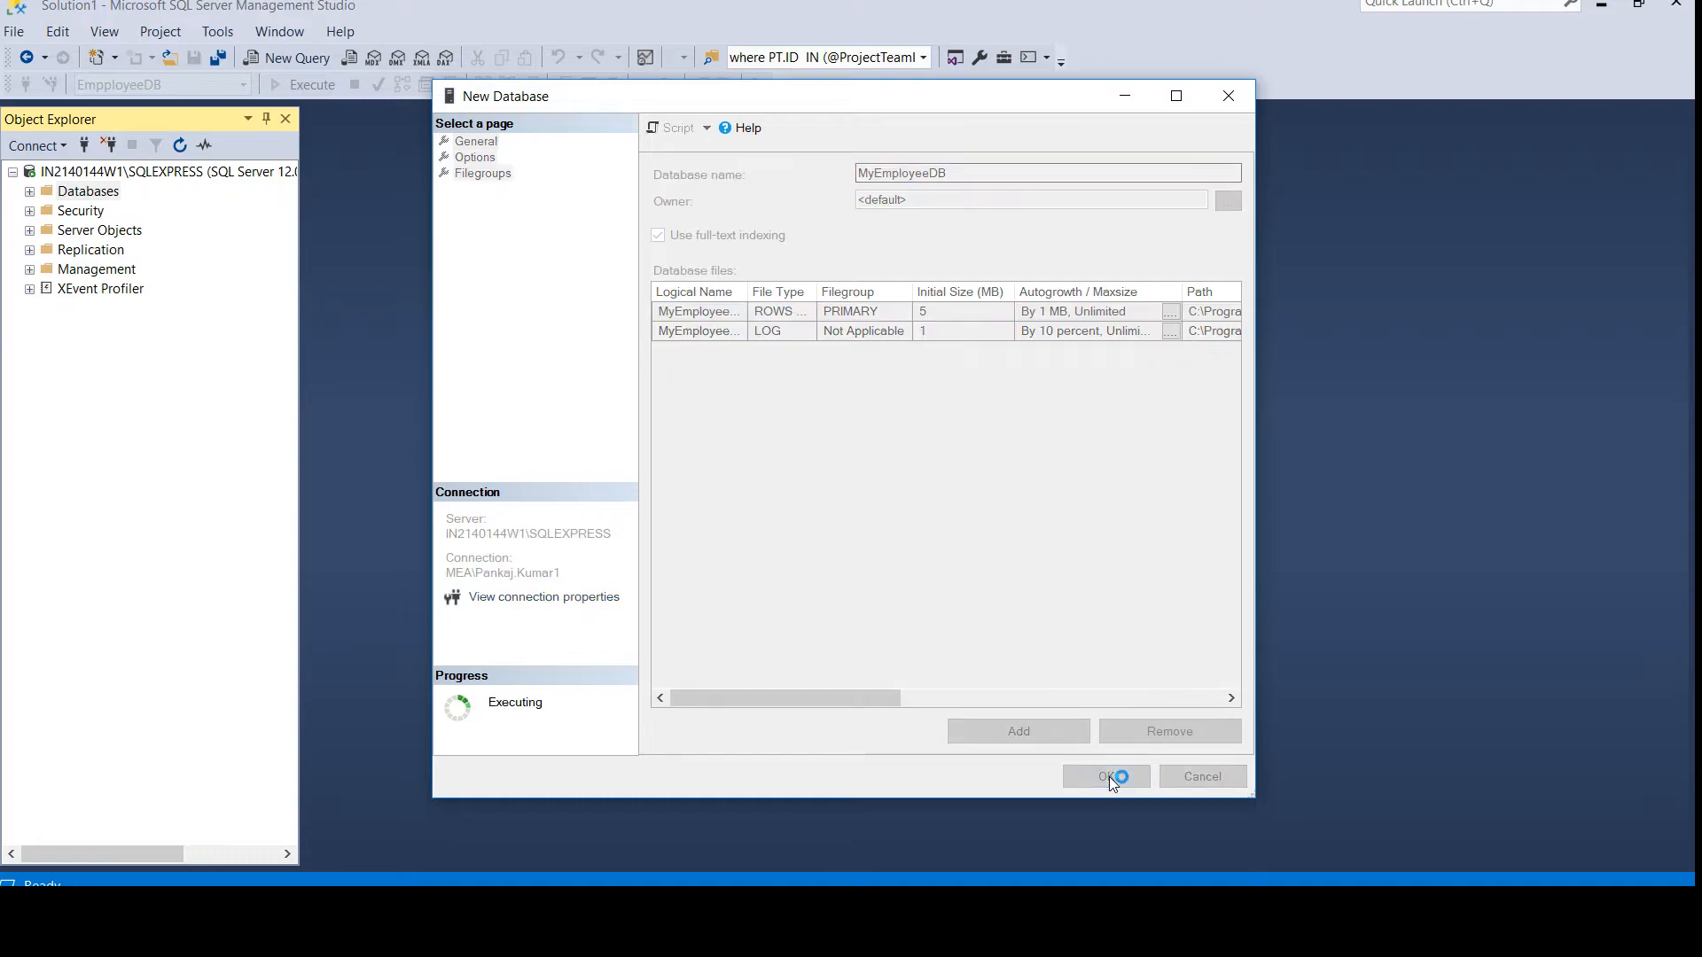
click(1106, 777)
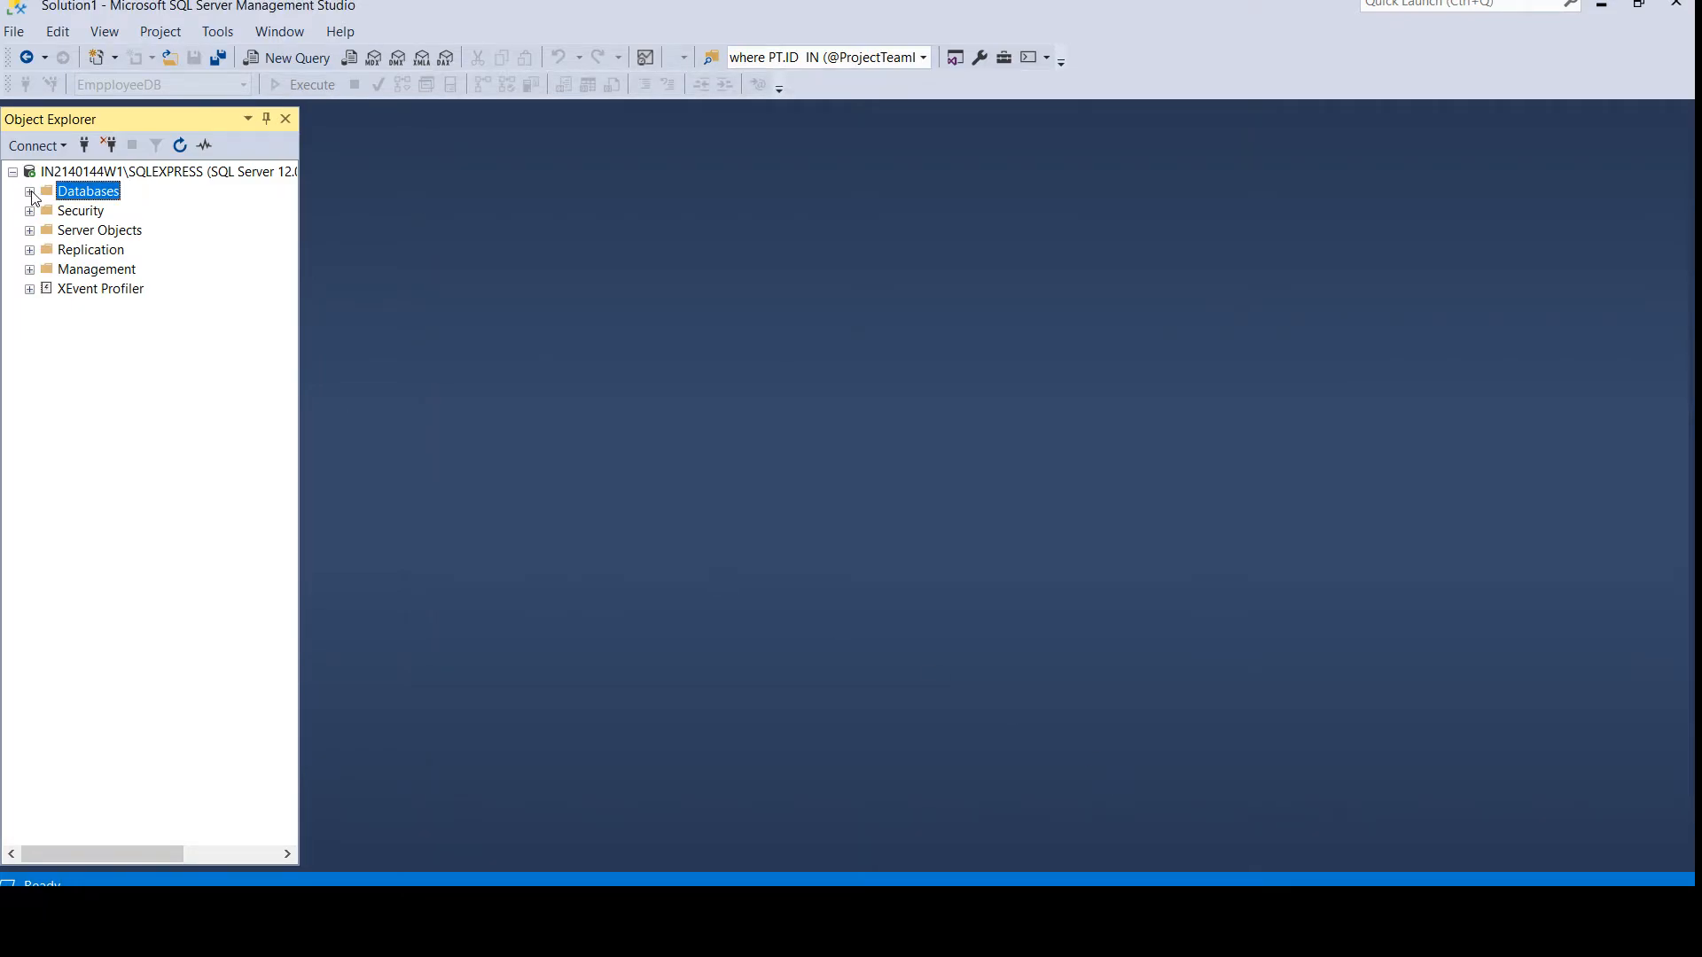
click(30, 191)
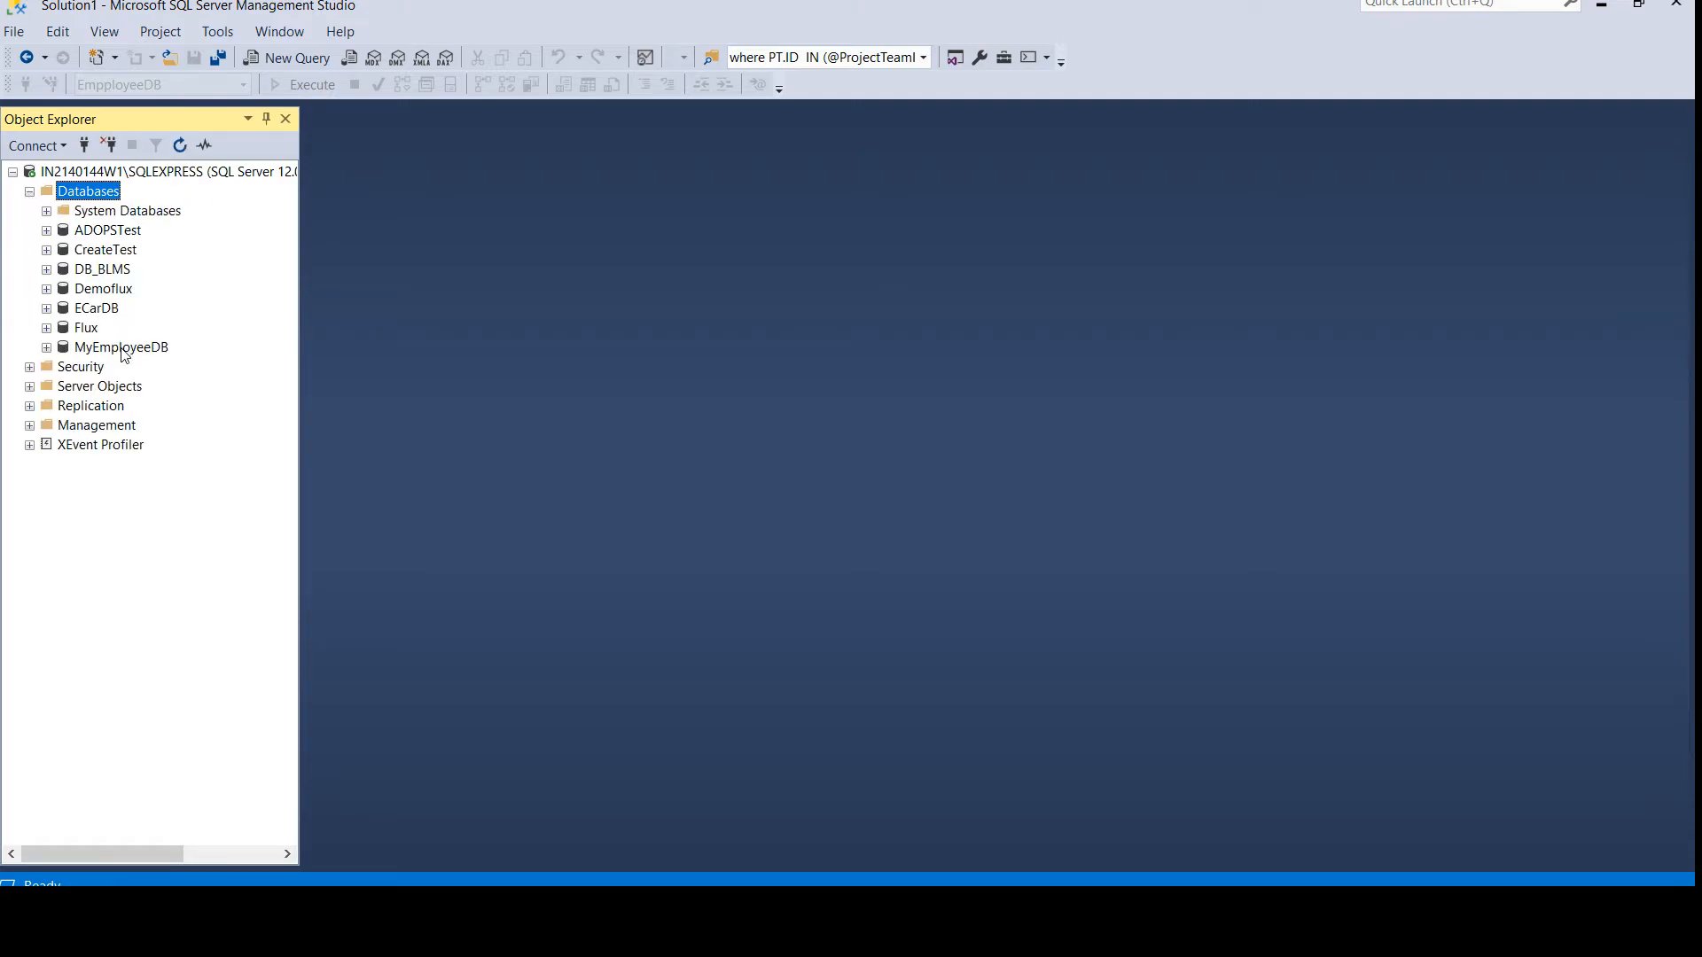
click(120, 347)
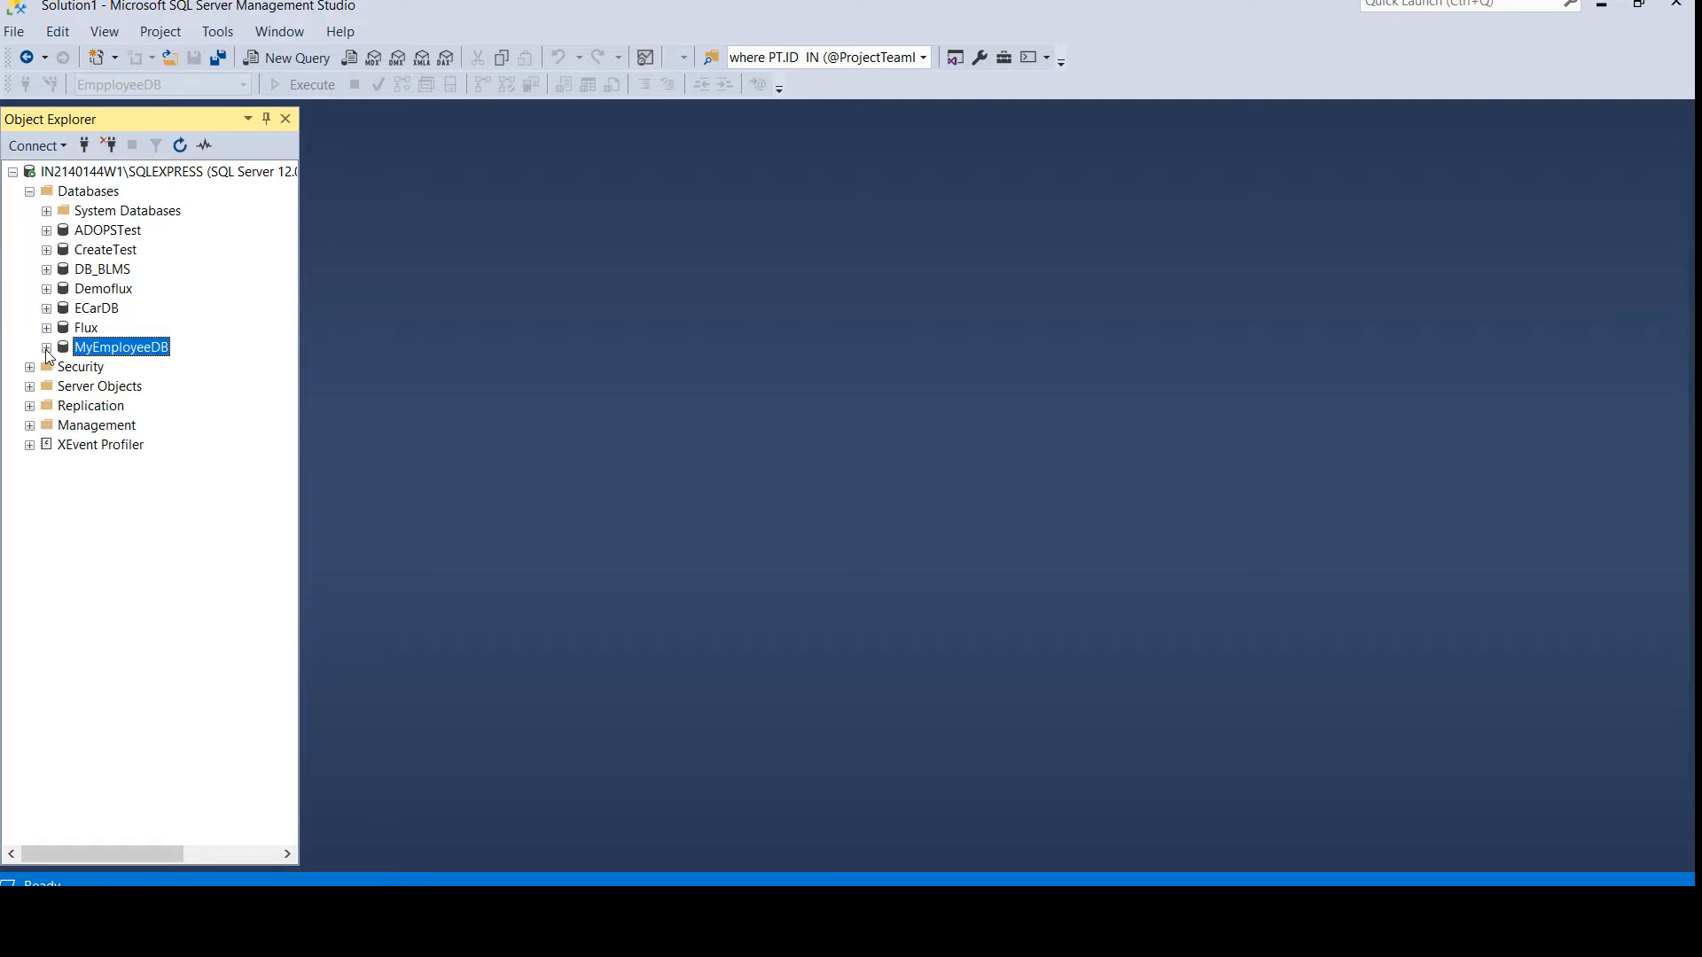
Start a new table in MyEmployeeDB with EmployeeID int as the primary key.
right_click(110, 386)
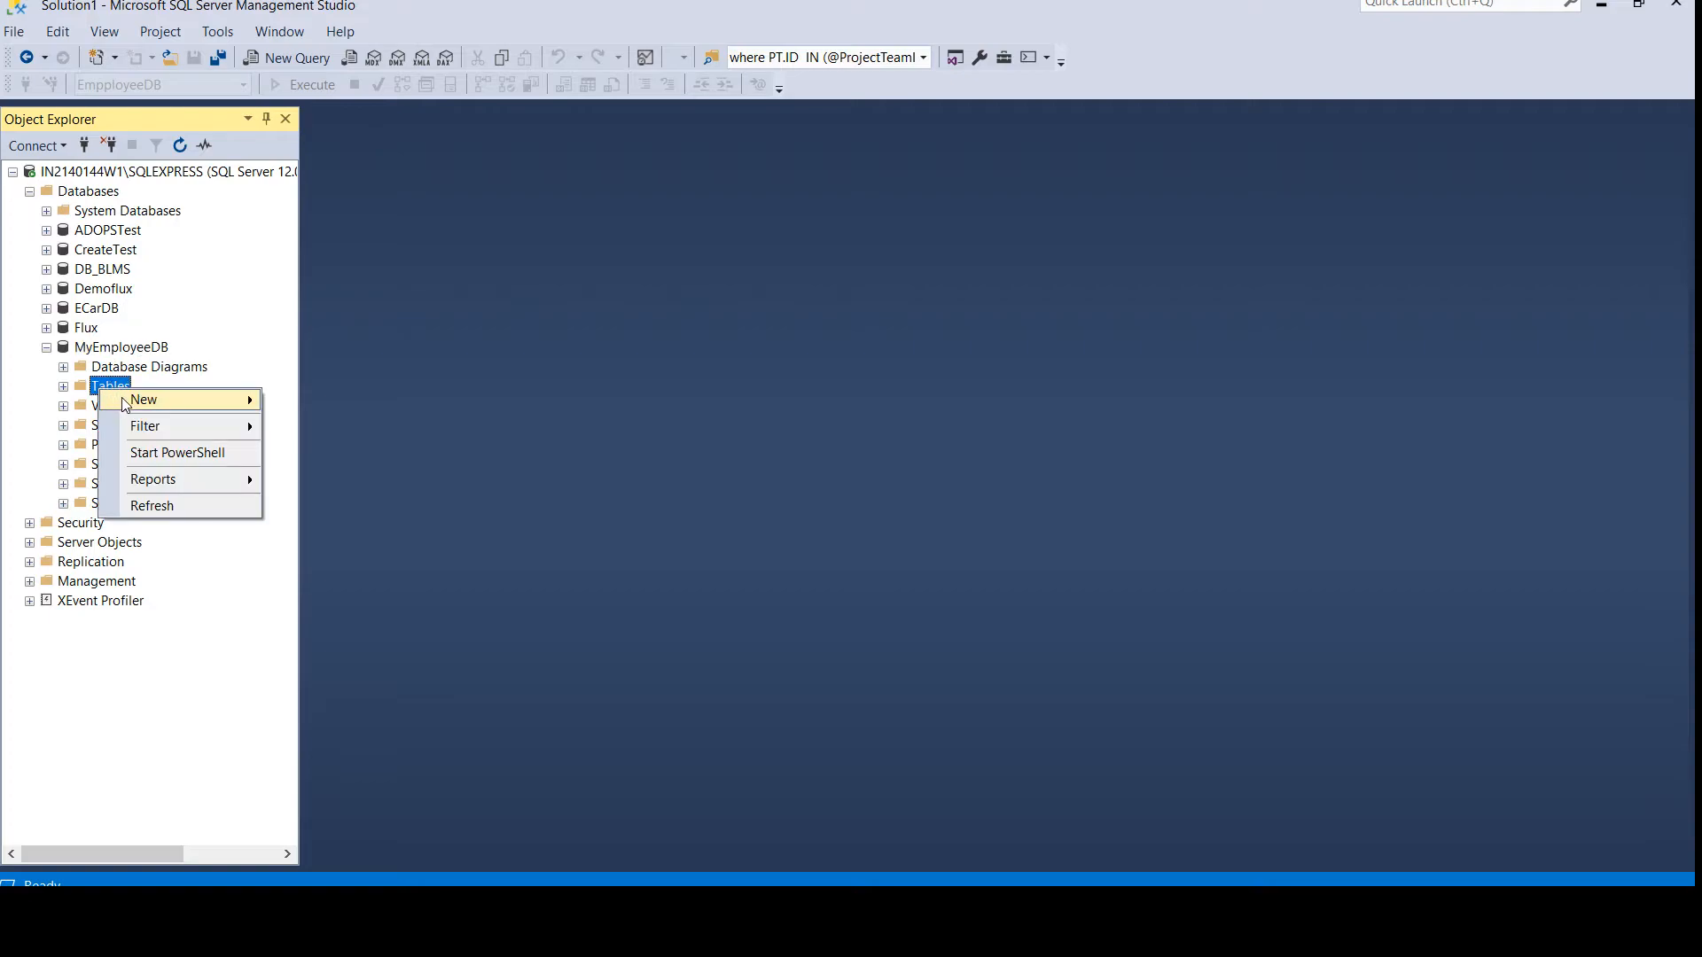
click(142, 400)
text(E)
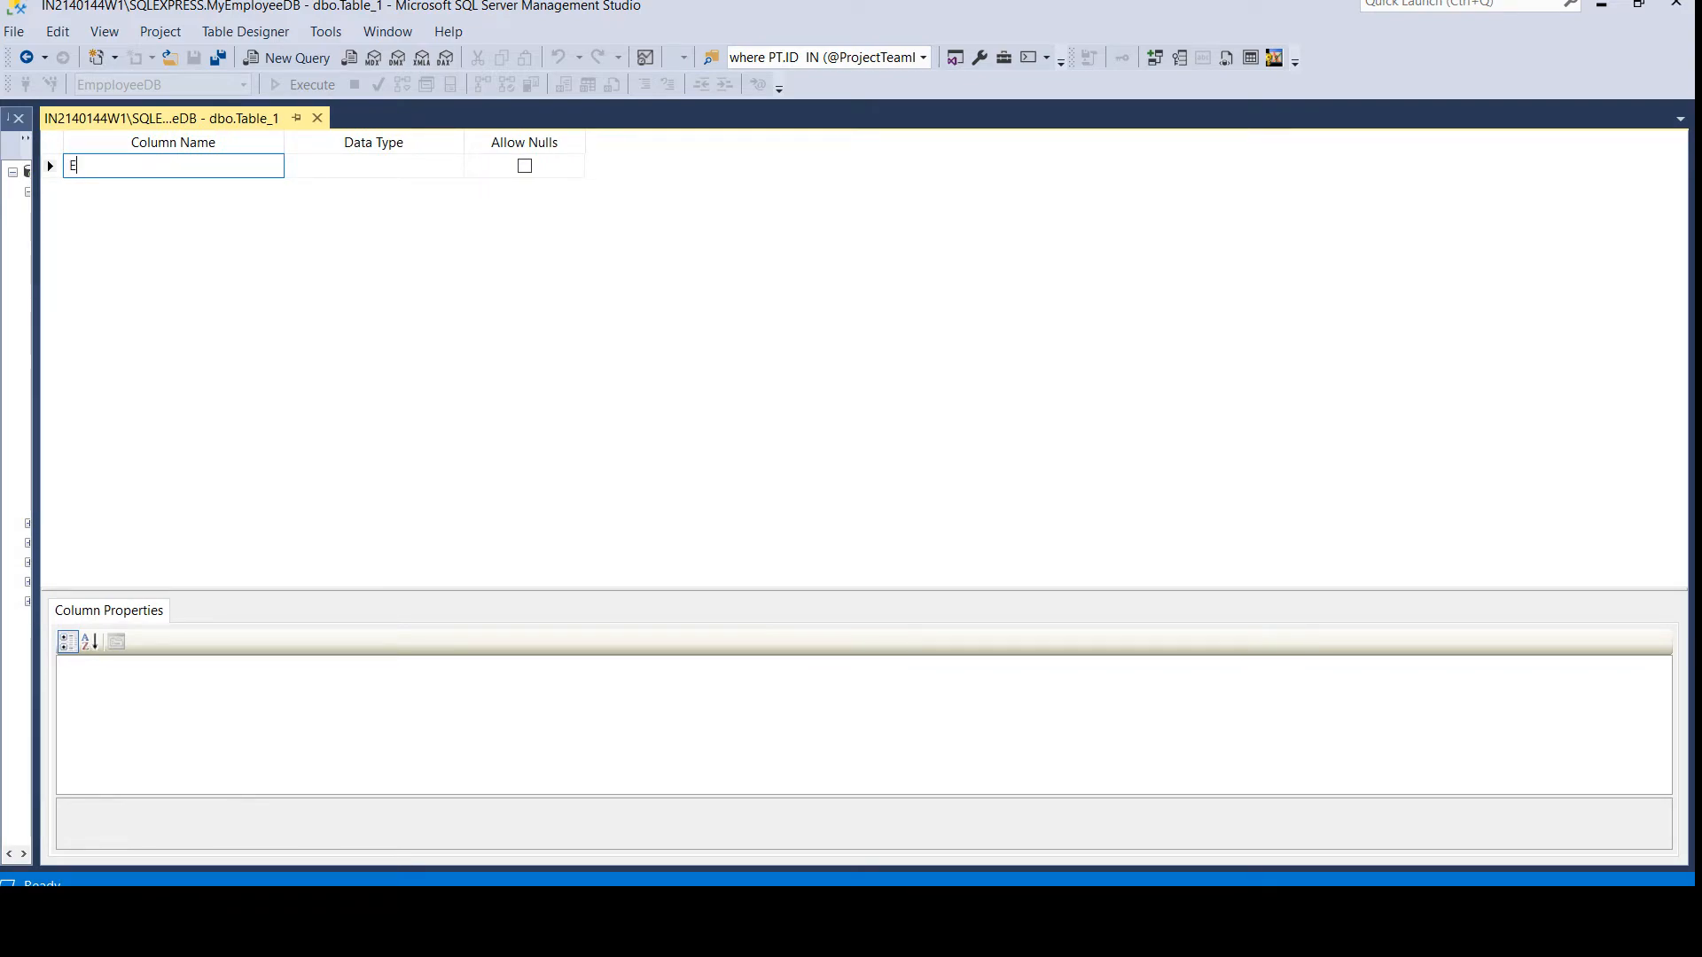
text(mployeeID)
click(374, 165)
text(int)
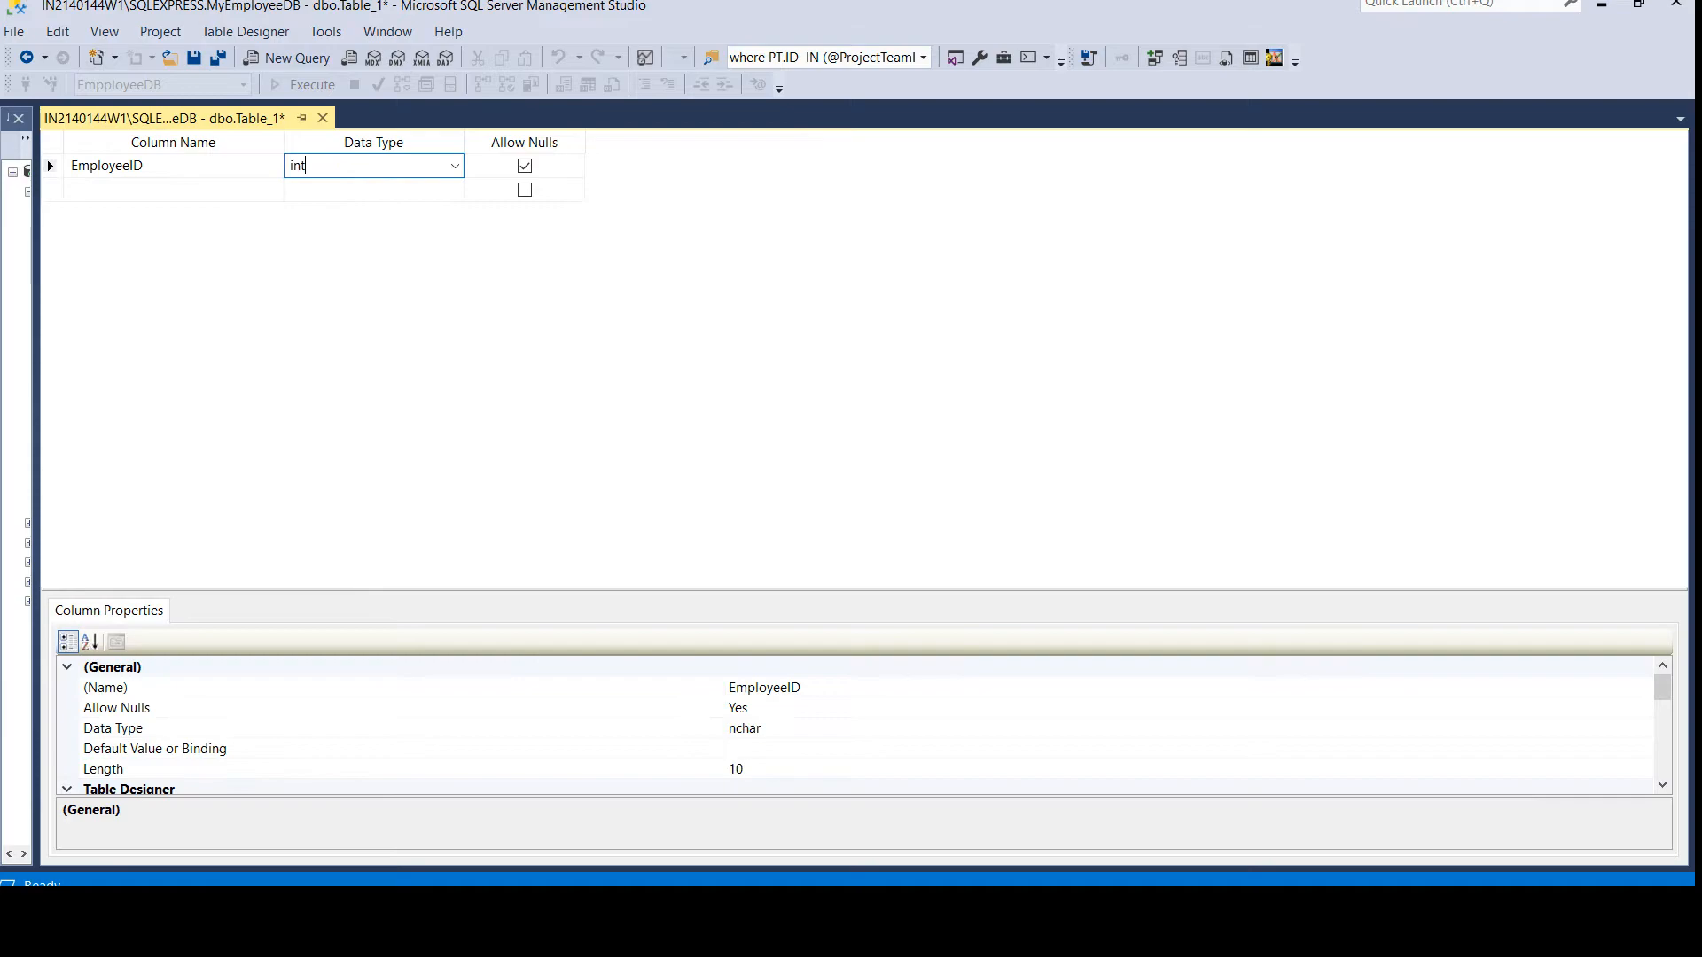
click(525, 167)
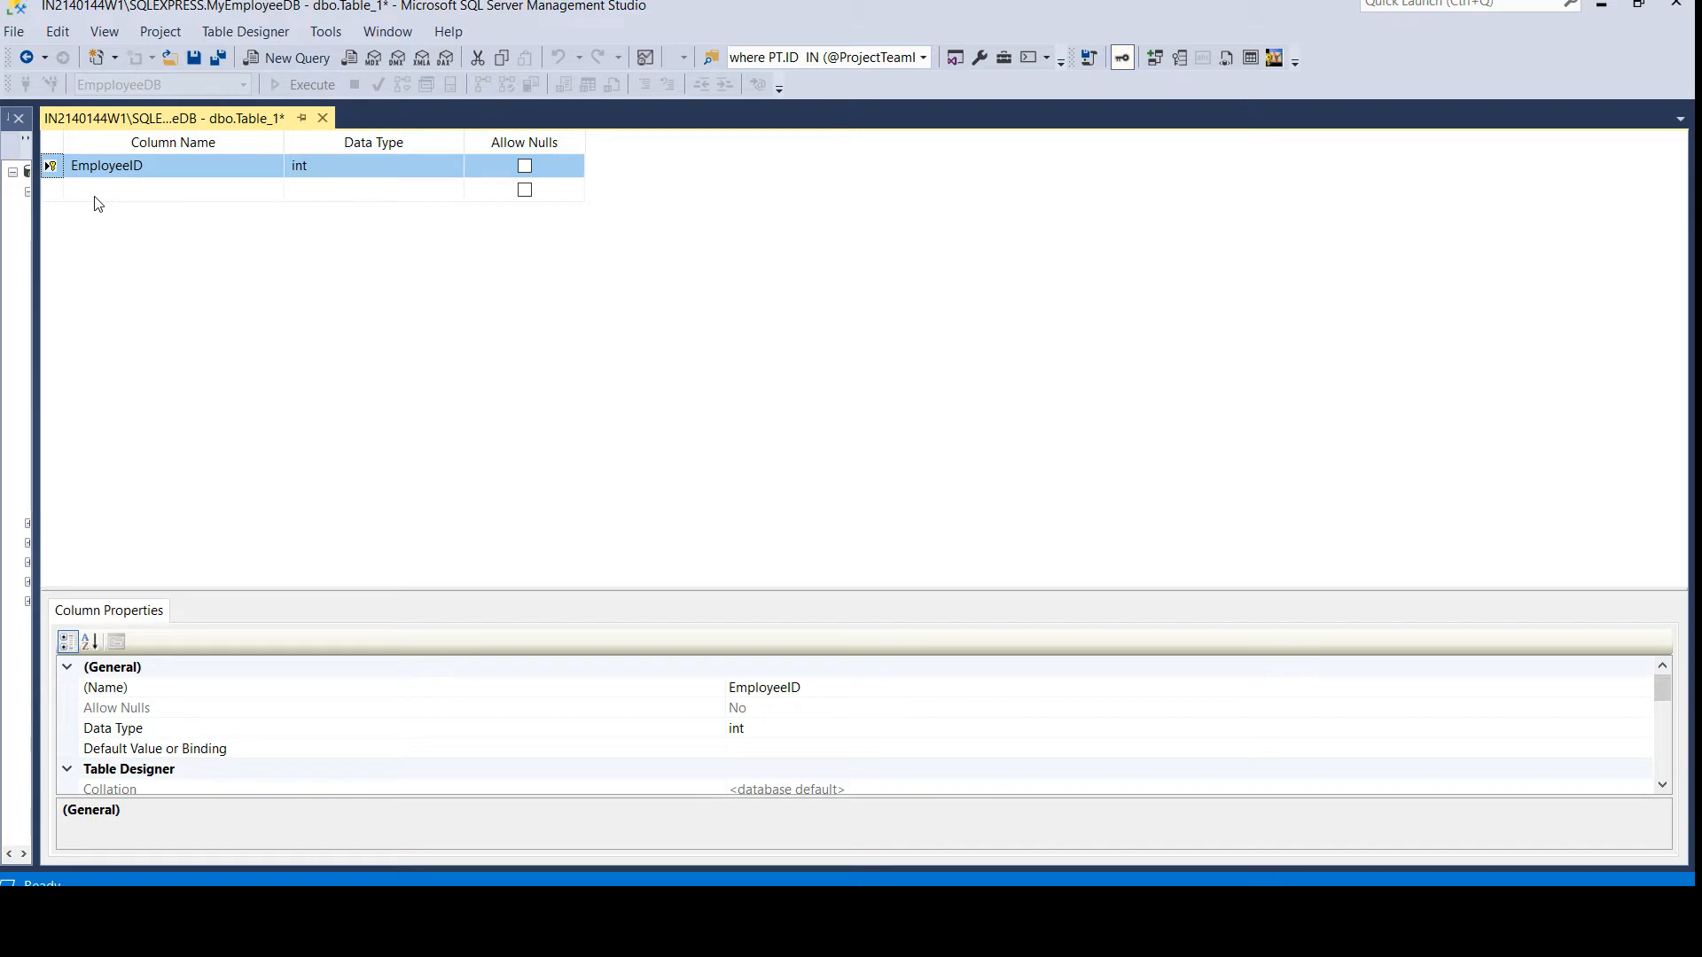
Add FirstName and LastName columns as varchar(50).
click(173, 188)
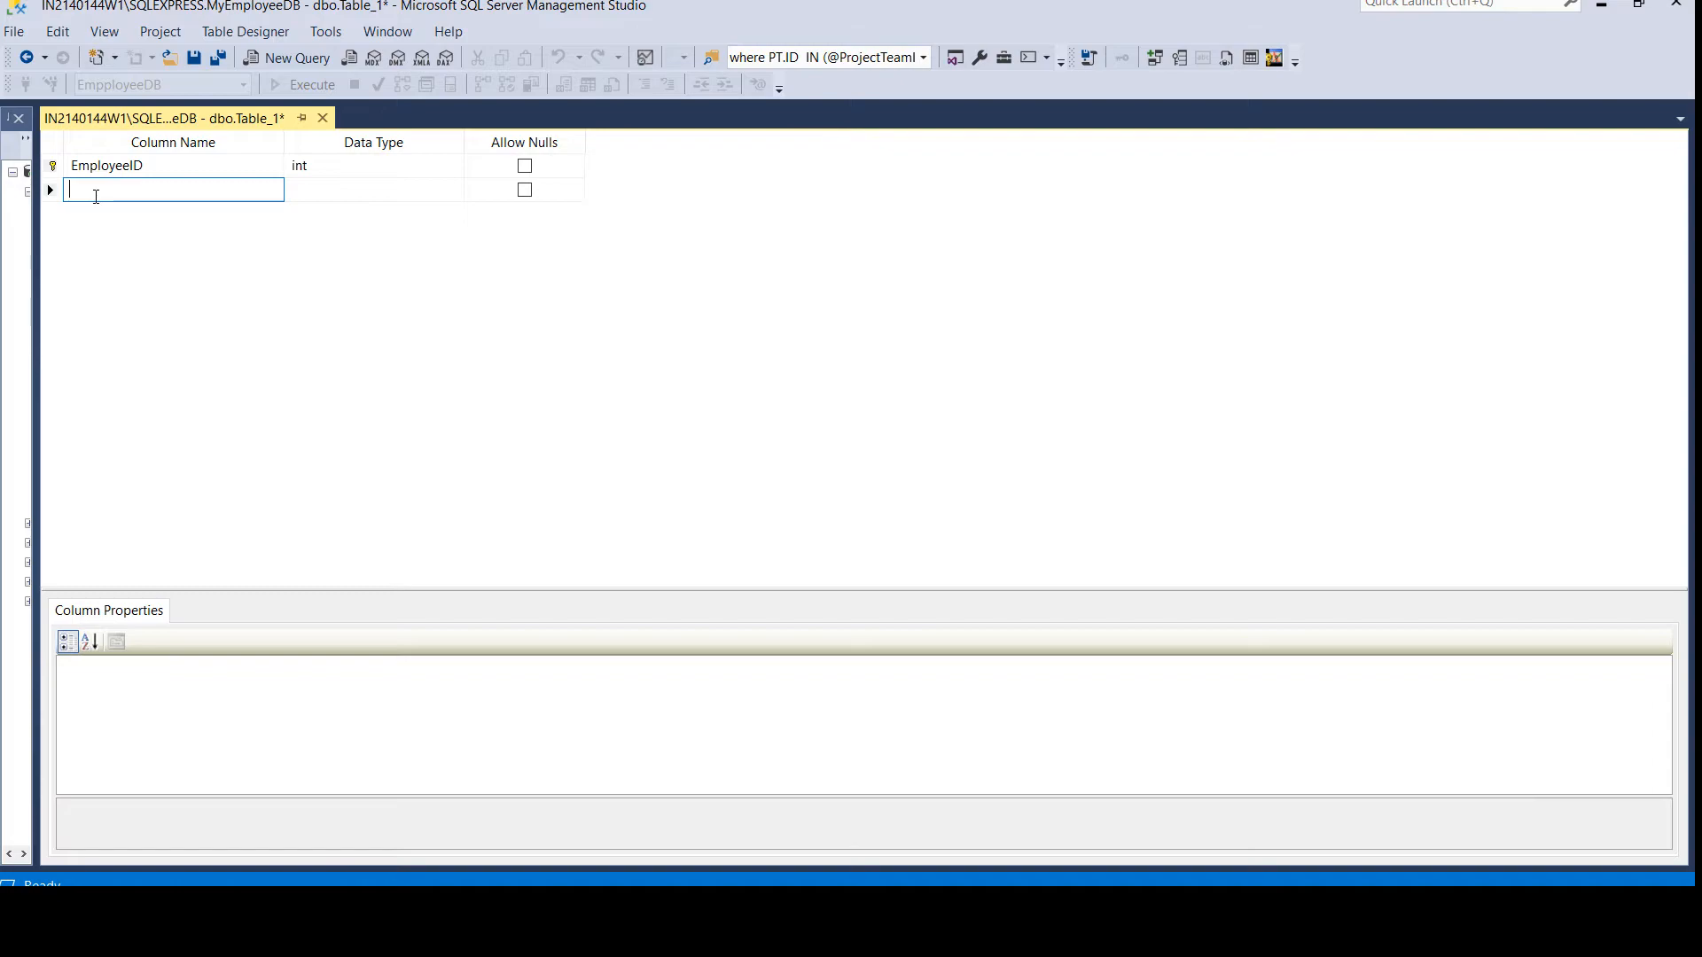
text(Employee)
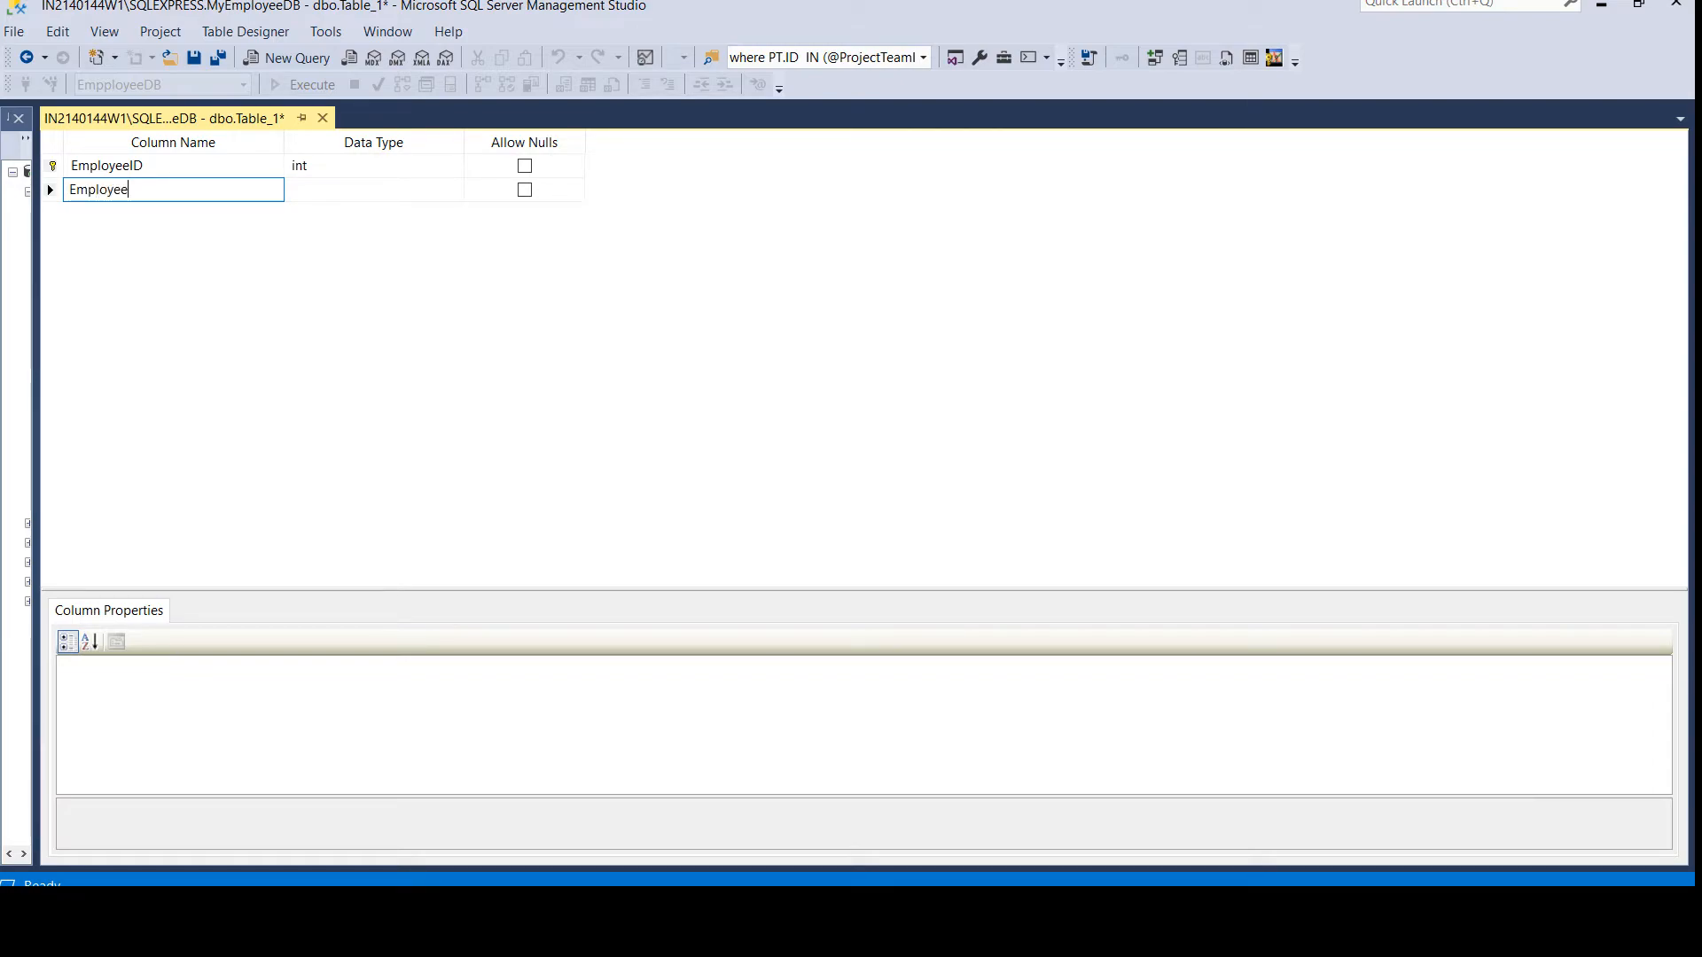
key(Backspace)
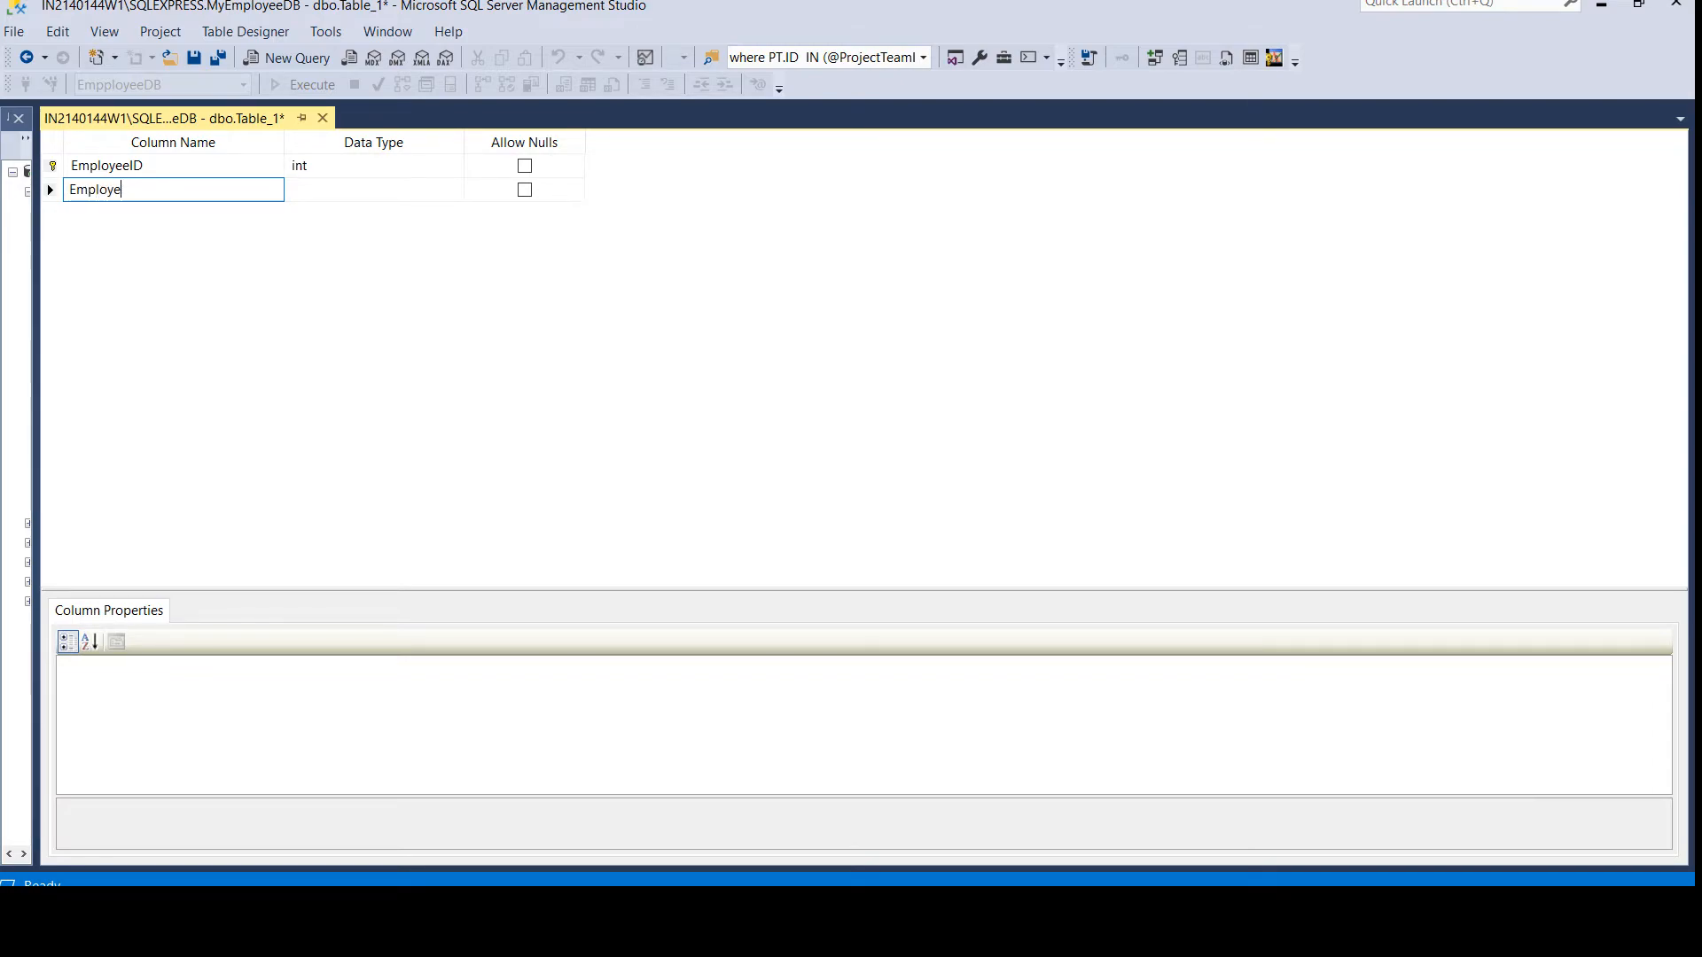
text(FirstName)
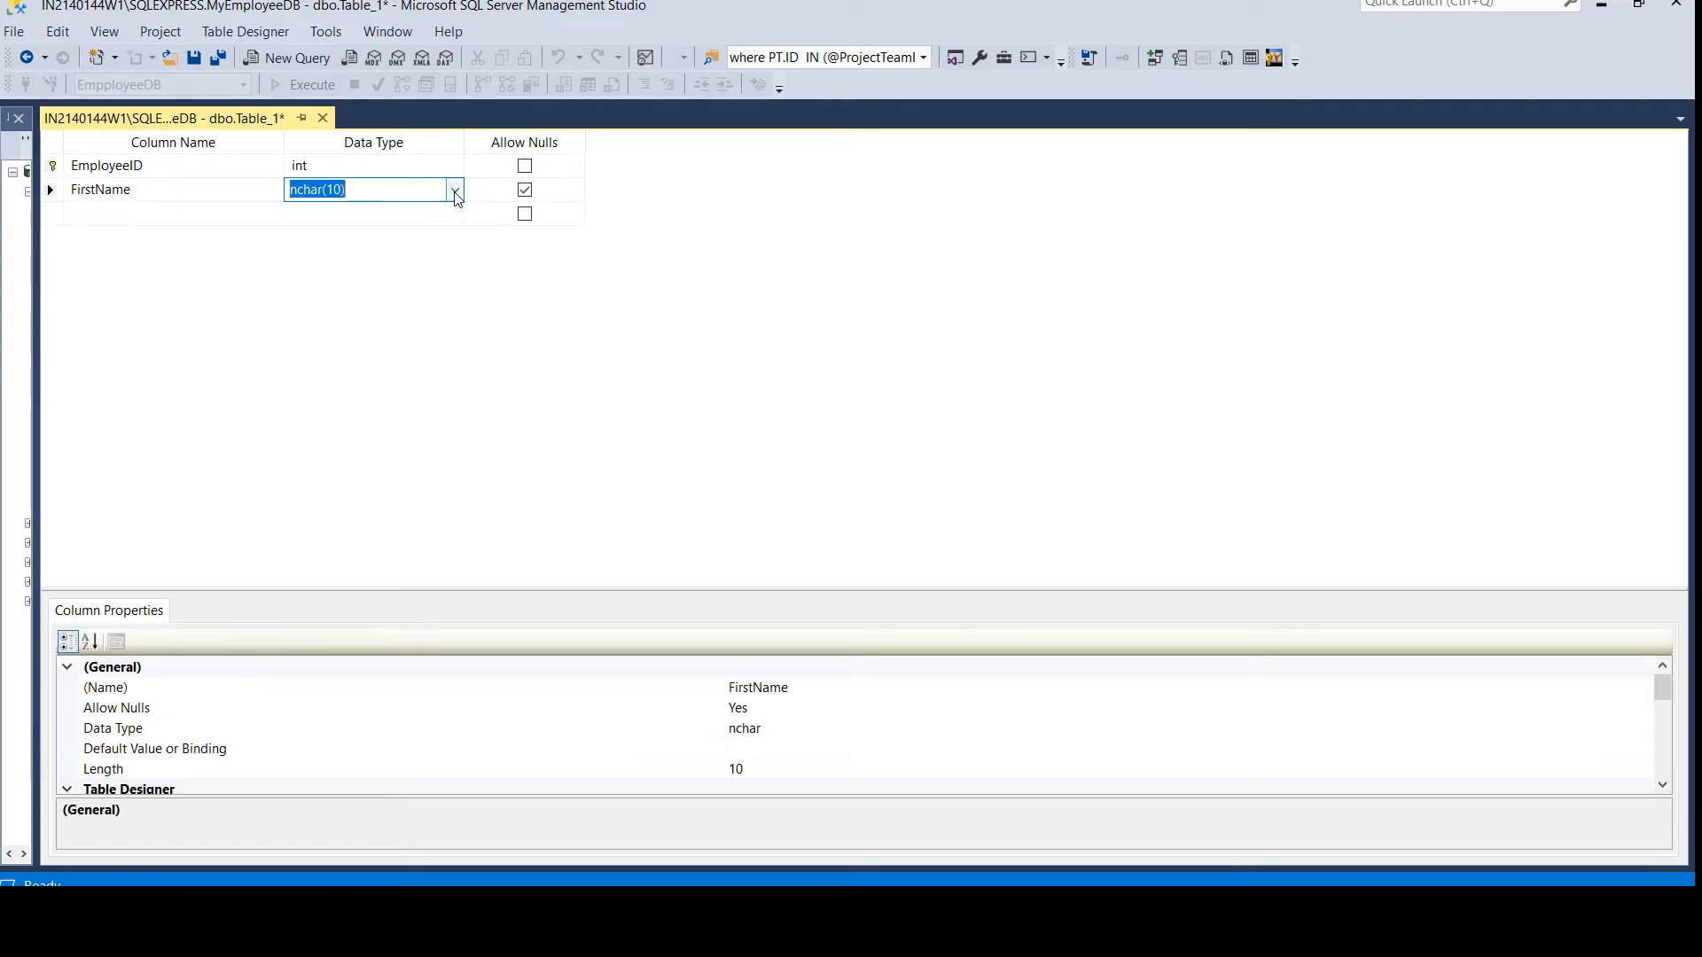
click(454, 190)
text(v)
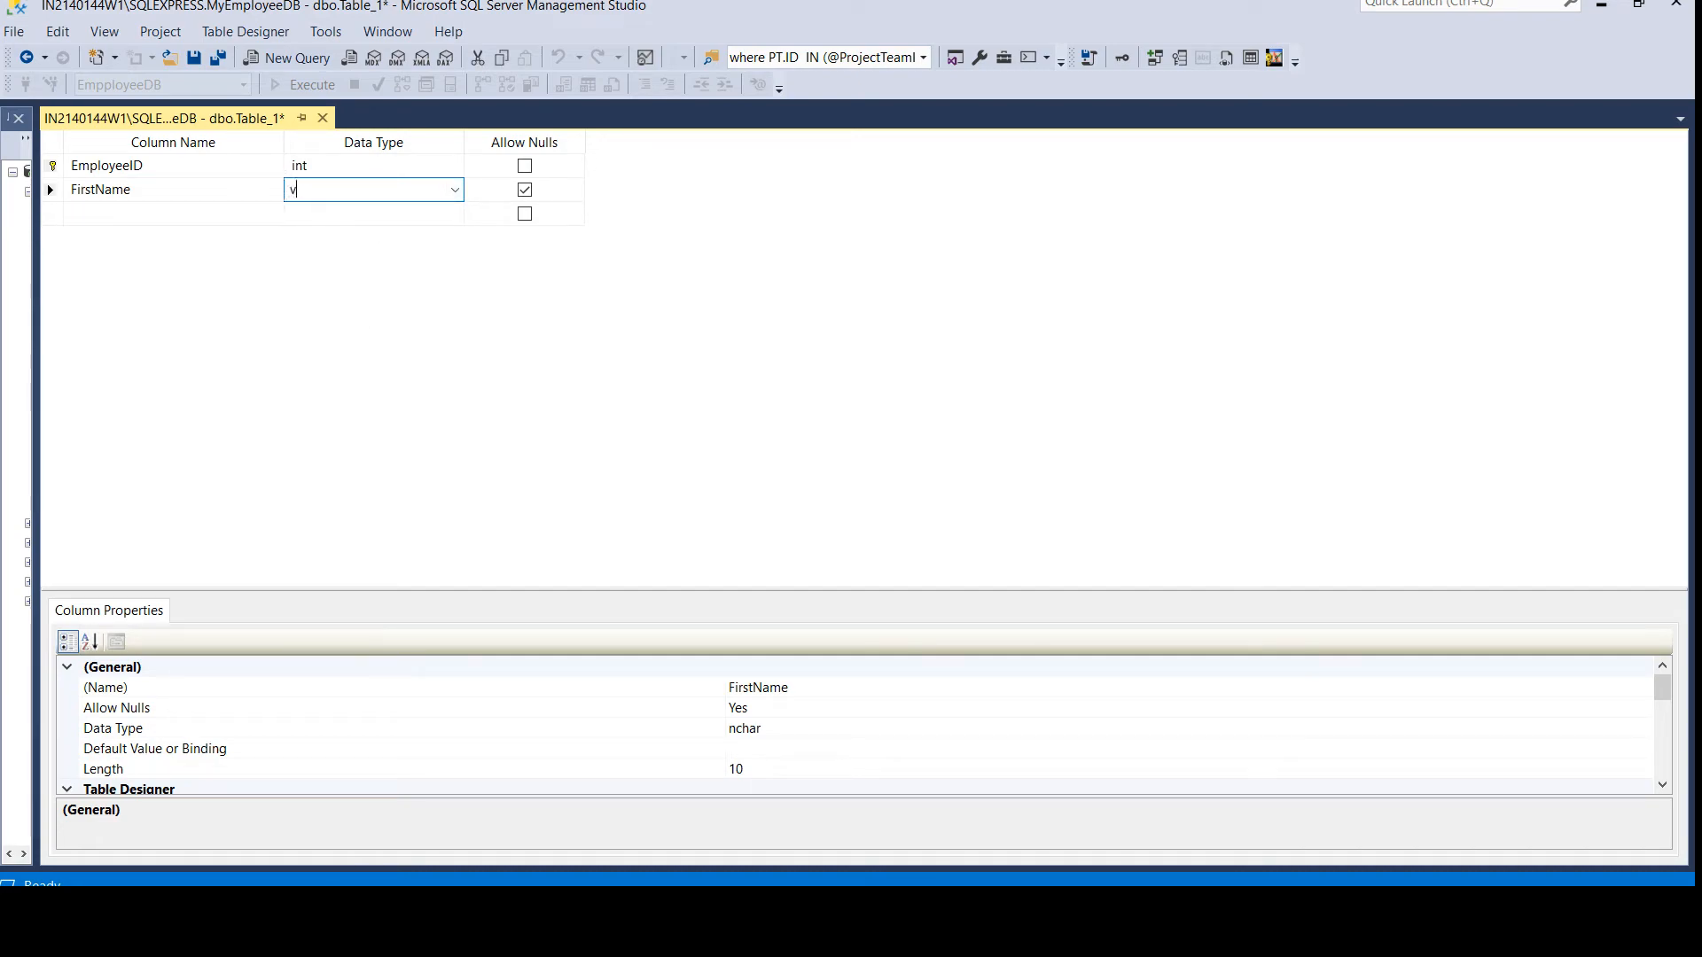
text(archar(50)
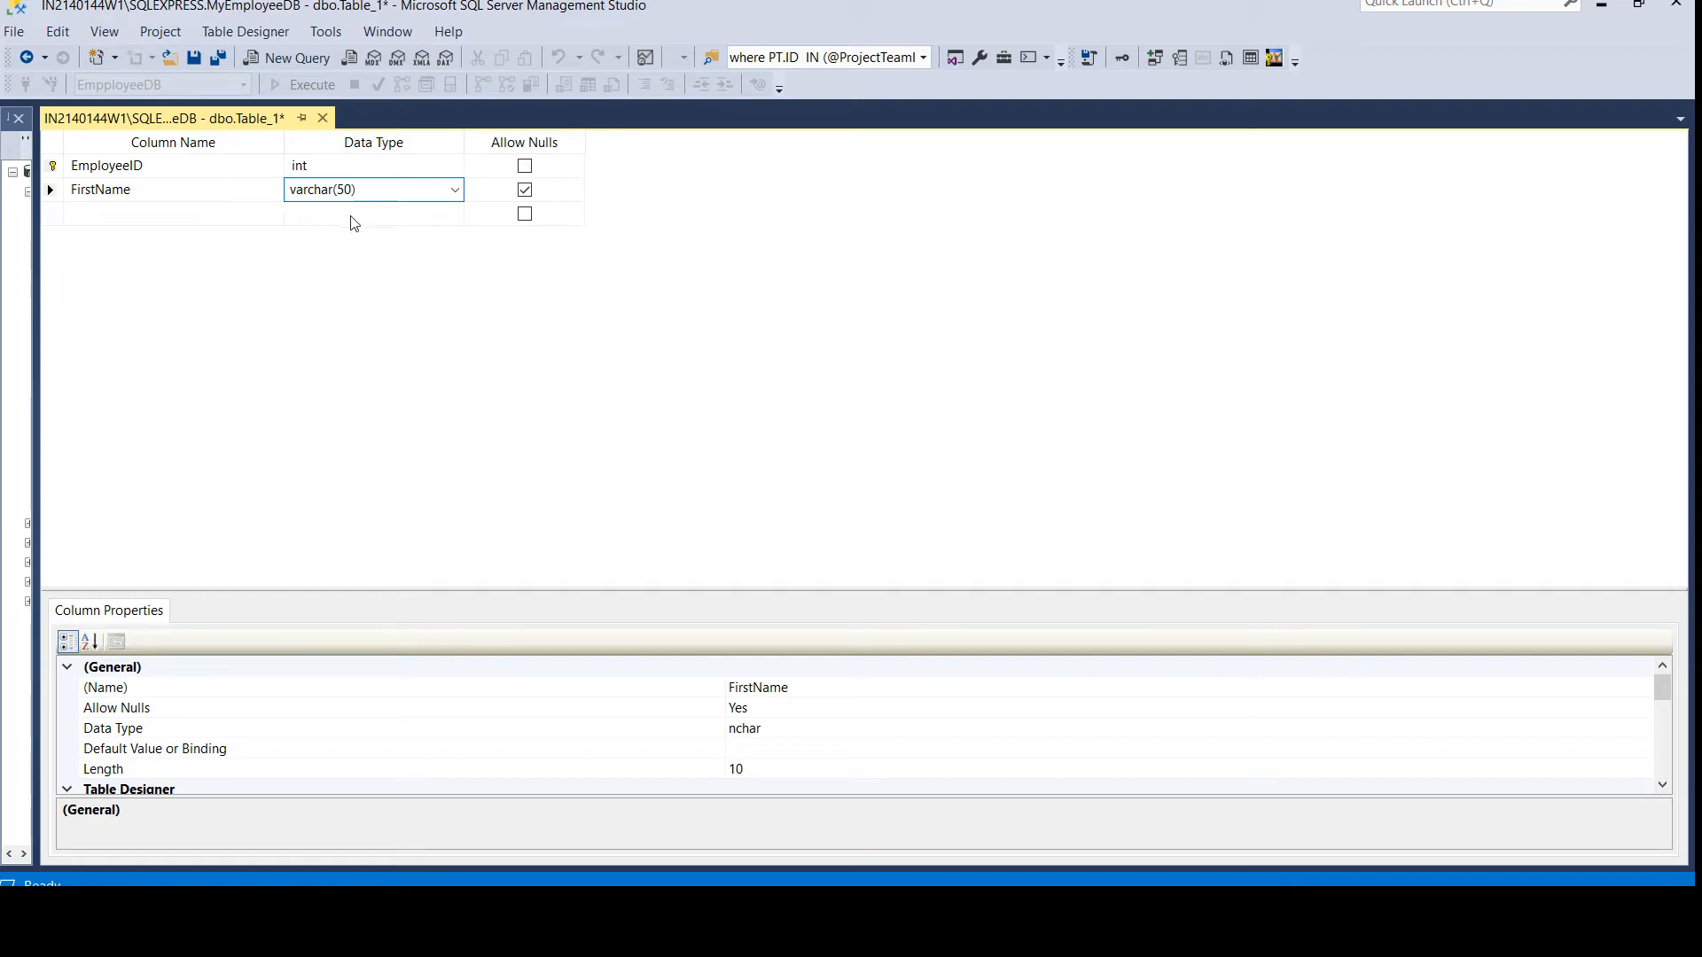
text(LastNAm)
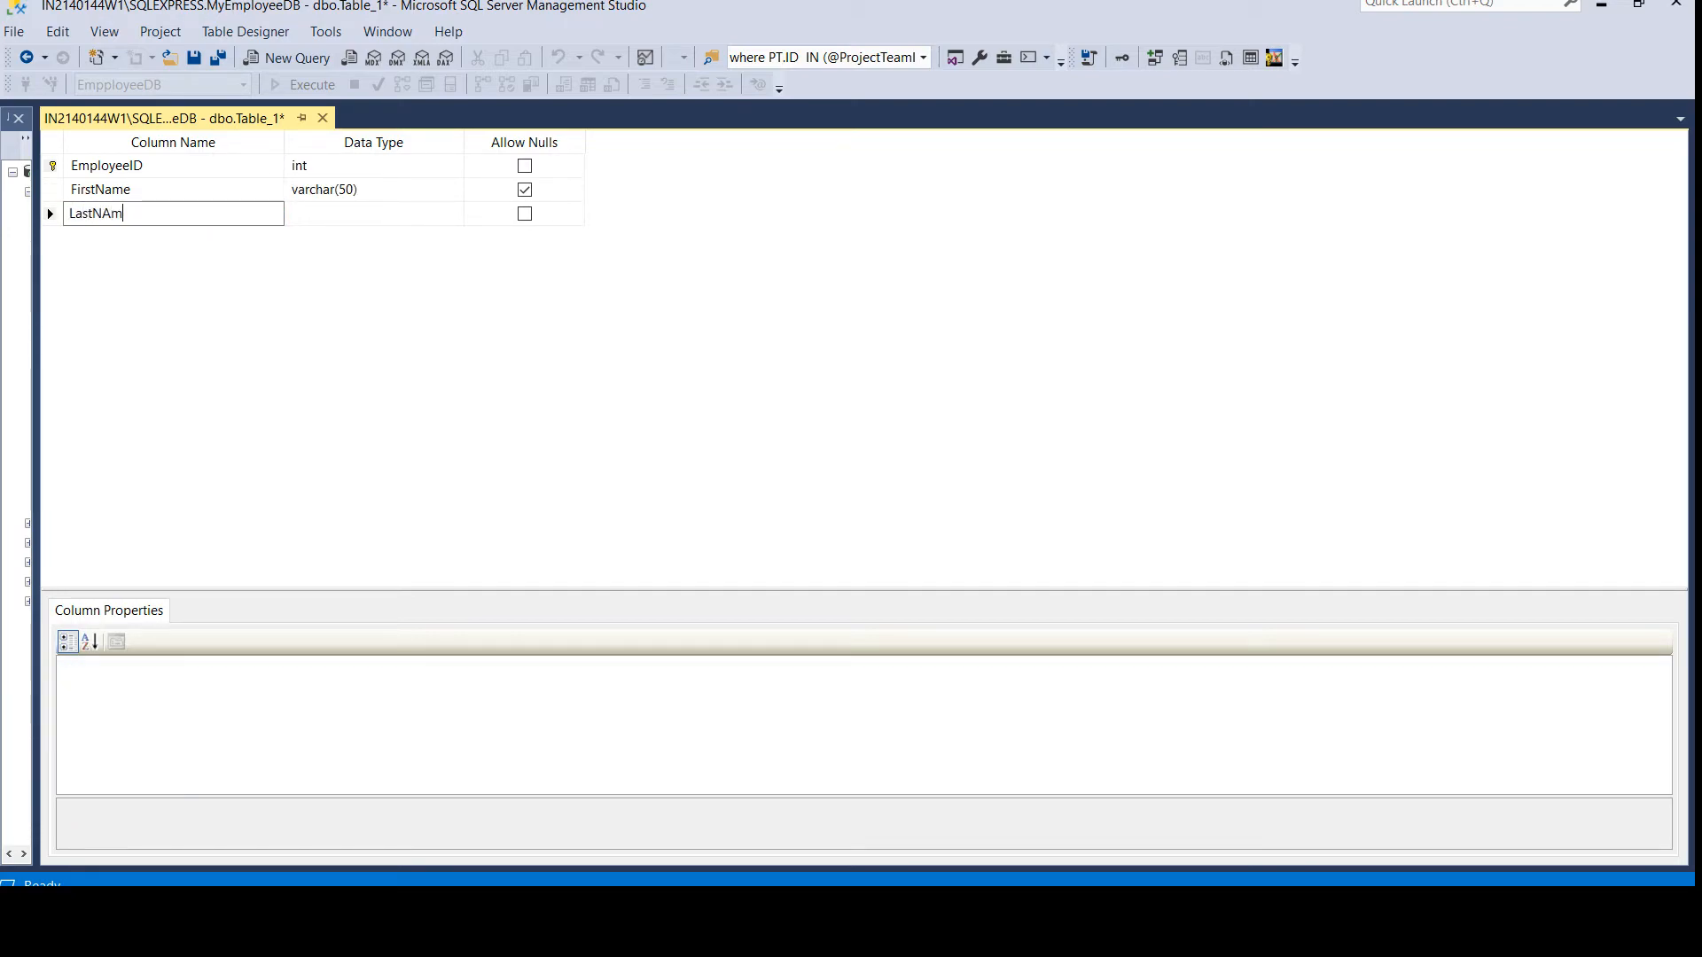
key(Backspace)
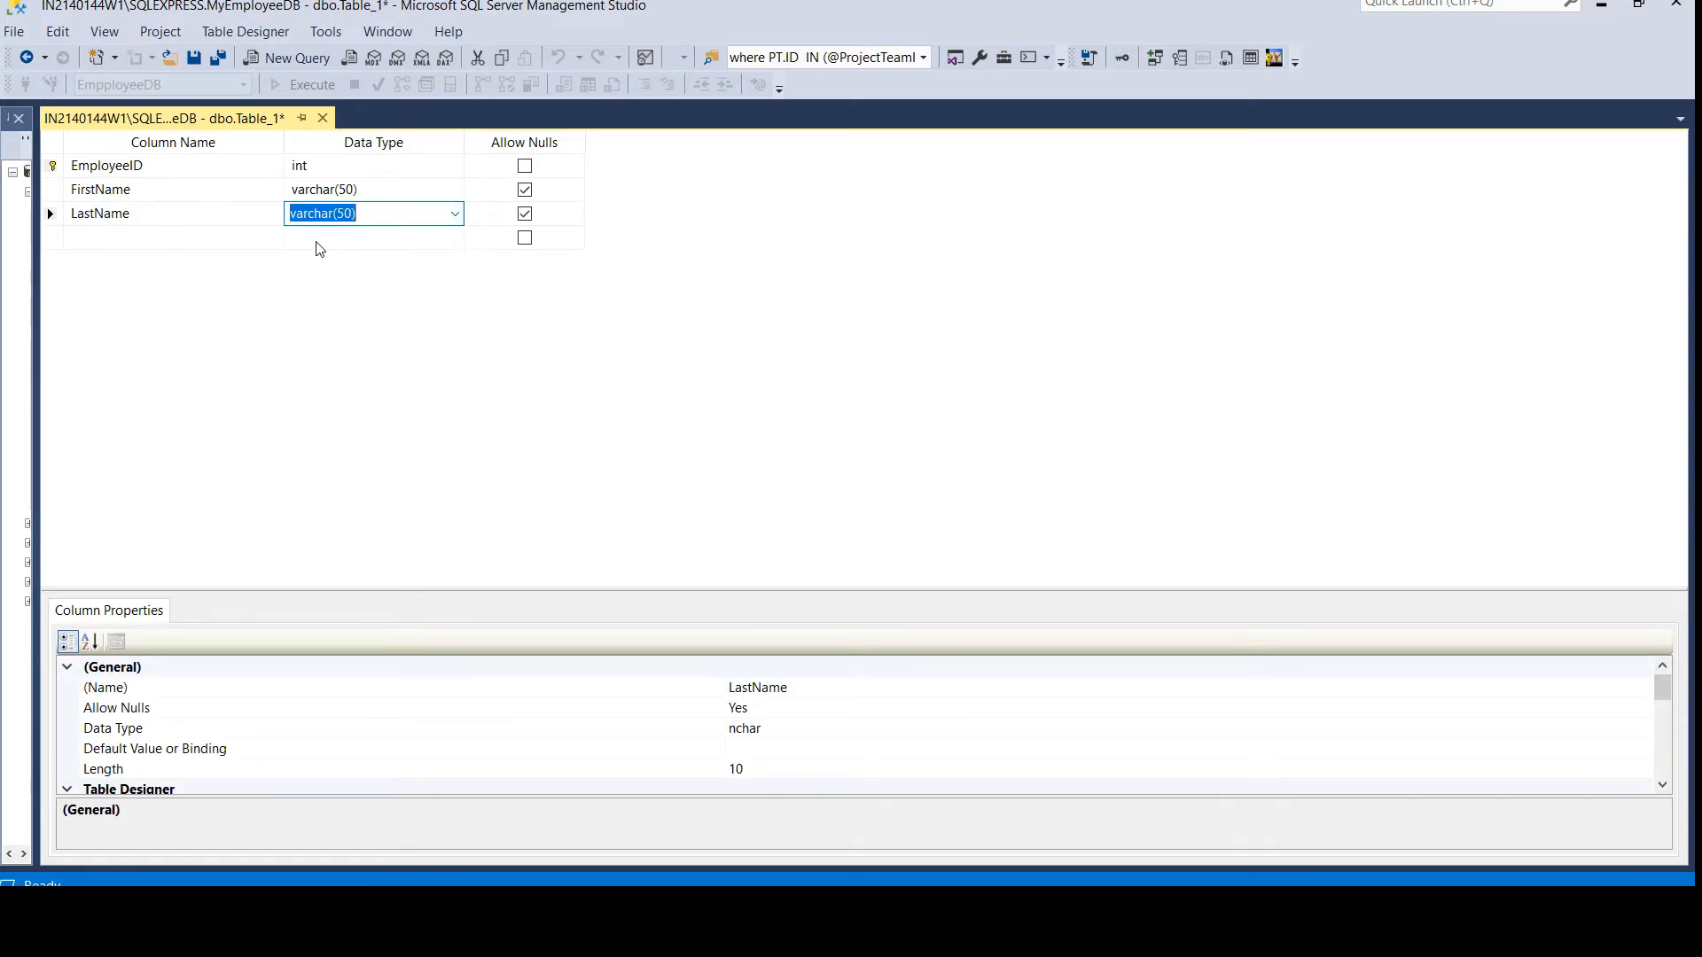
Add Address as varchar(MAX) and Phone as varchar(50).
click(174, 237)
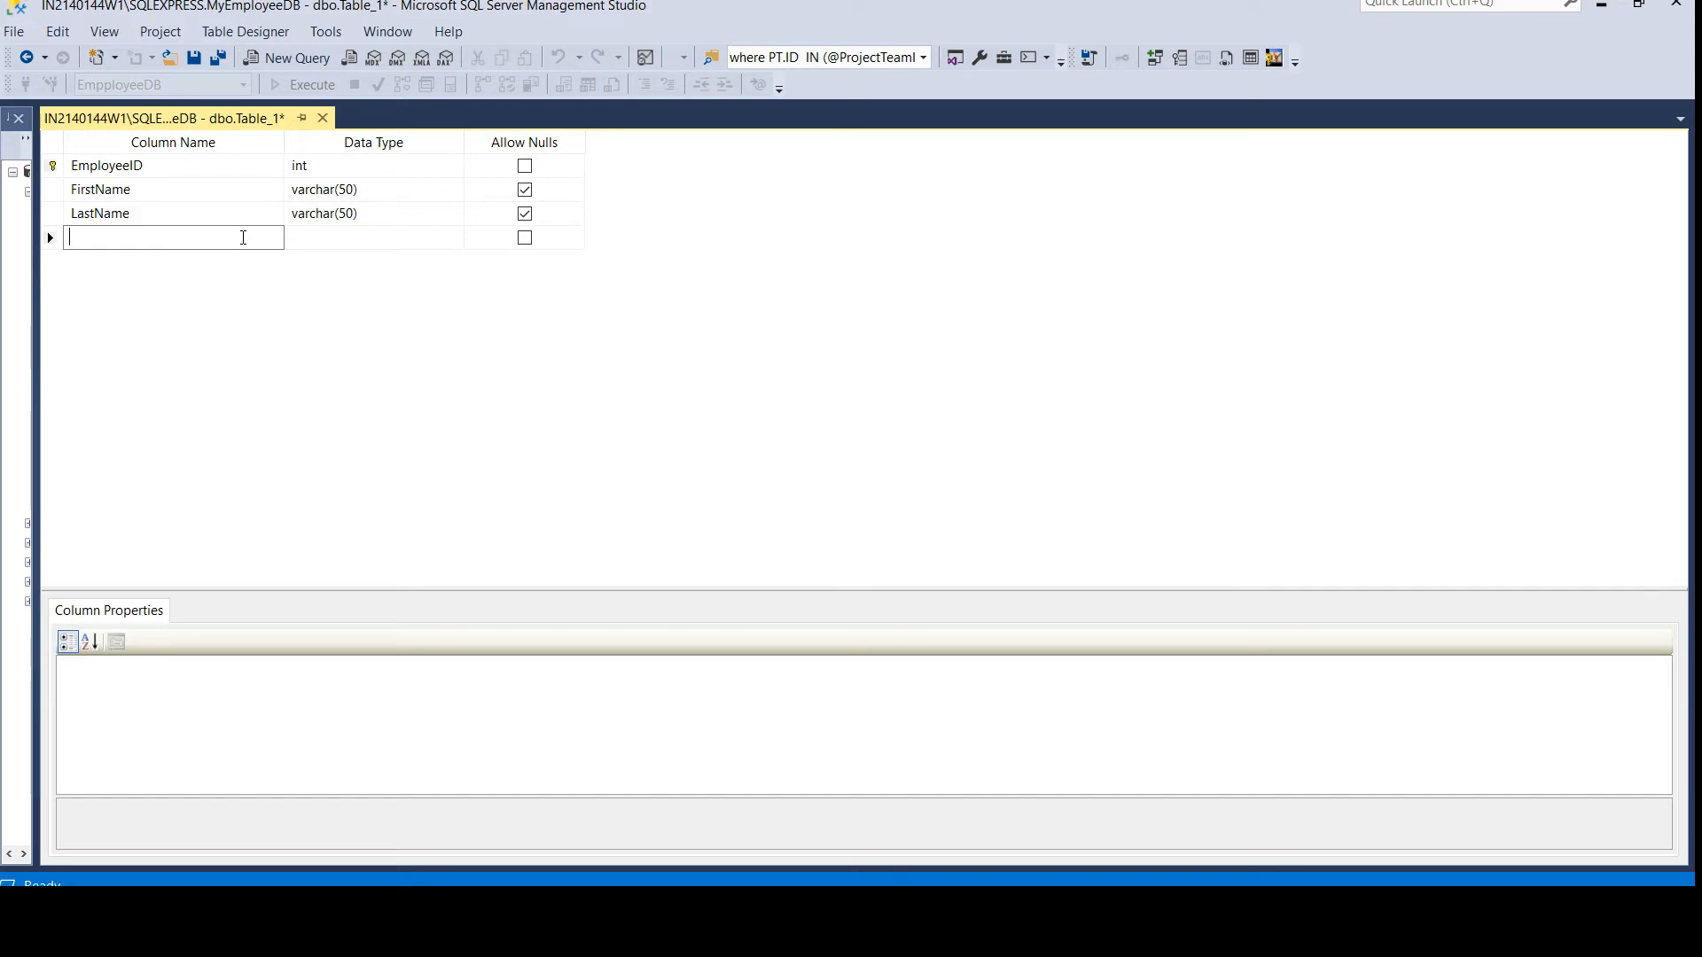
text(Address)
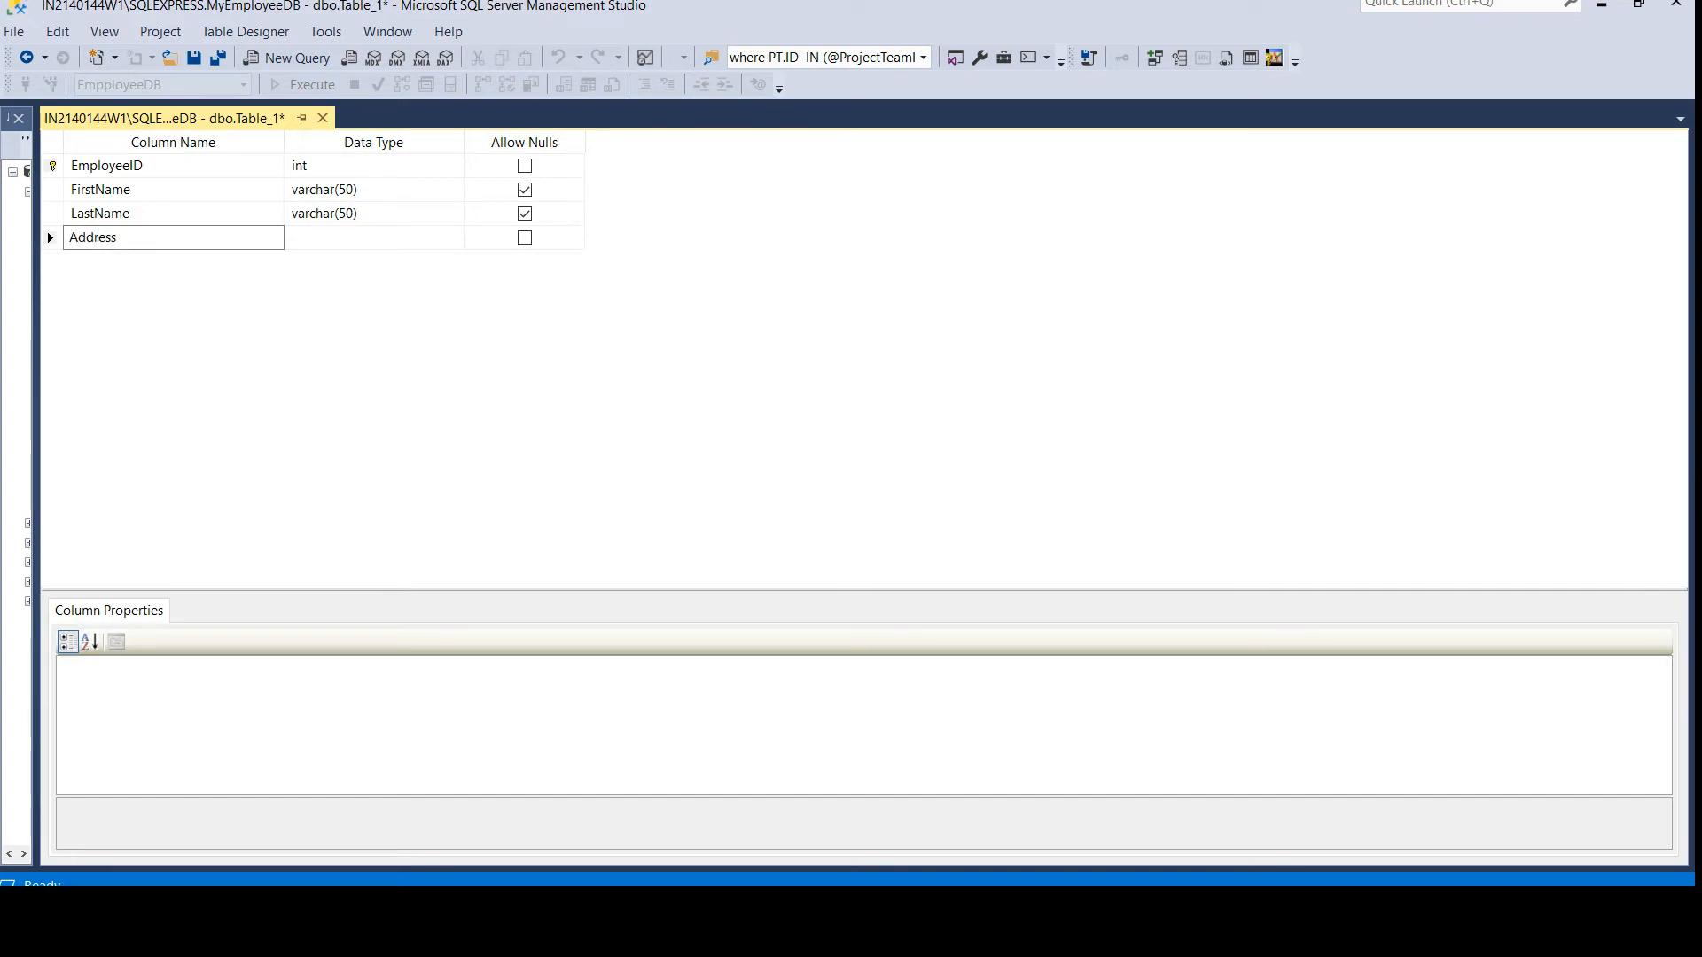
click(454, 237)
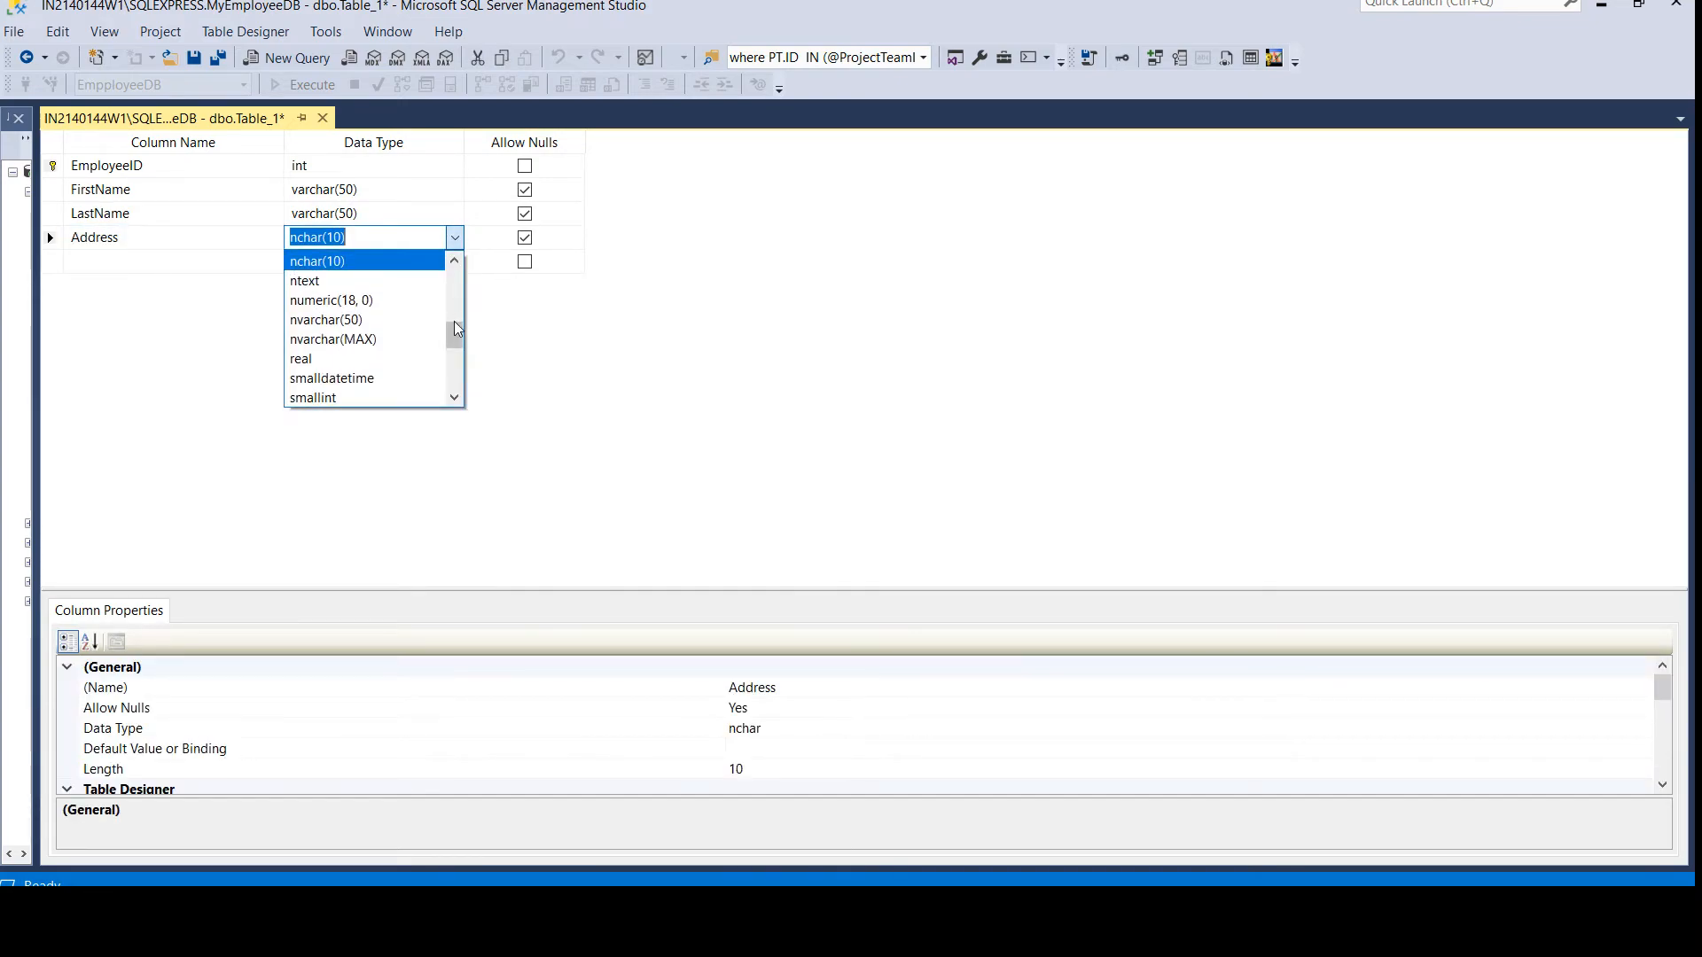
click(334, 339)
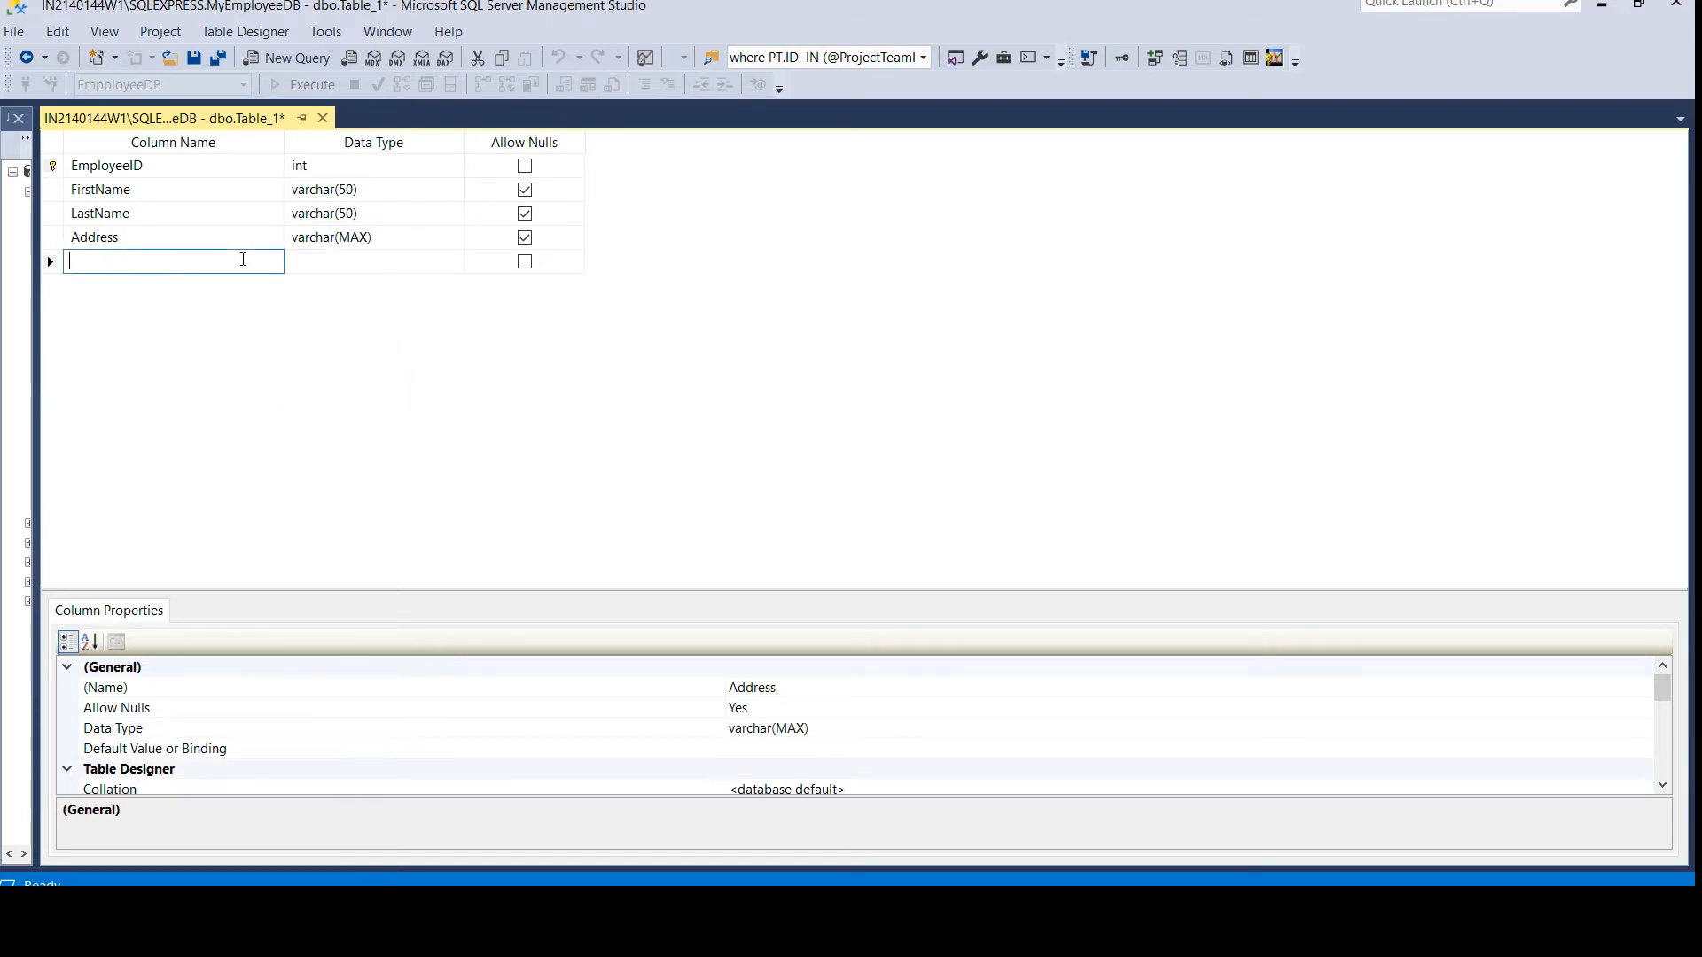
text(Phone)
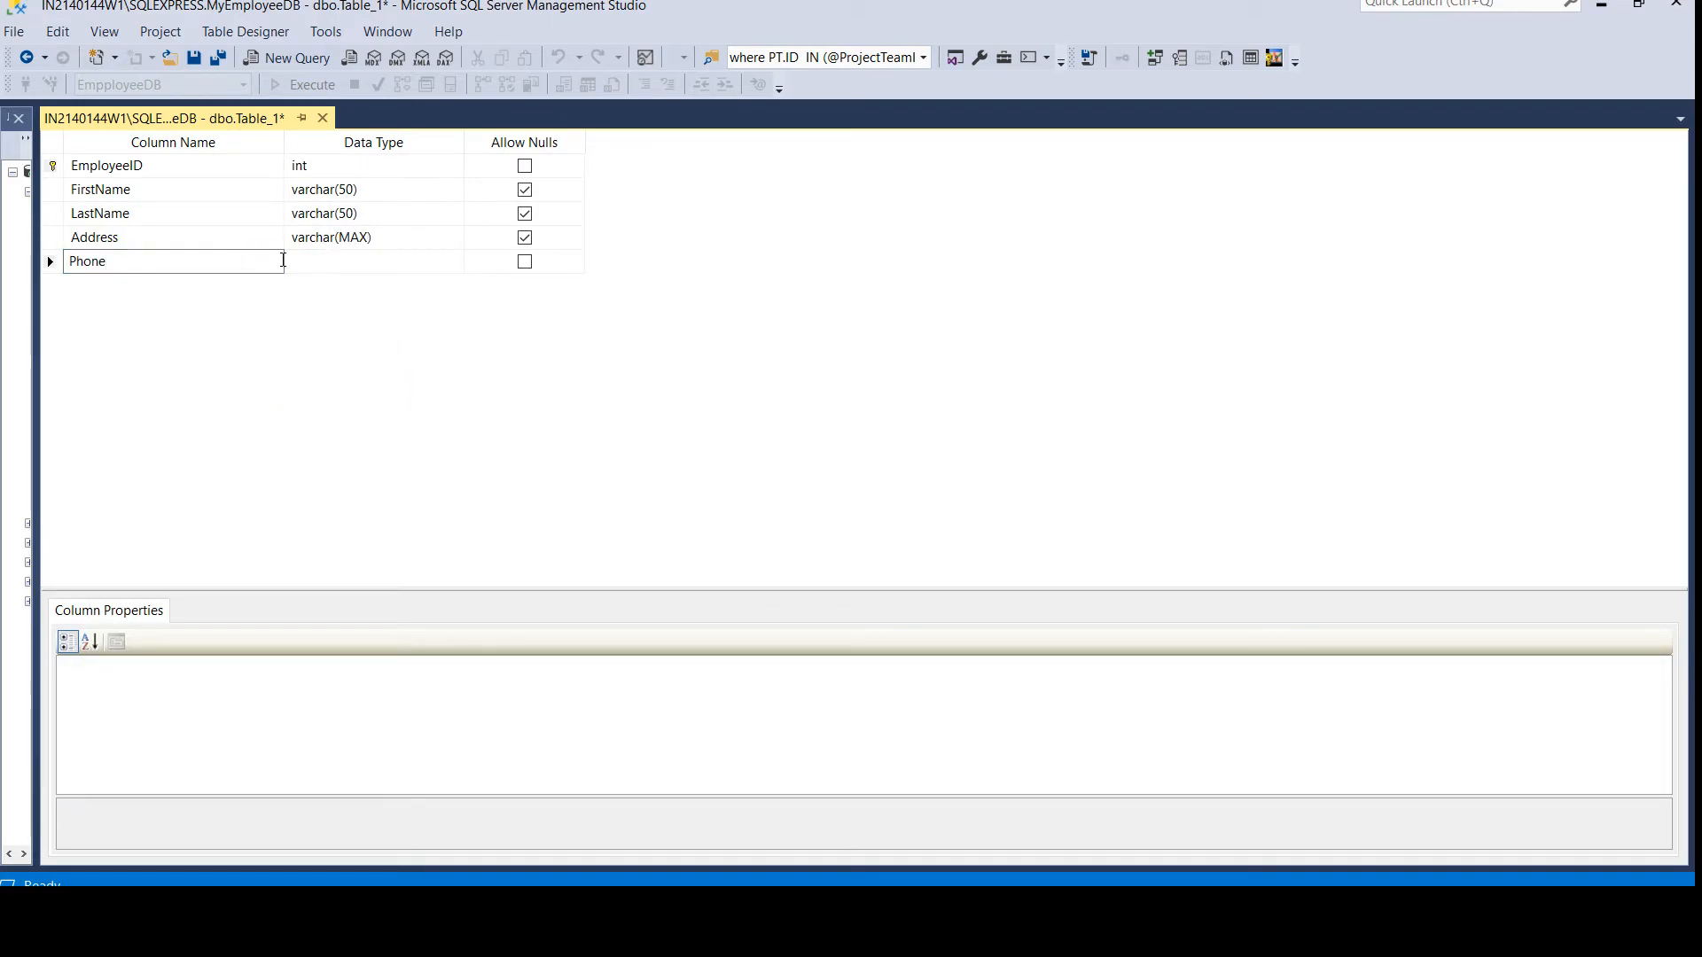
click(454, 261)
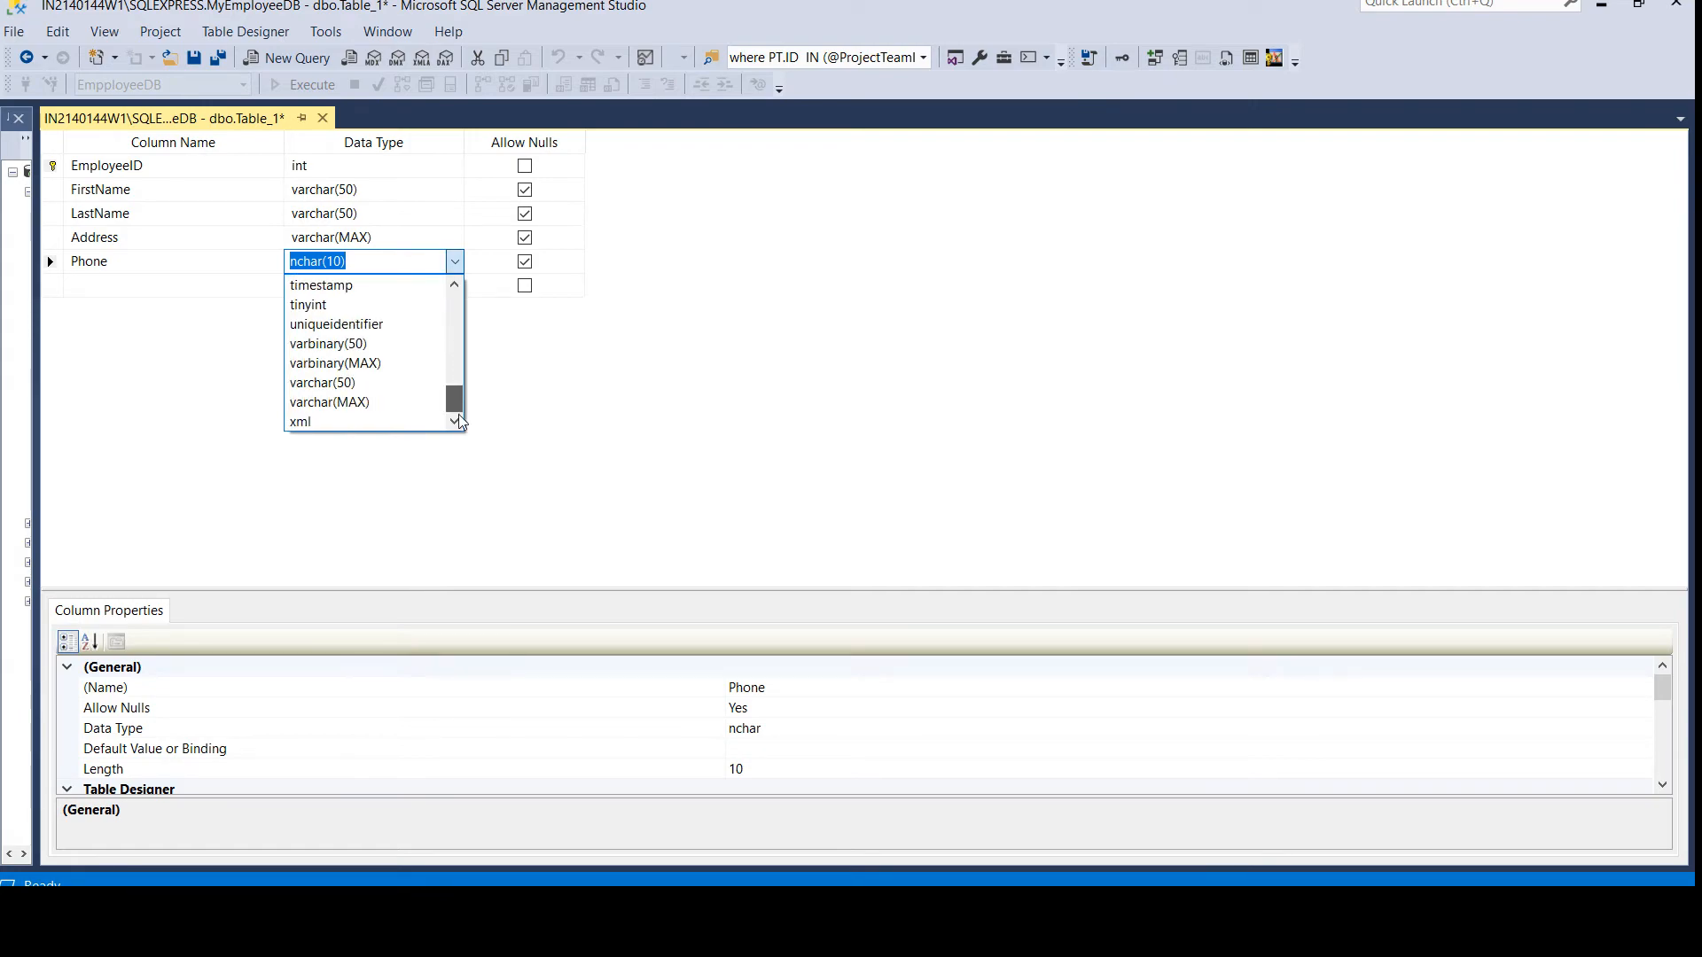
click(323, 383)
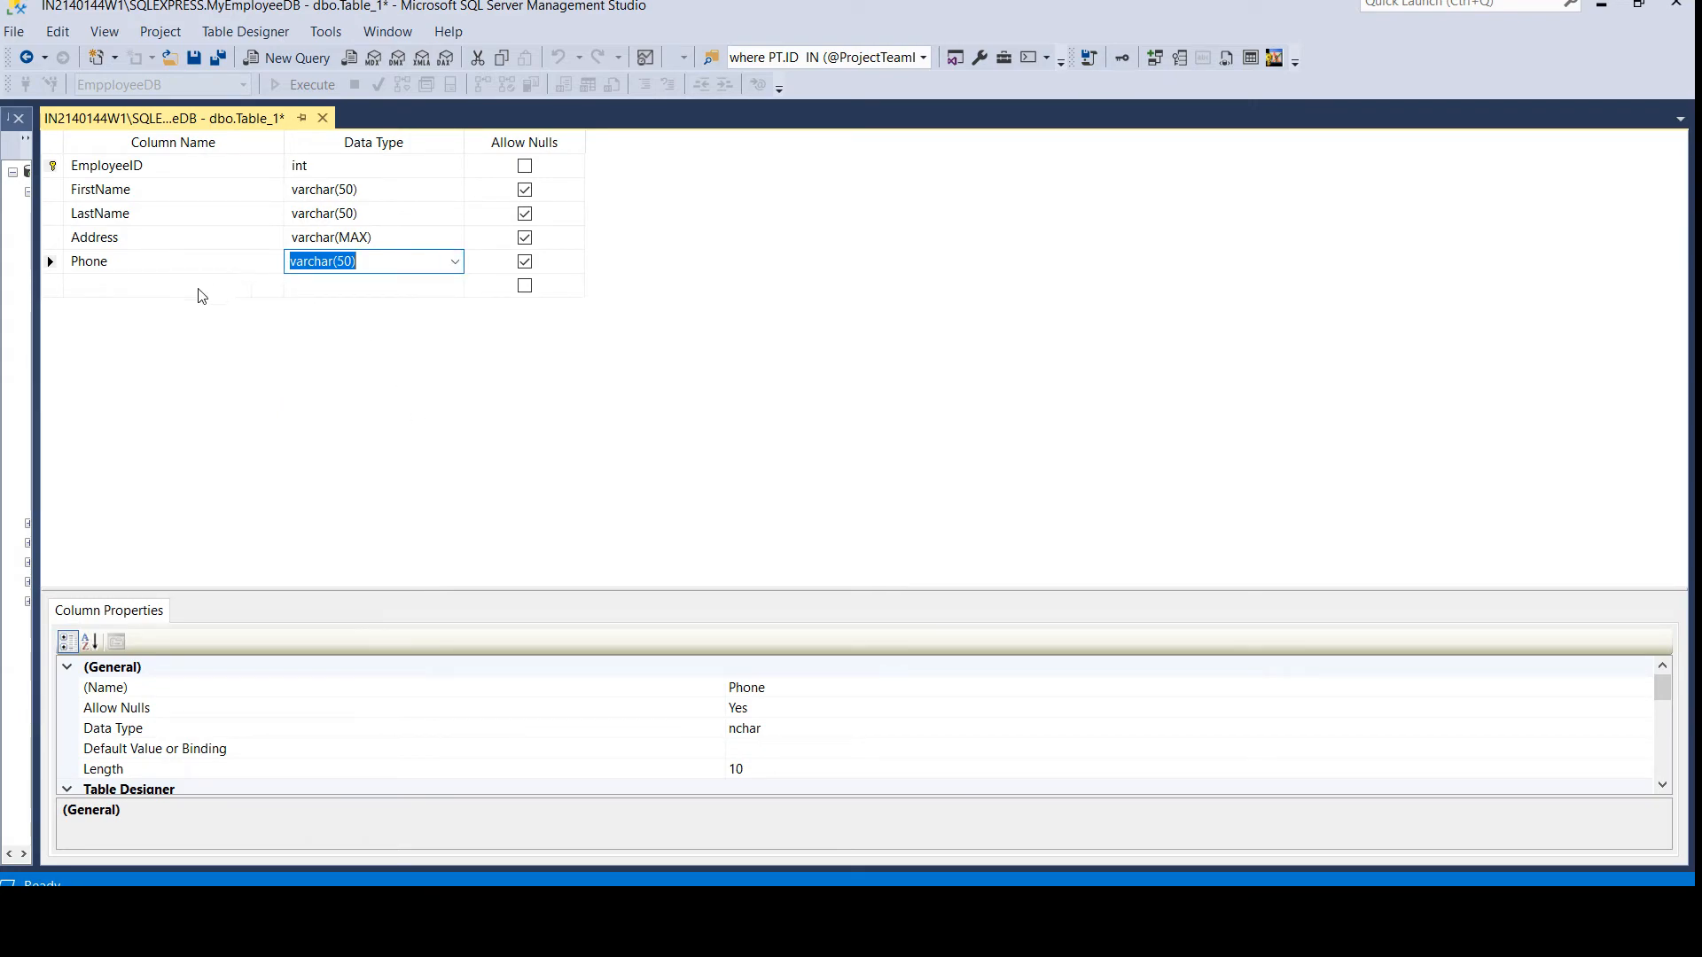
Add an Email column as varchar(50).
click(173, 284)
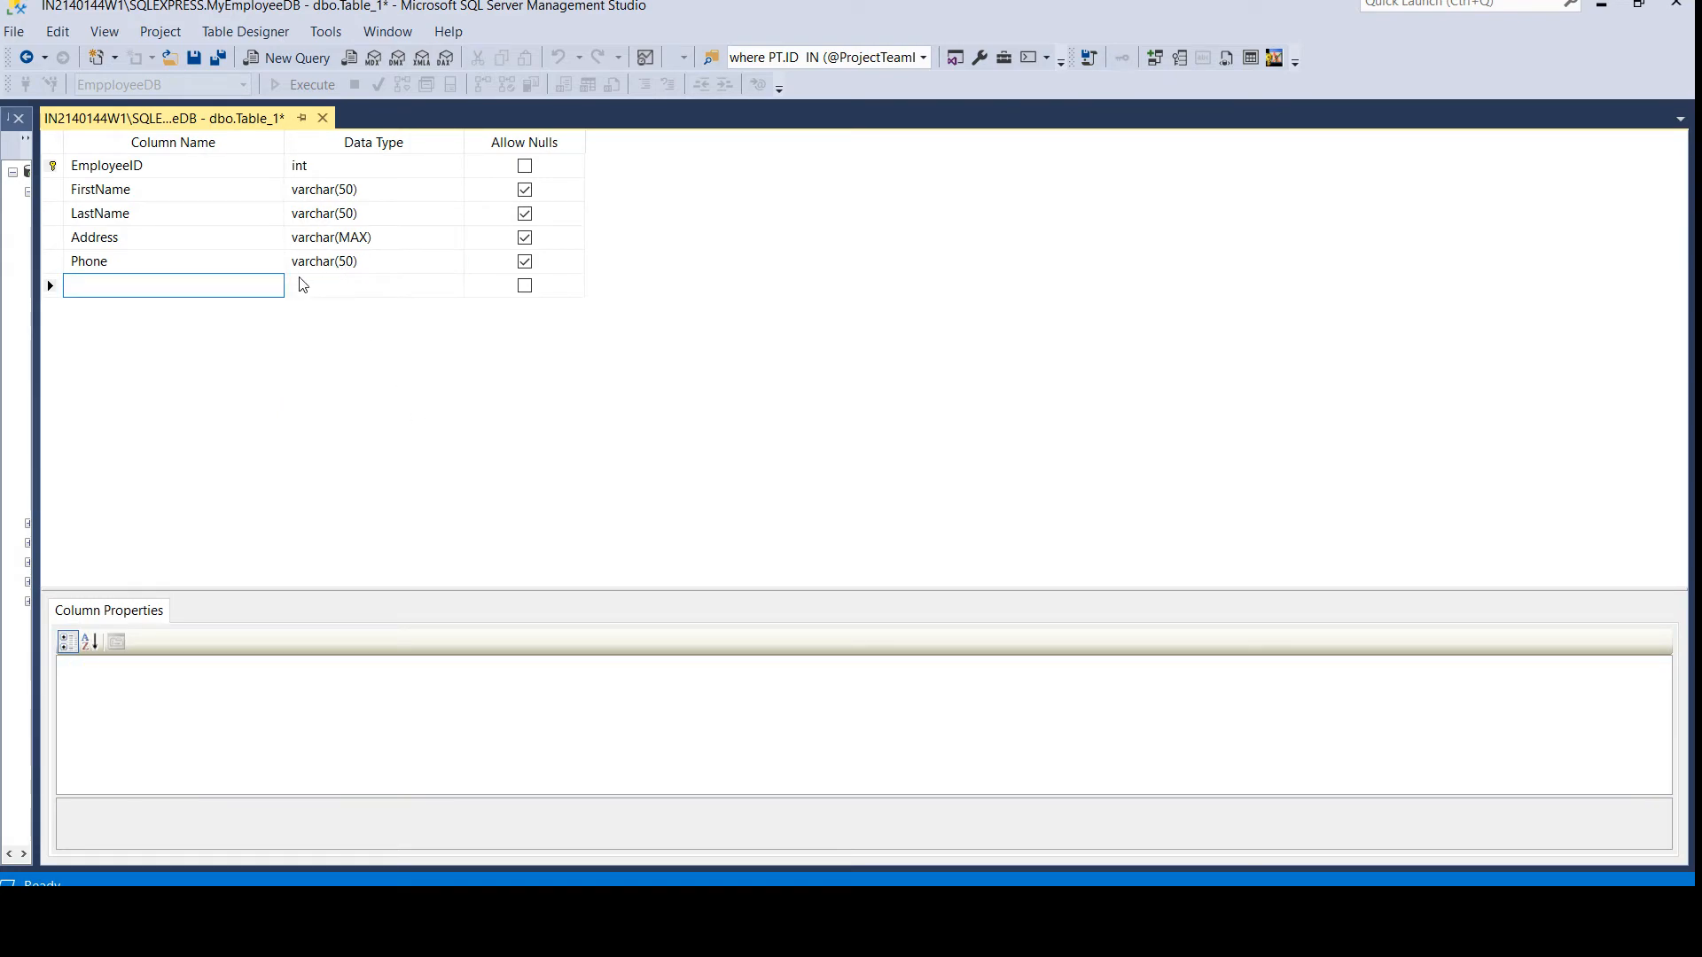
text(EMial)
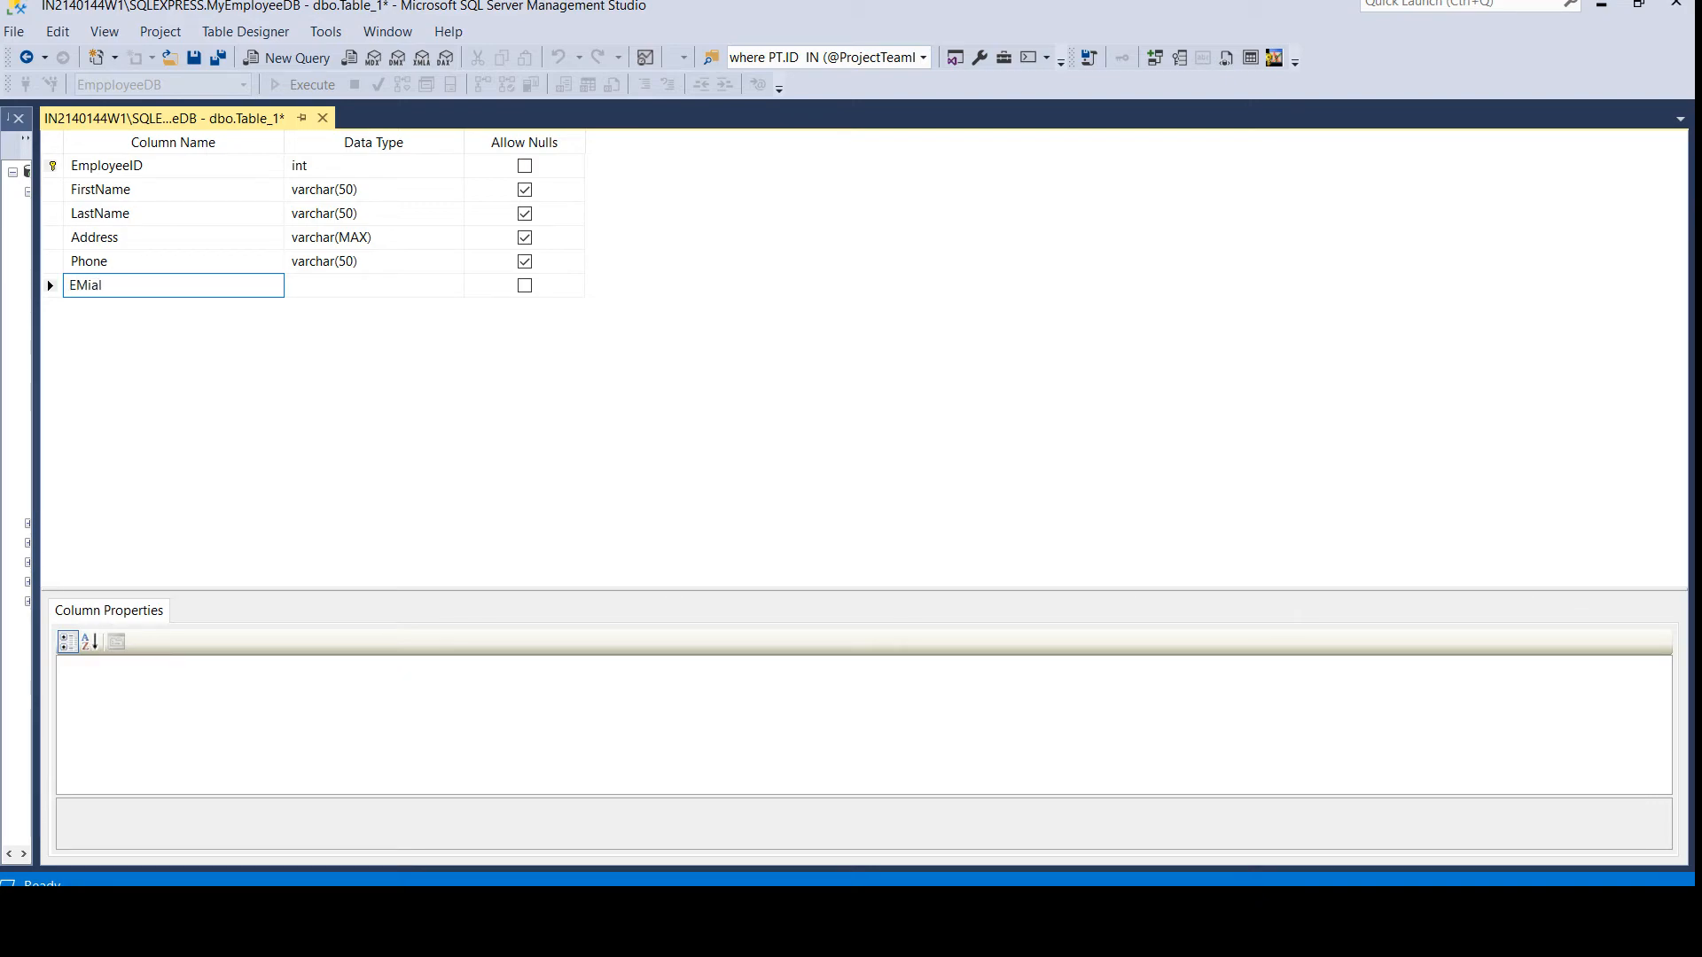
text(Email)
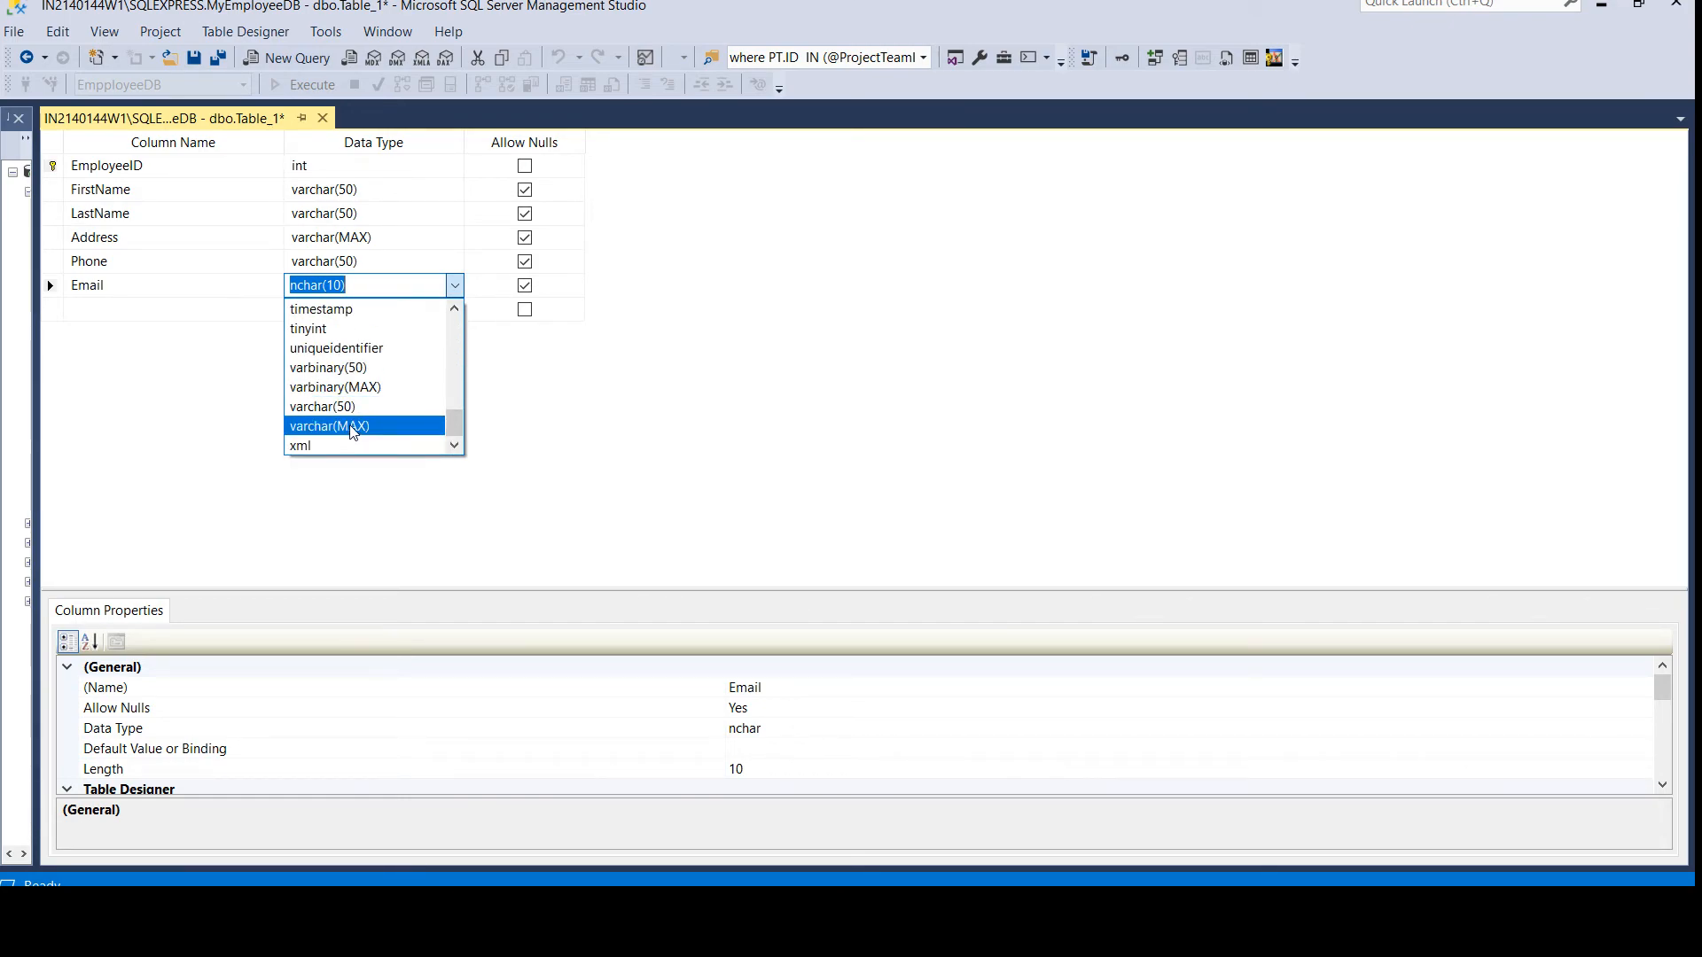
click(322, 406)
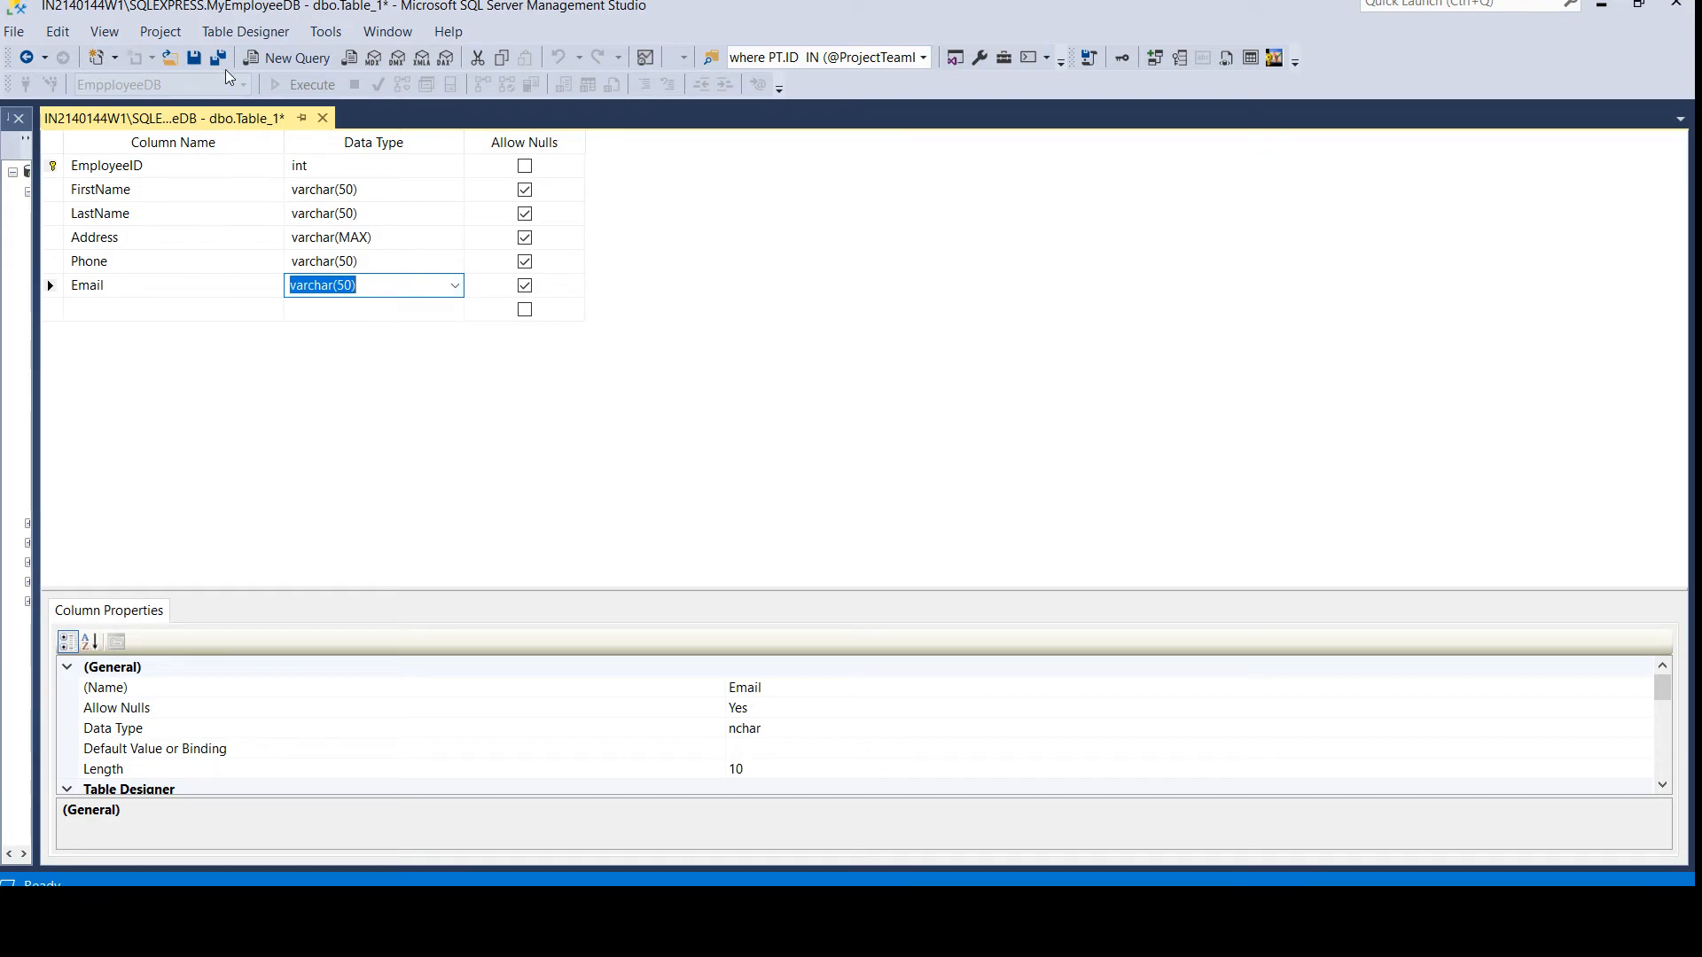
Save the table as Employee and show dbo.Employee under MyEmployeeDB's Tables.
click(192, 57)
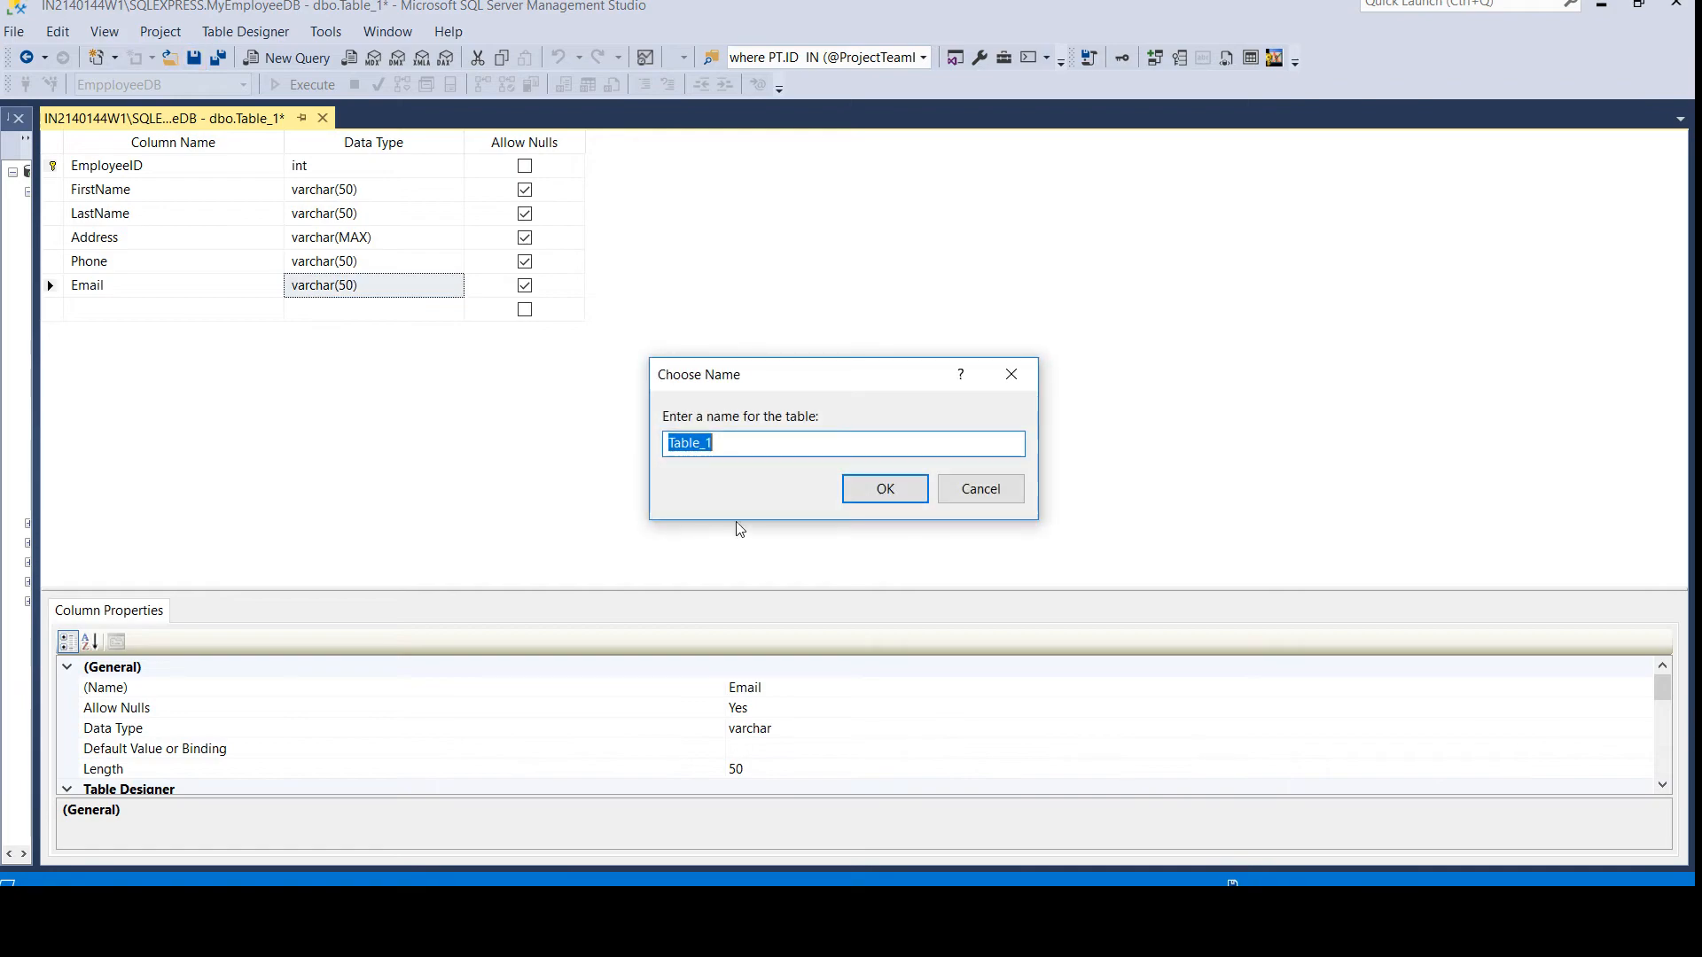
text(Emply)
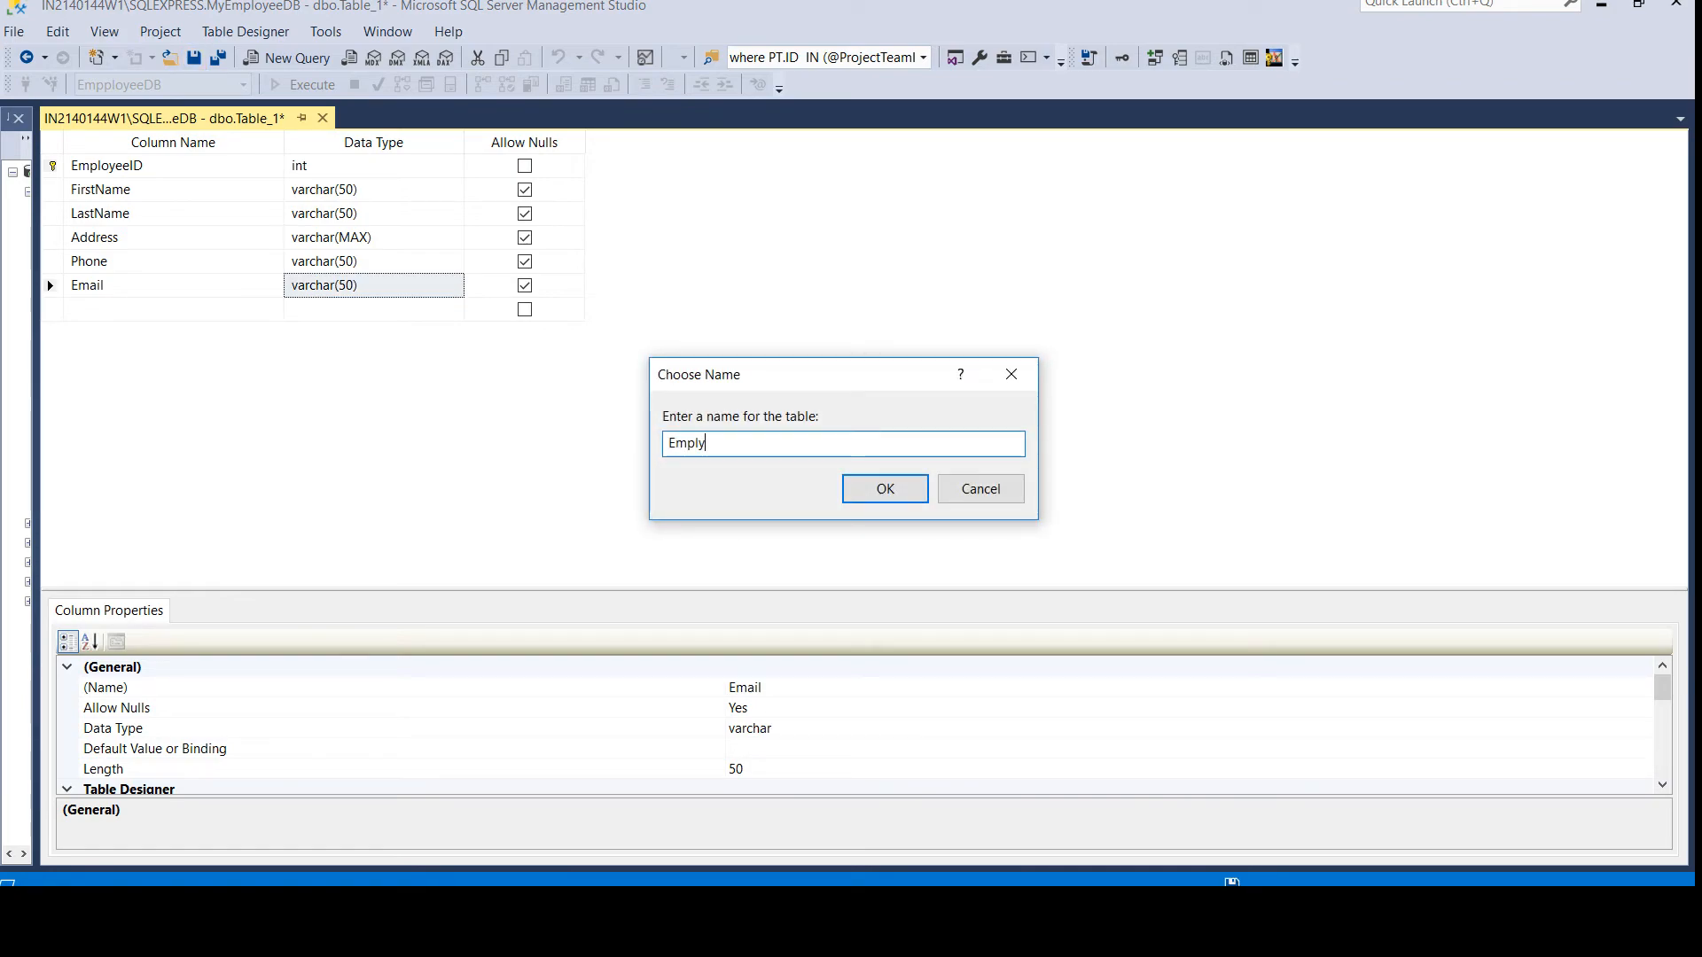
key(BackSpace)
text(oyee)
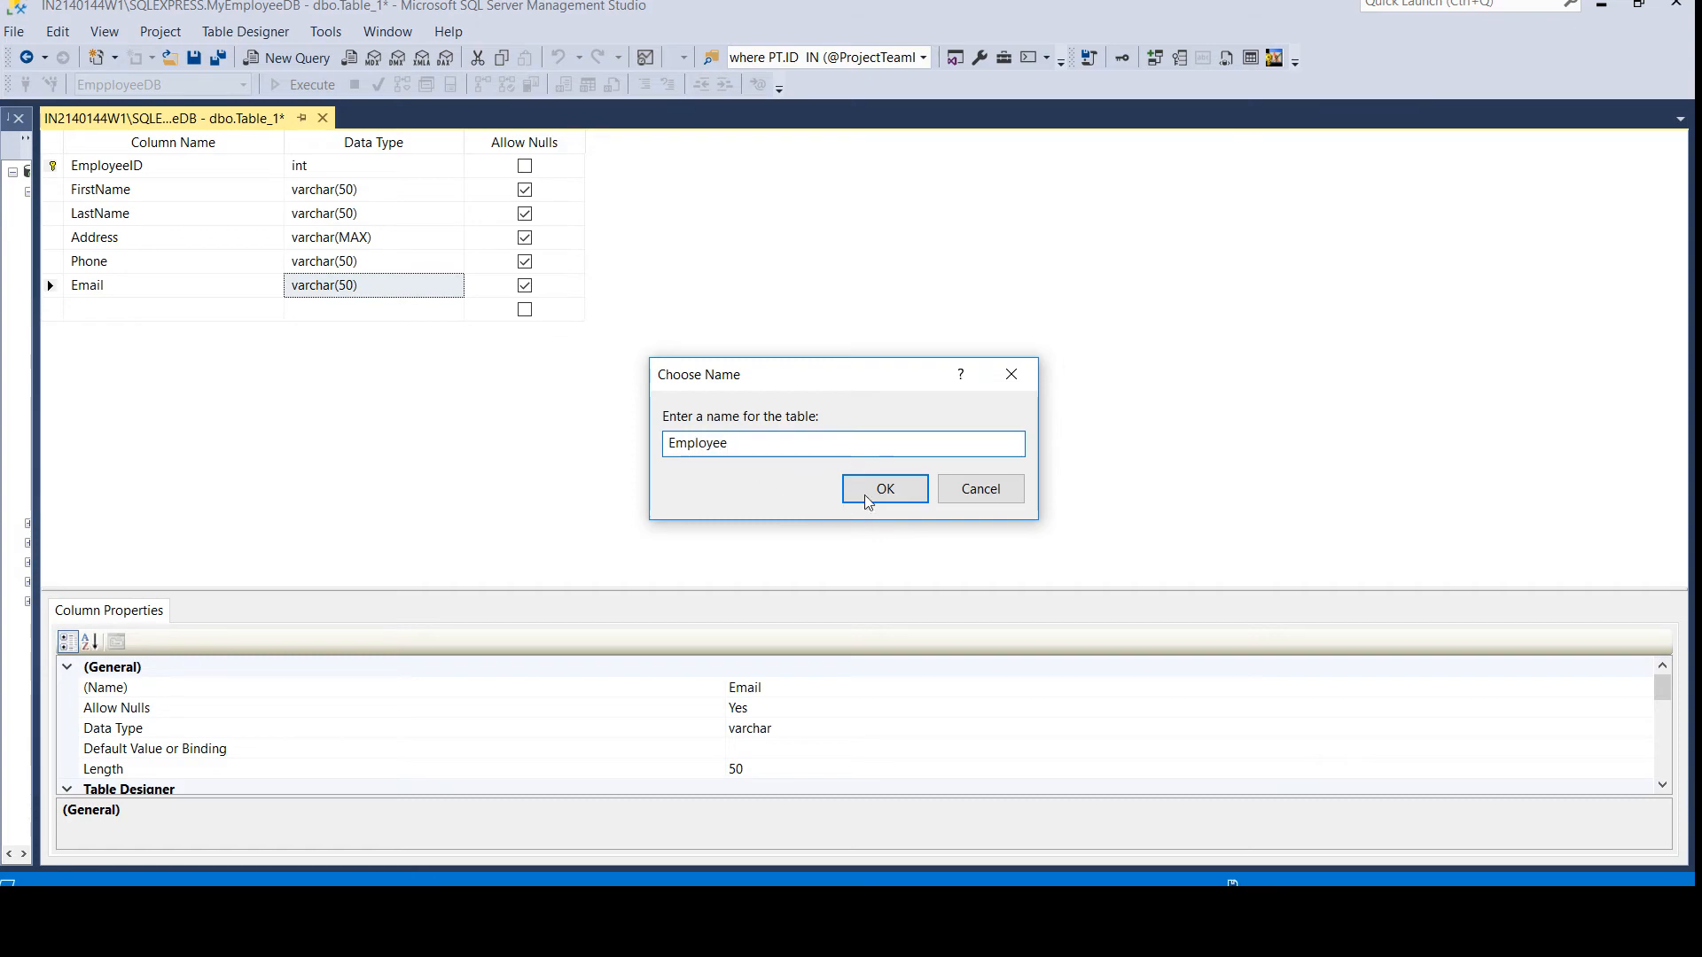
click(883, 489)
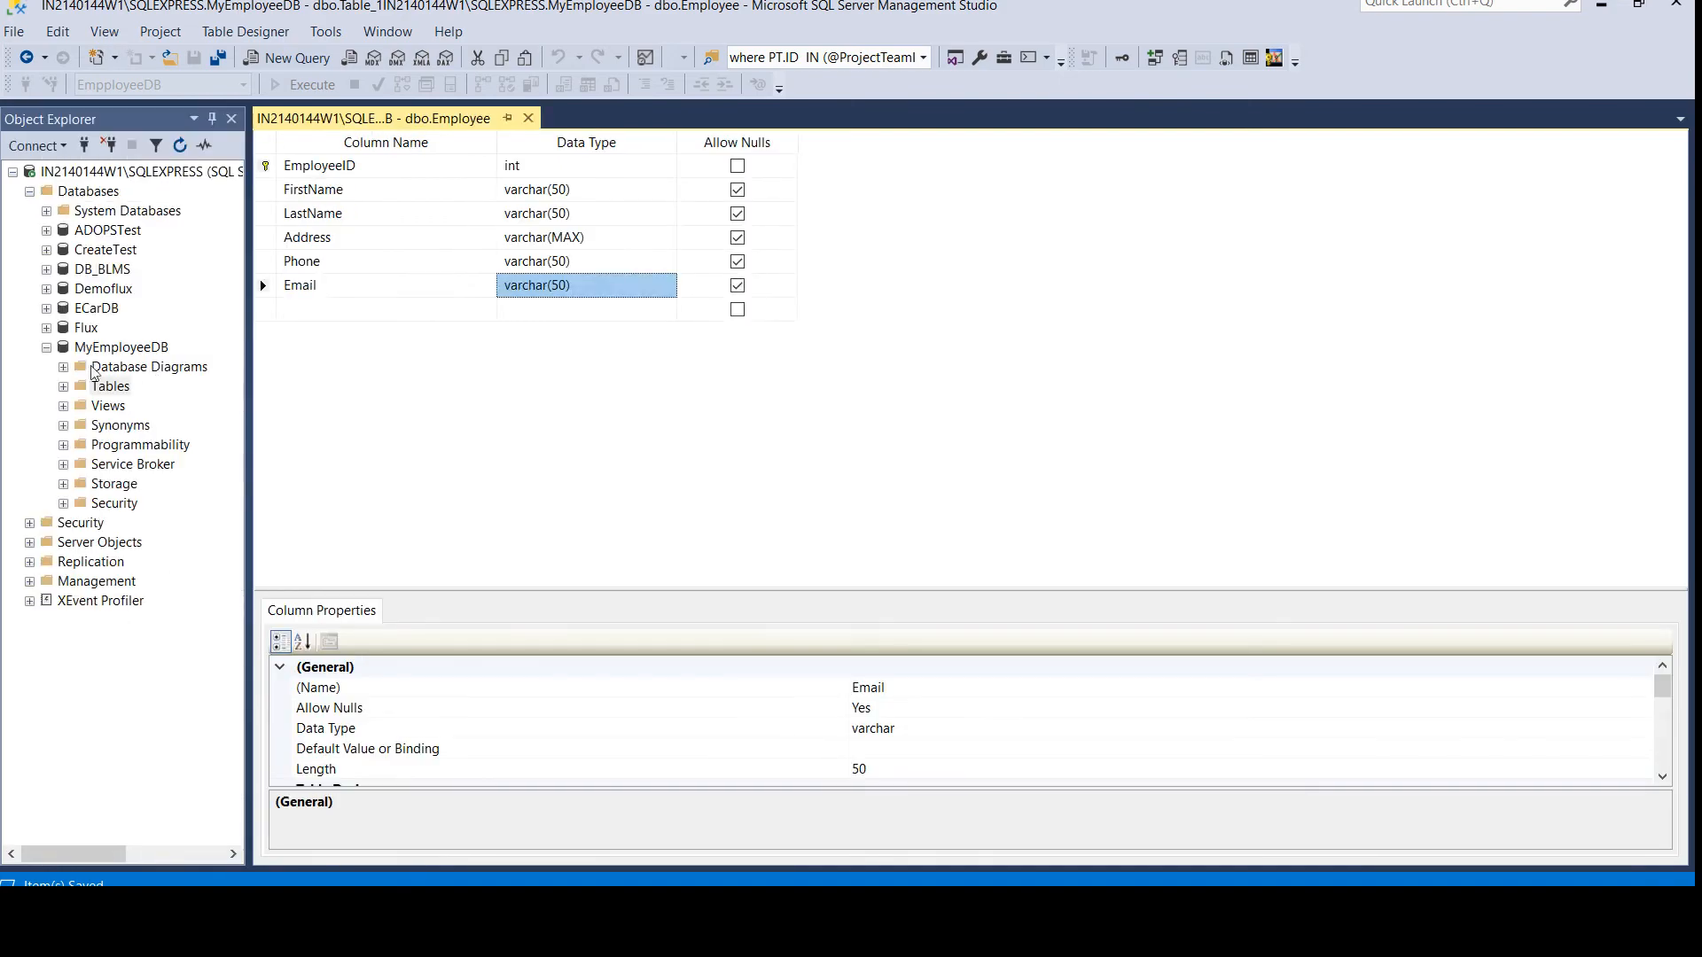
click(64, 387)
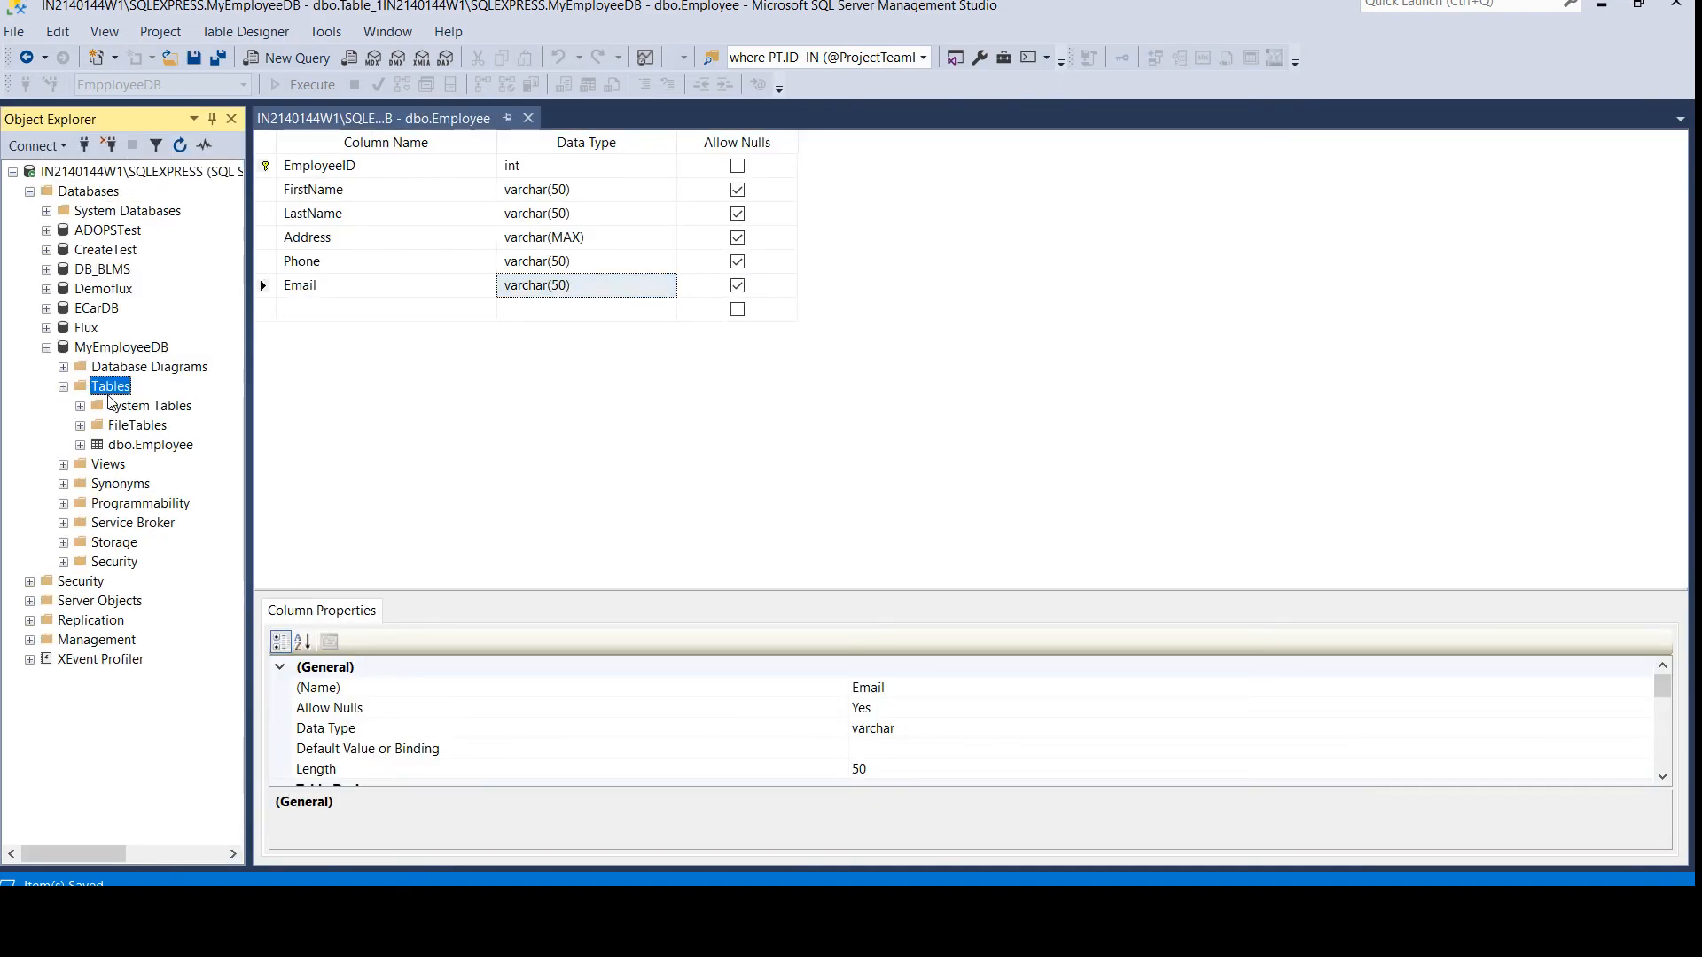
Run Select Top 1000 Rows on dbo.Employee, returning six columns and no rows.
right_click(149, 443)
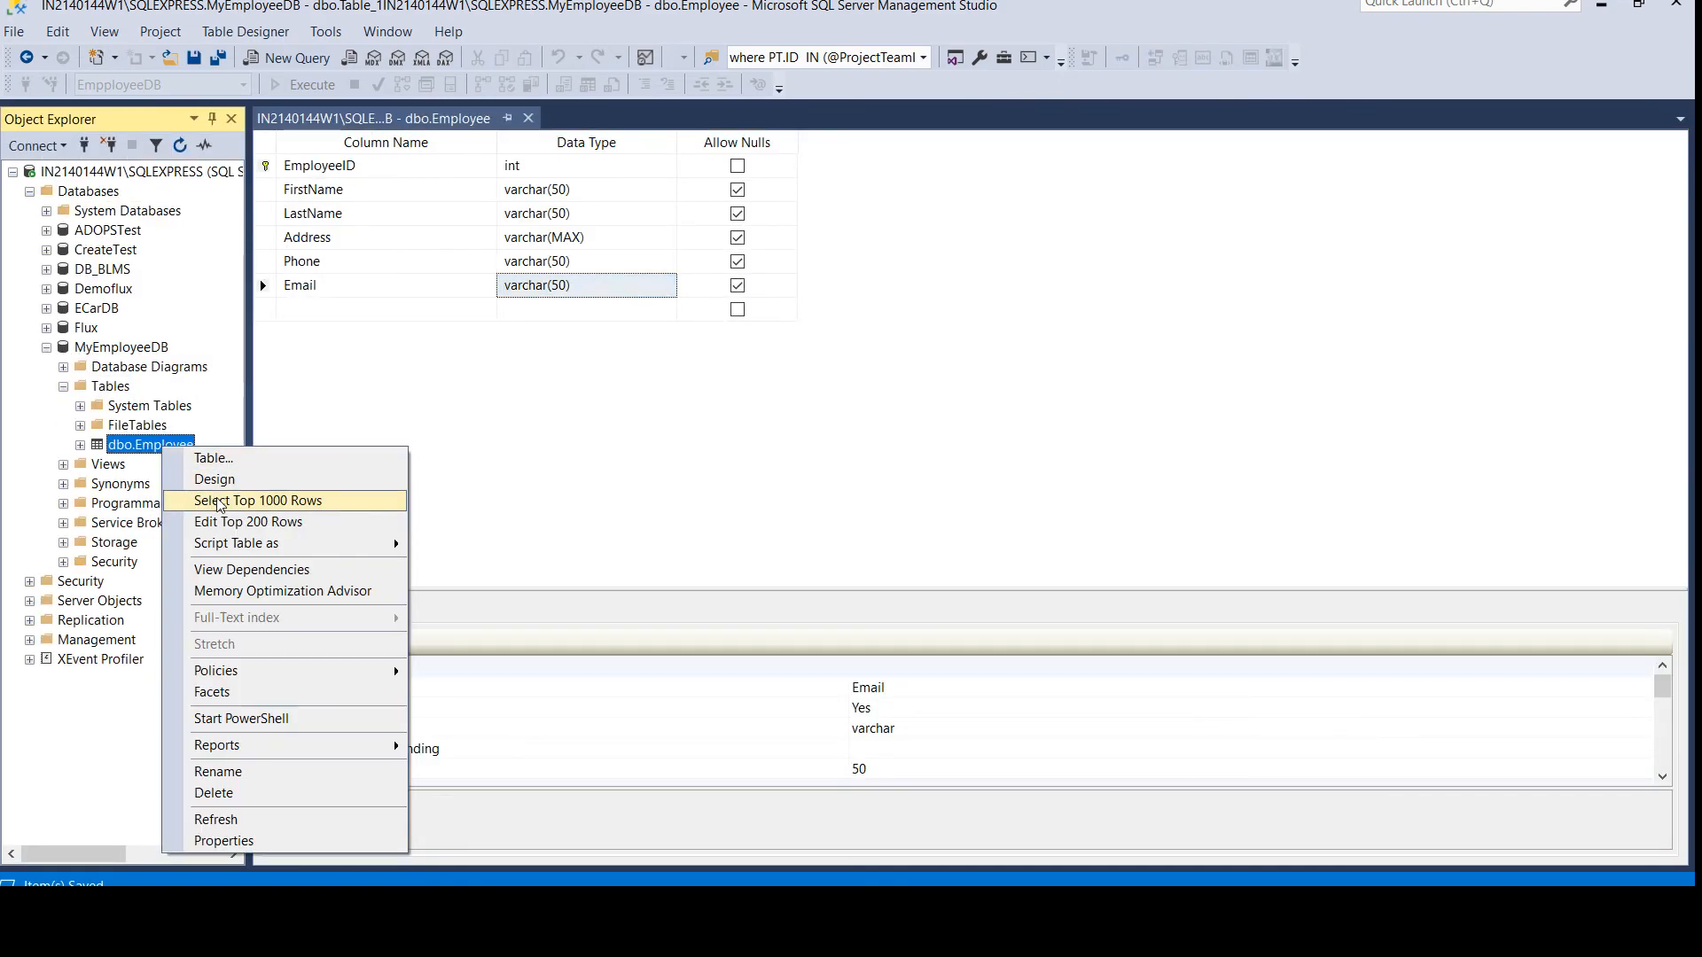
click(256, 500)
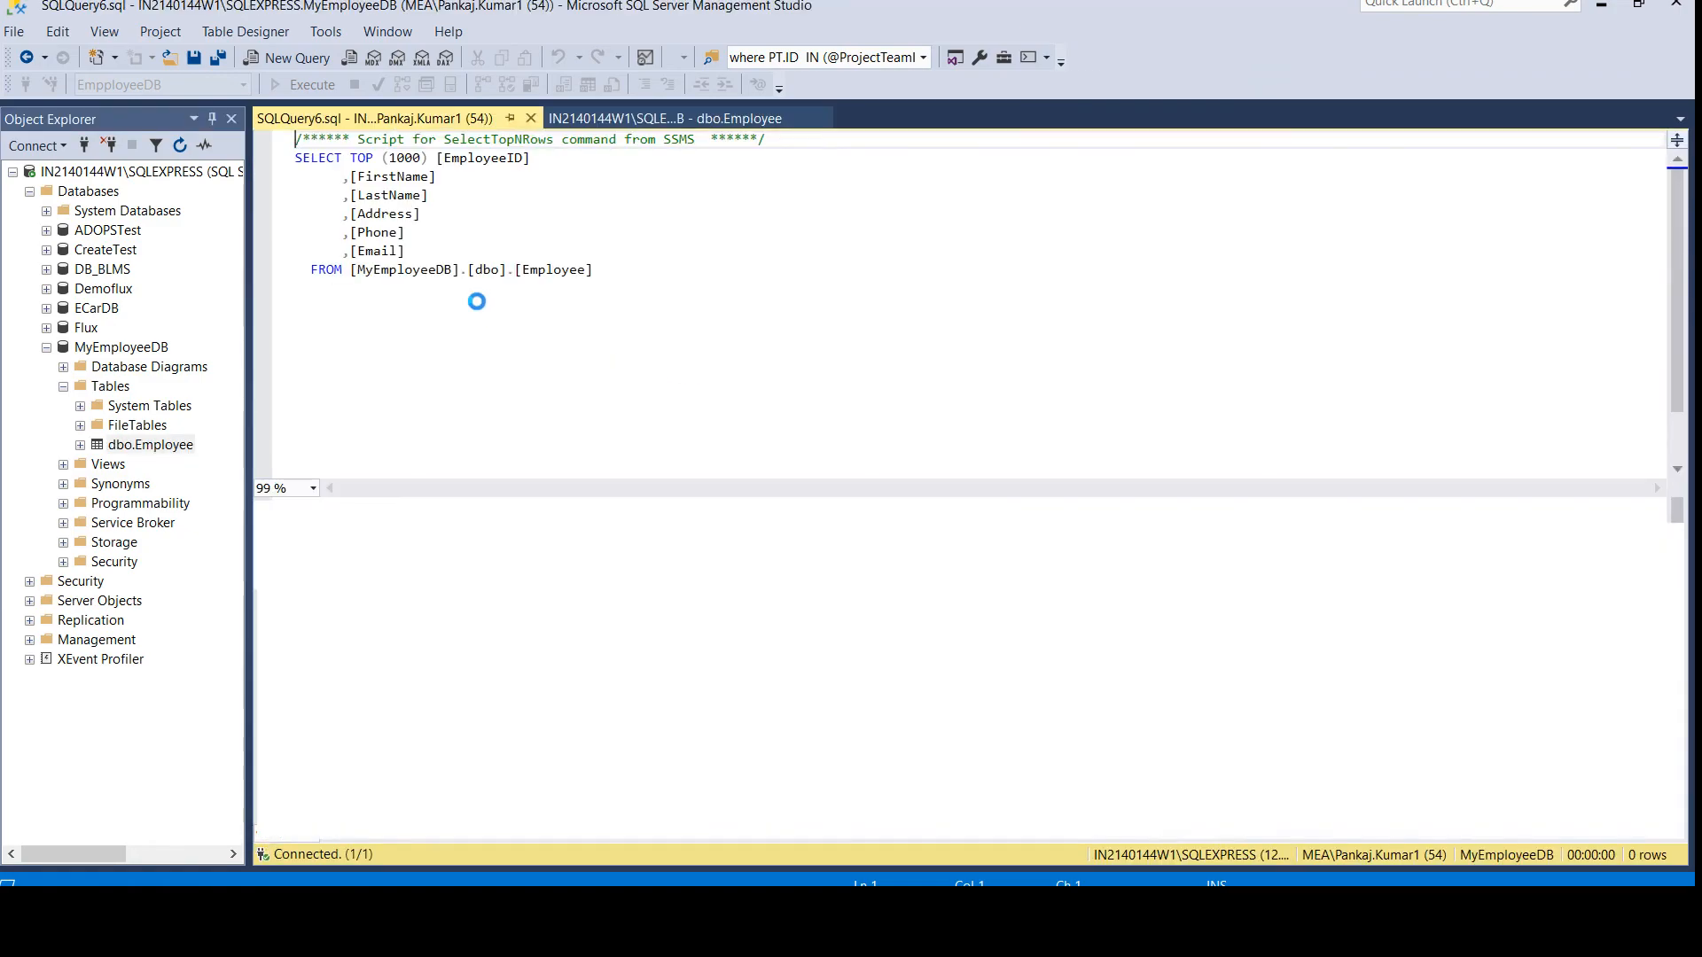
click(308, 83)
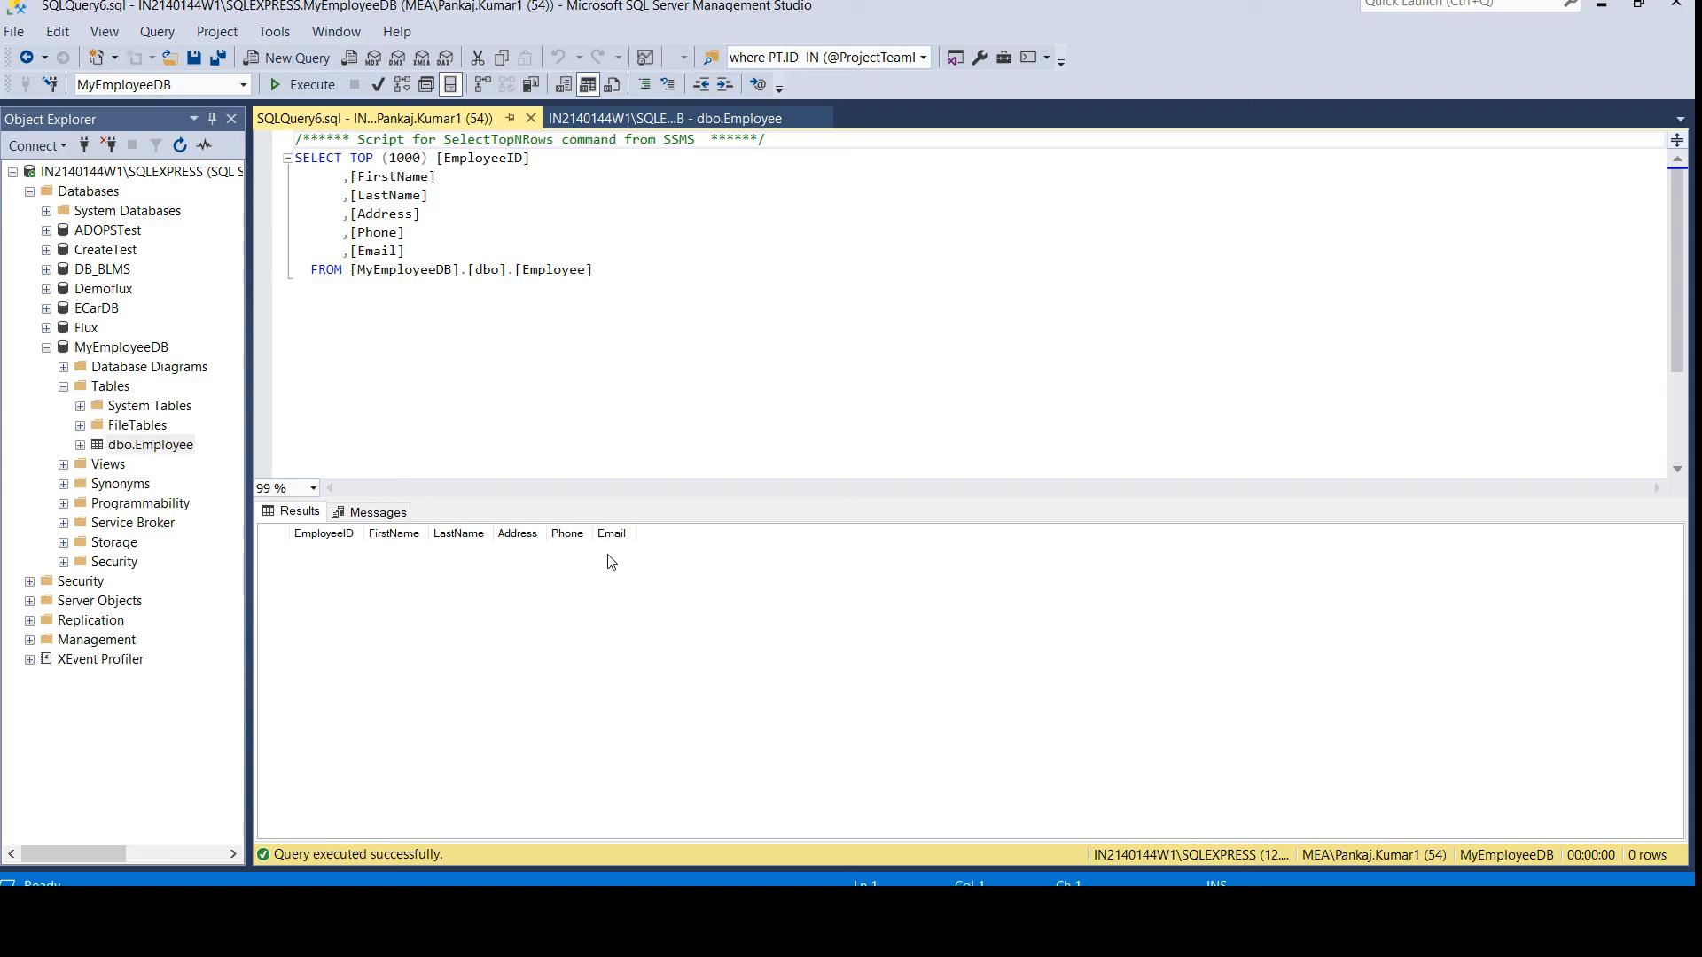
mouse_move(581, 376)
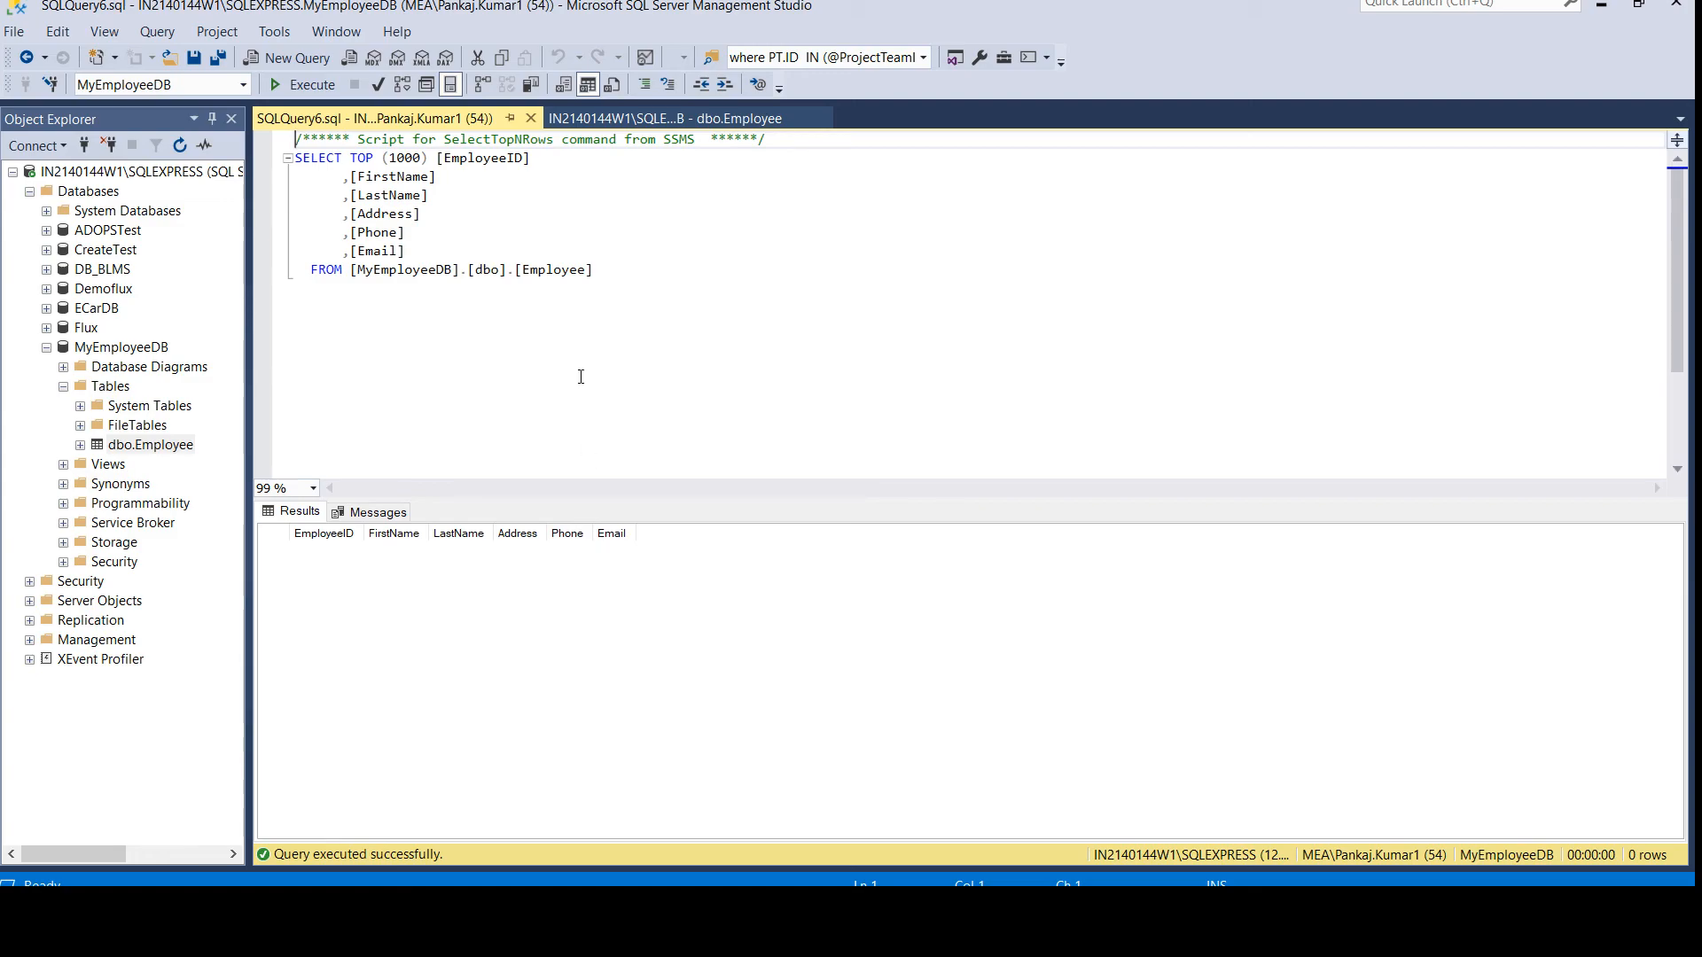
mouse_move(585, 376)
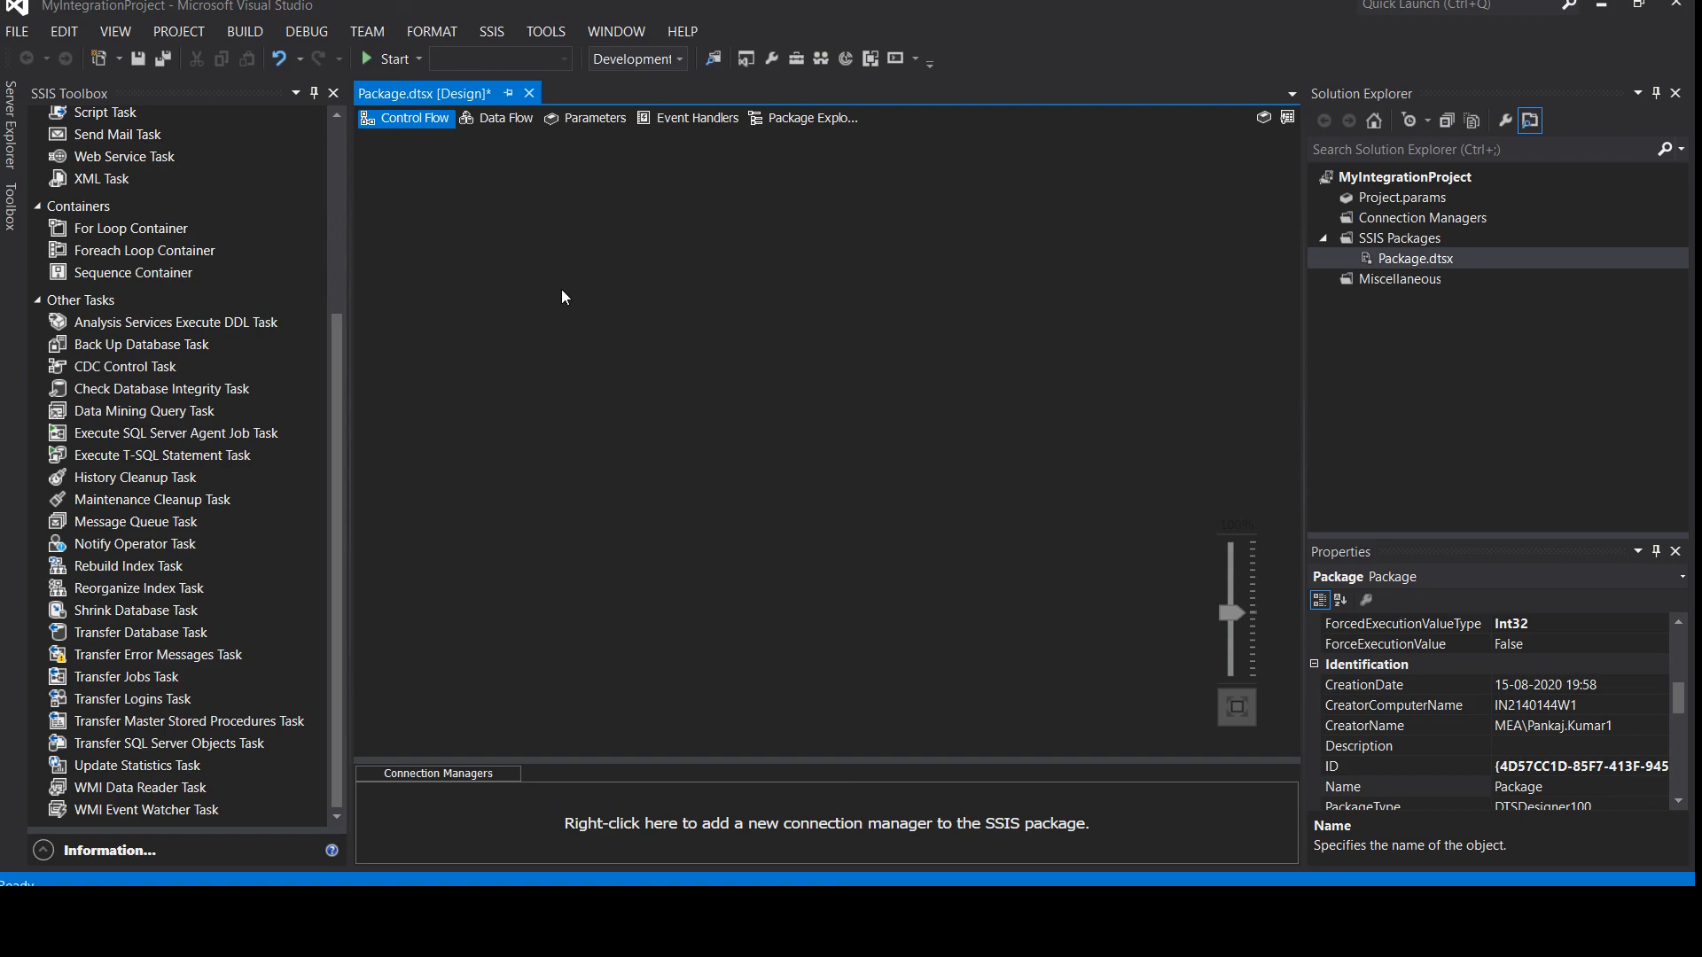
mouse_move(828, 478)
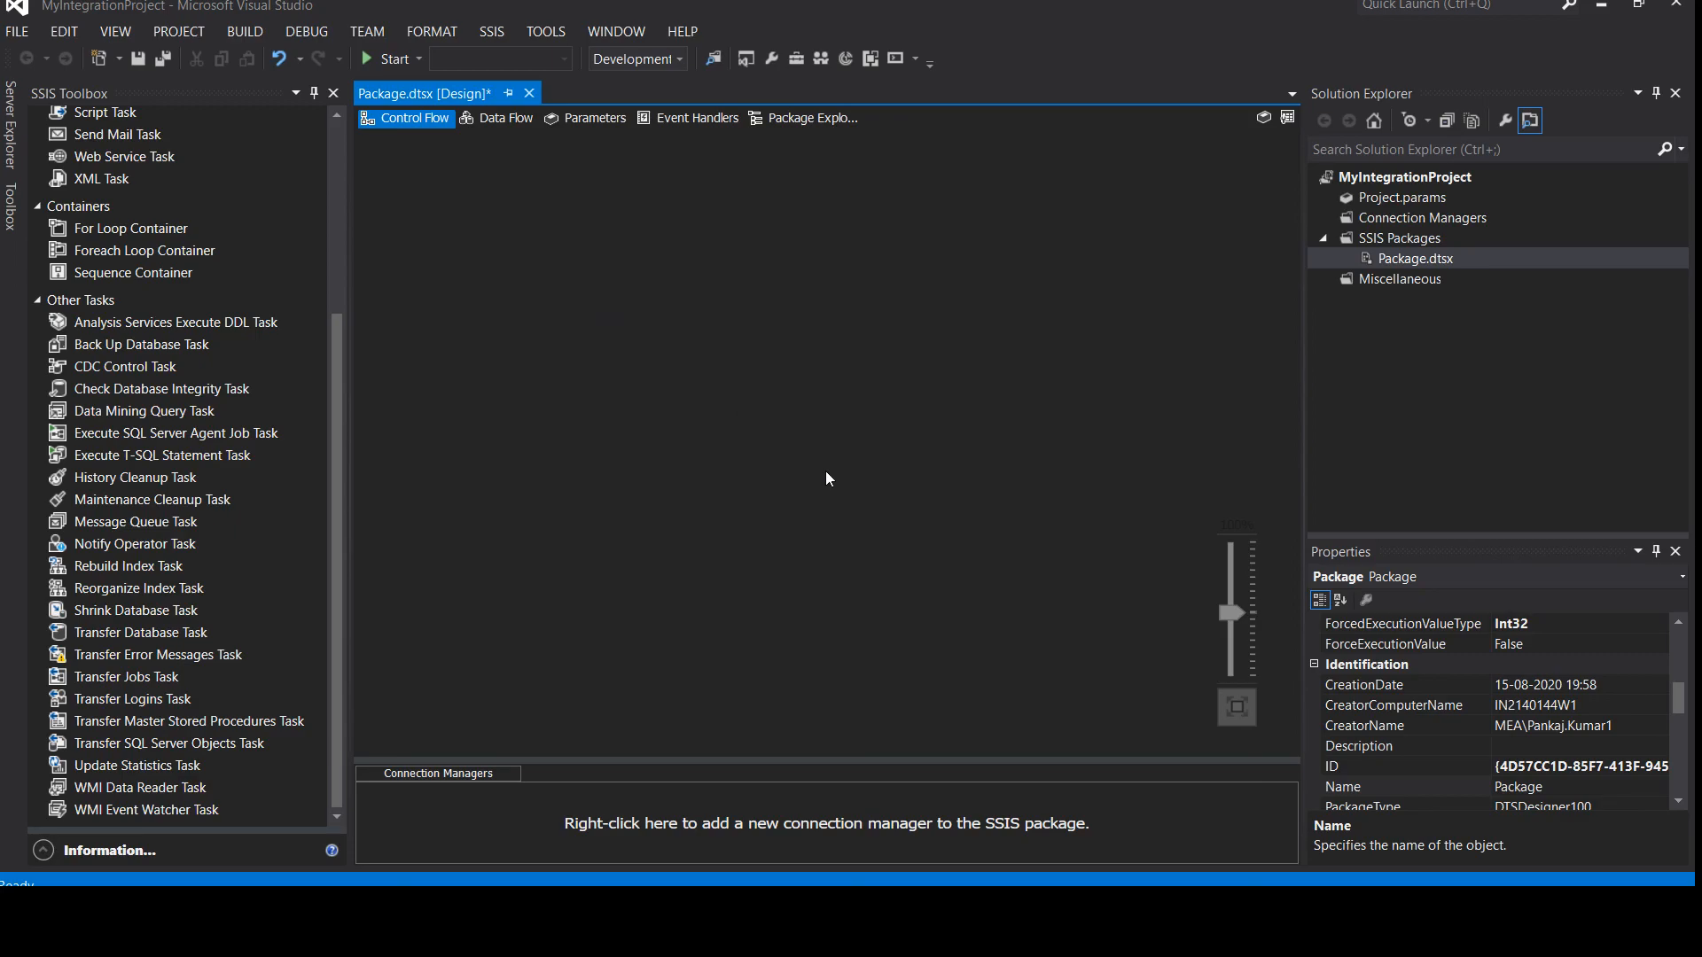